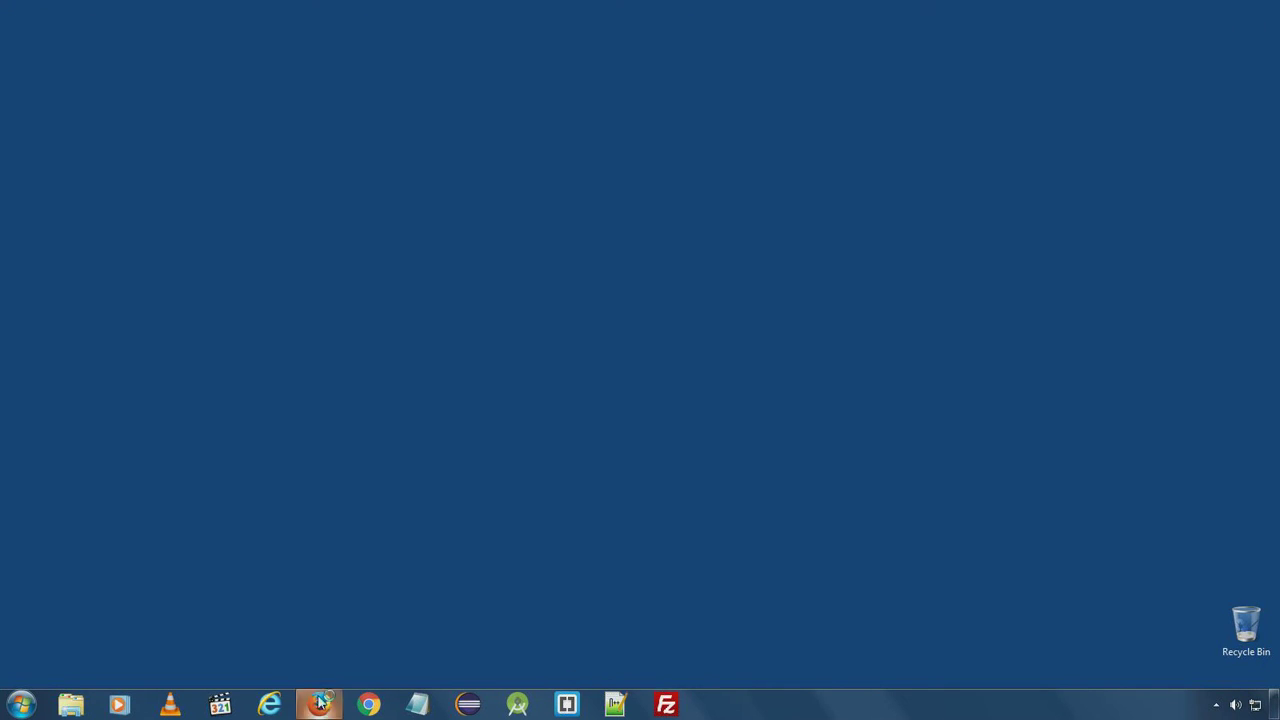
Launch Firefox and go to wordpress.org.
left_click(320, 704)
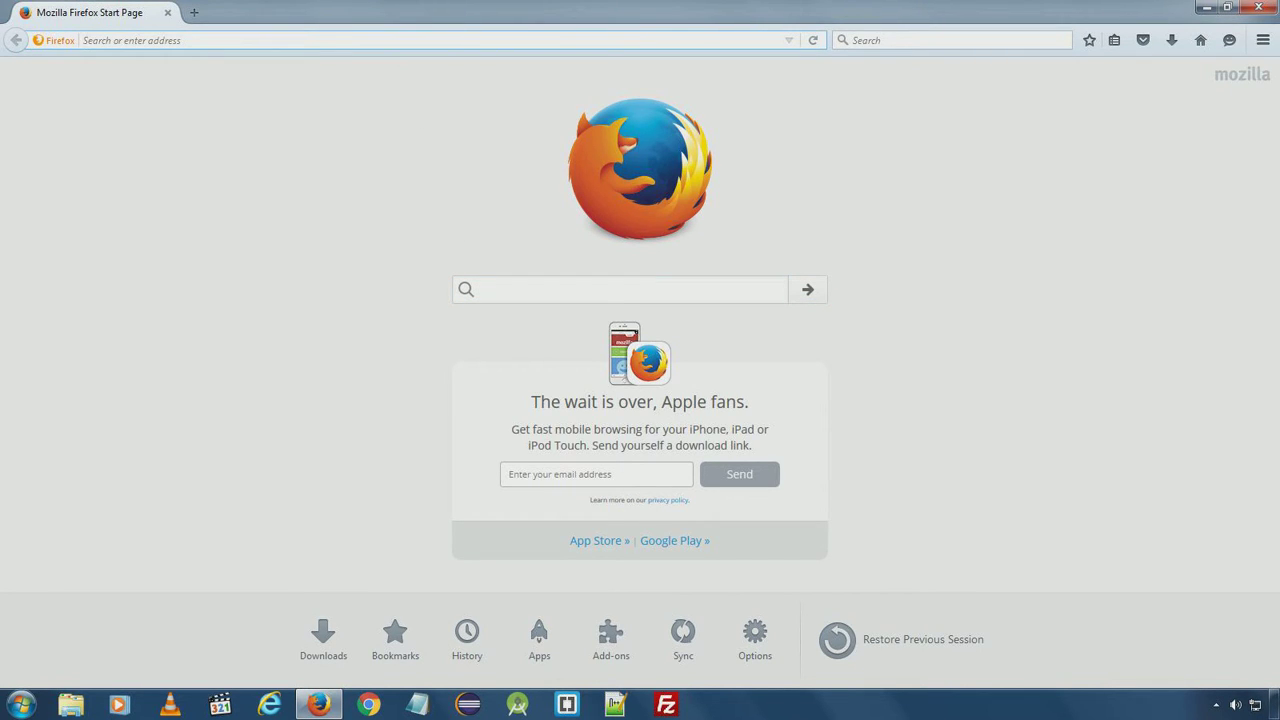
type("wordpress.org")
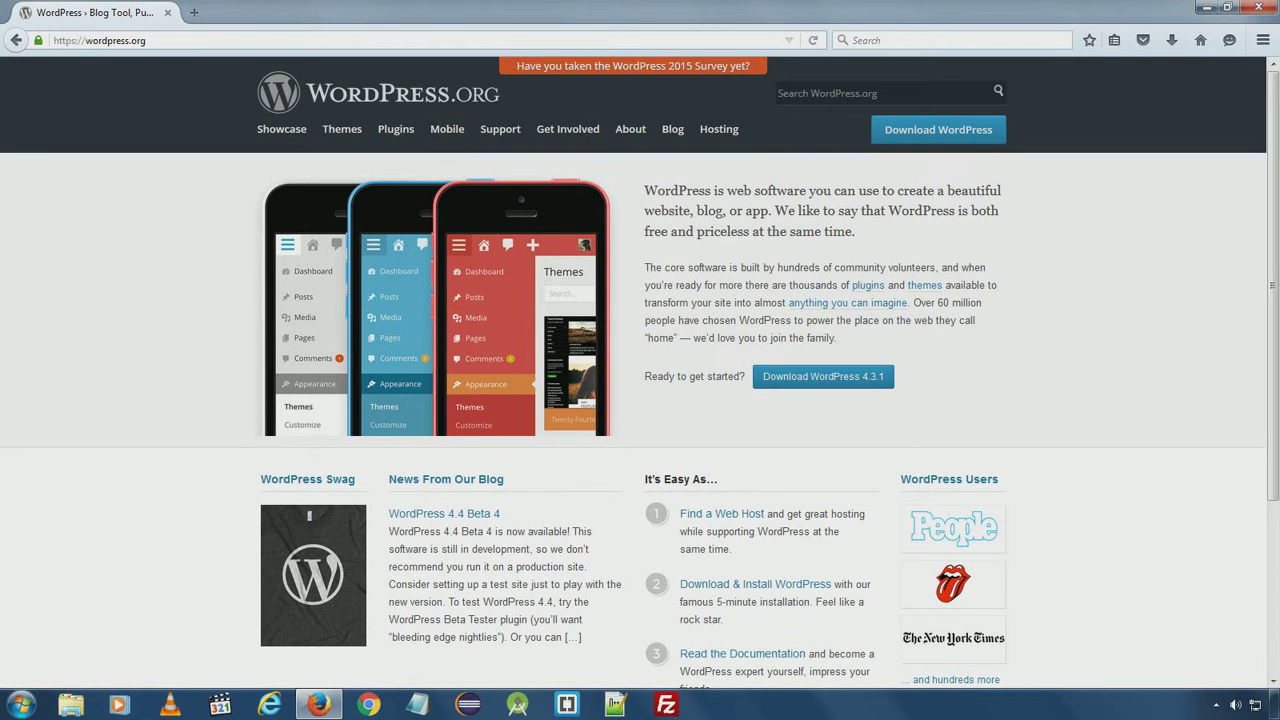
mouse_move(684, 300)
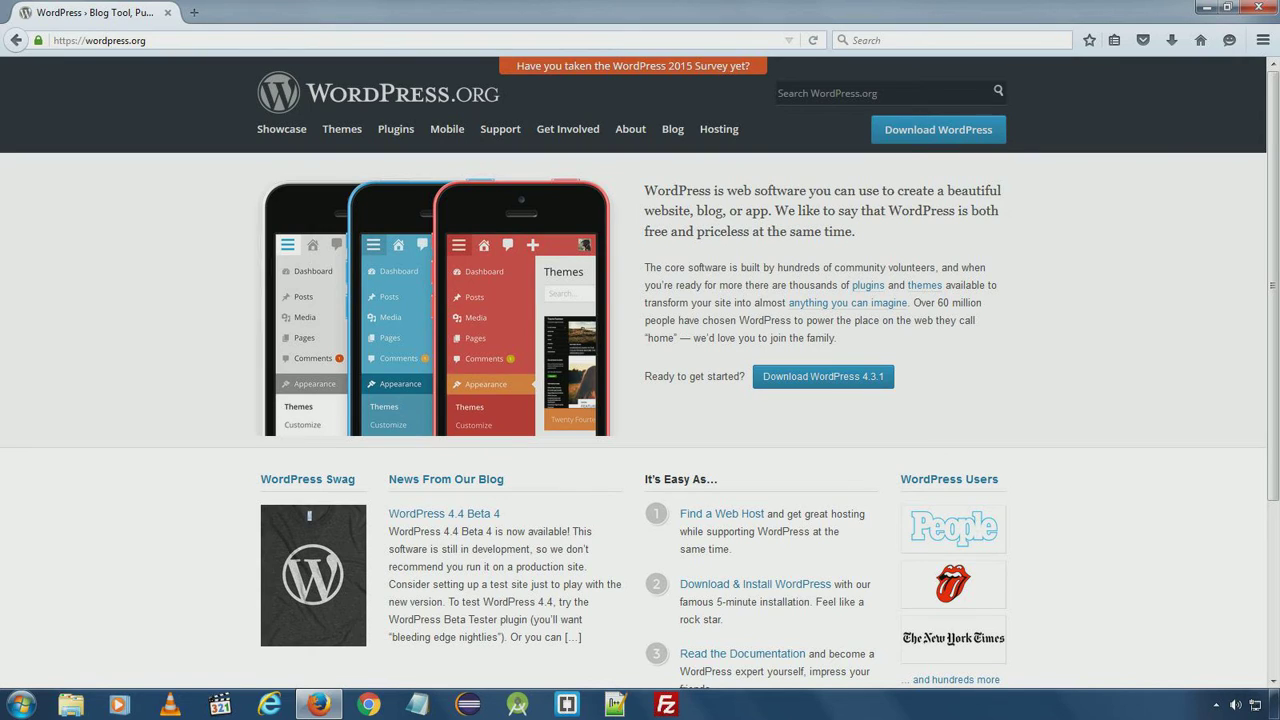
mouse_move(916, 130)
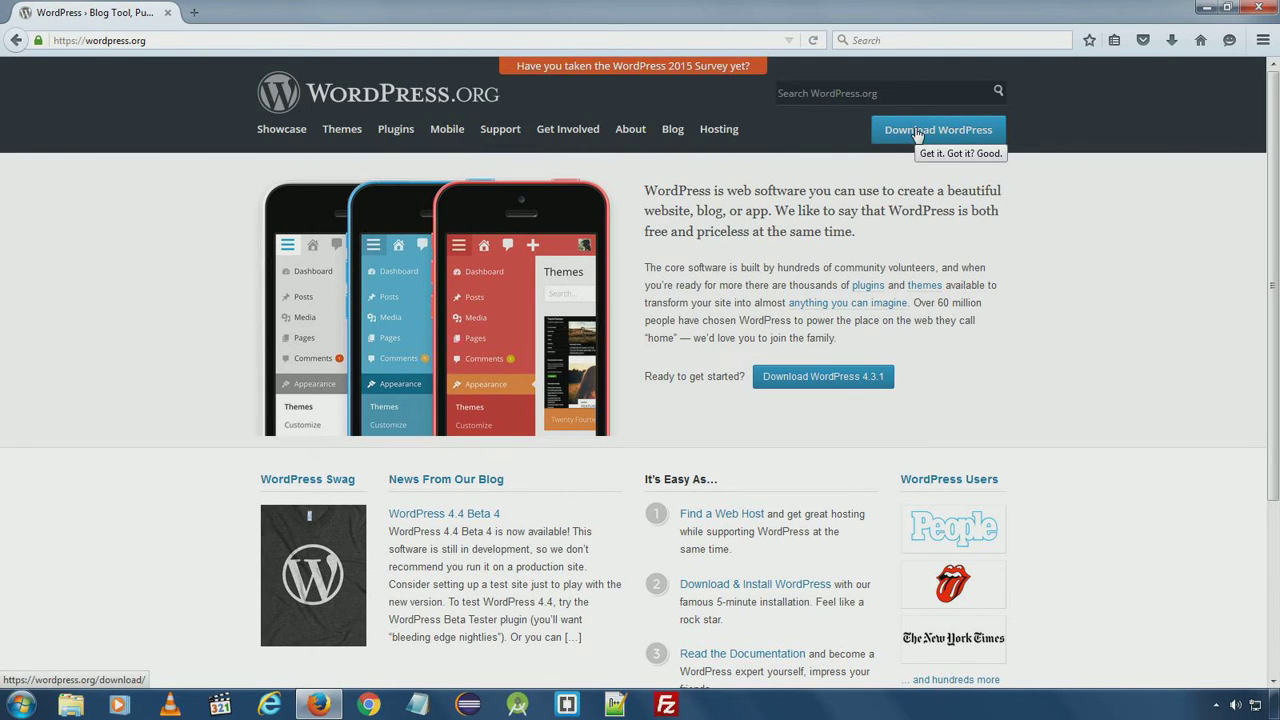
mouse_move(844, 380)
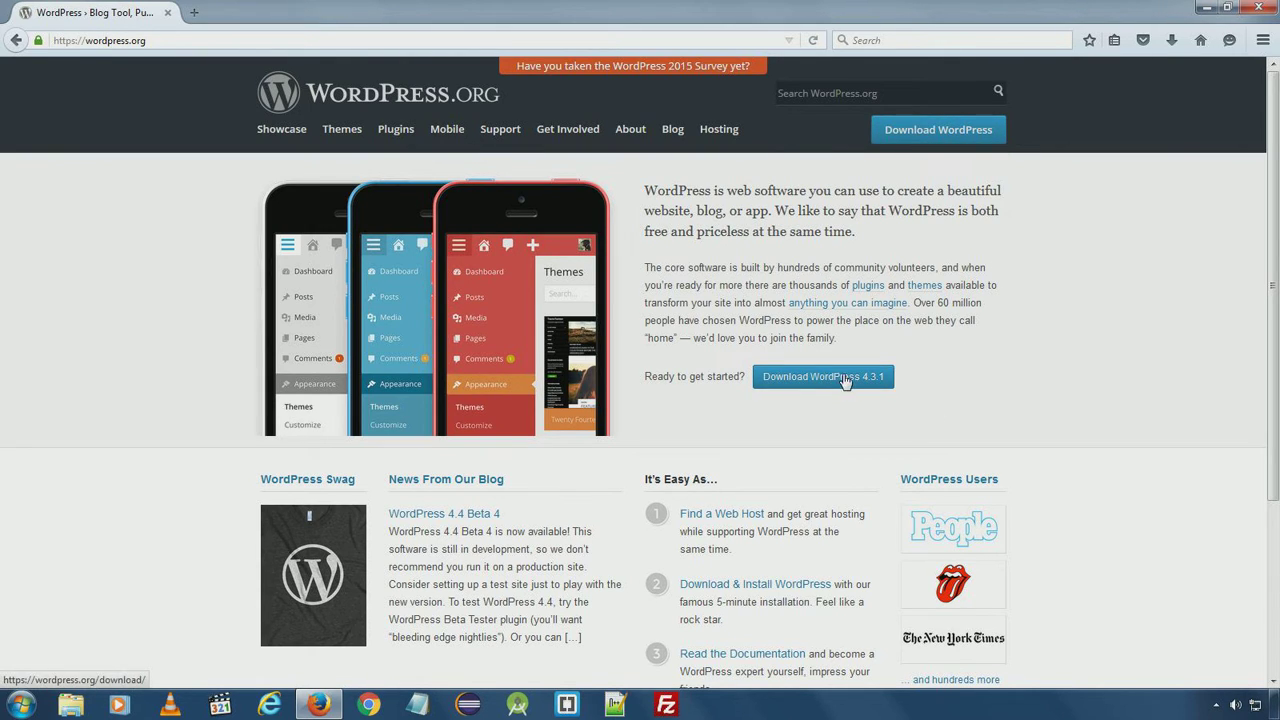
mouse_move(882, 382)
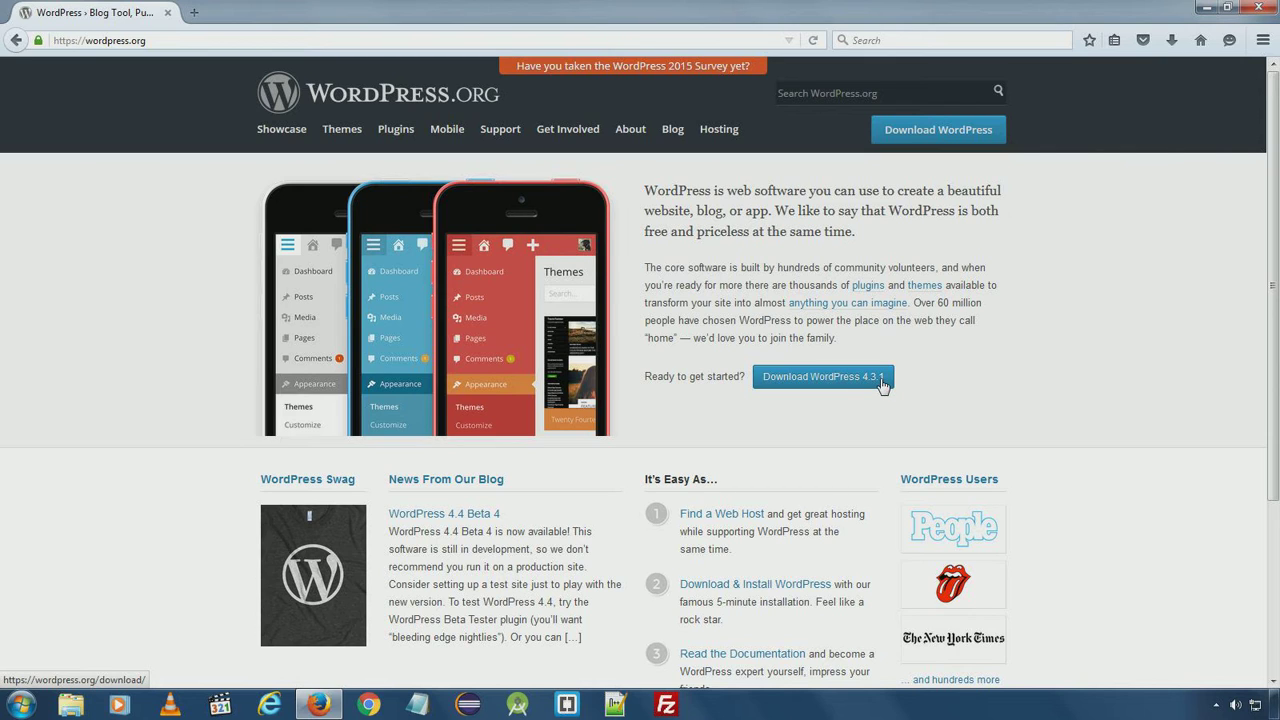
mouse_move(868, 384)
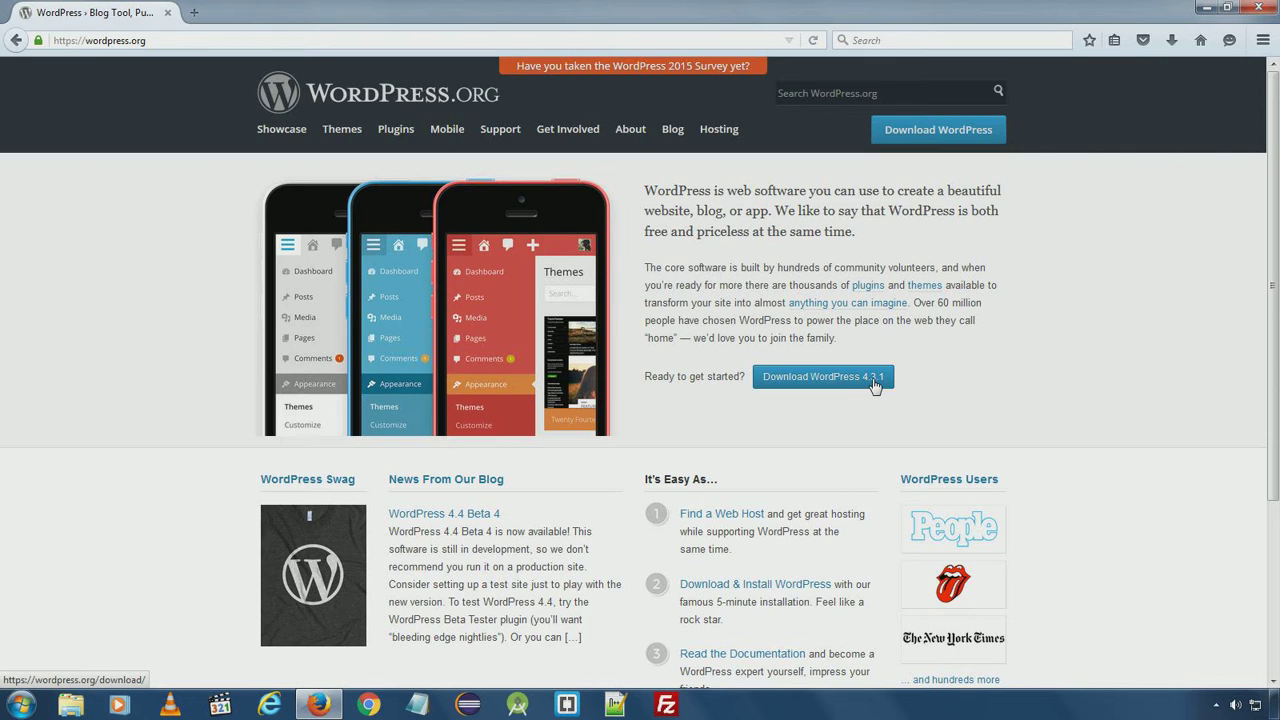
Download the WordPress 4.3.1 zip, save it to disk and show it in Downloads.
left_click(822, 376)
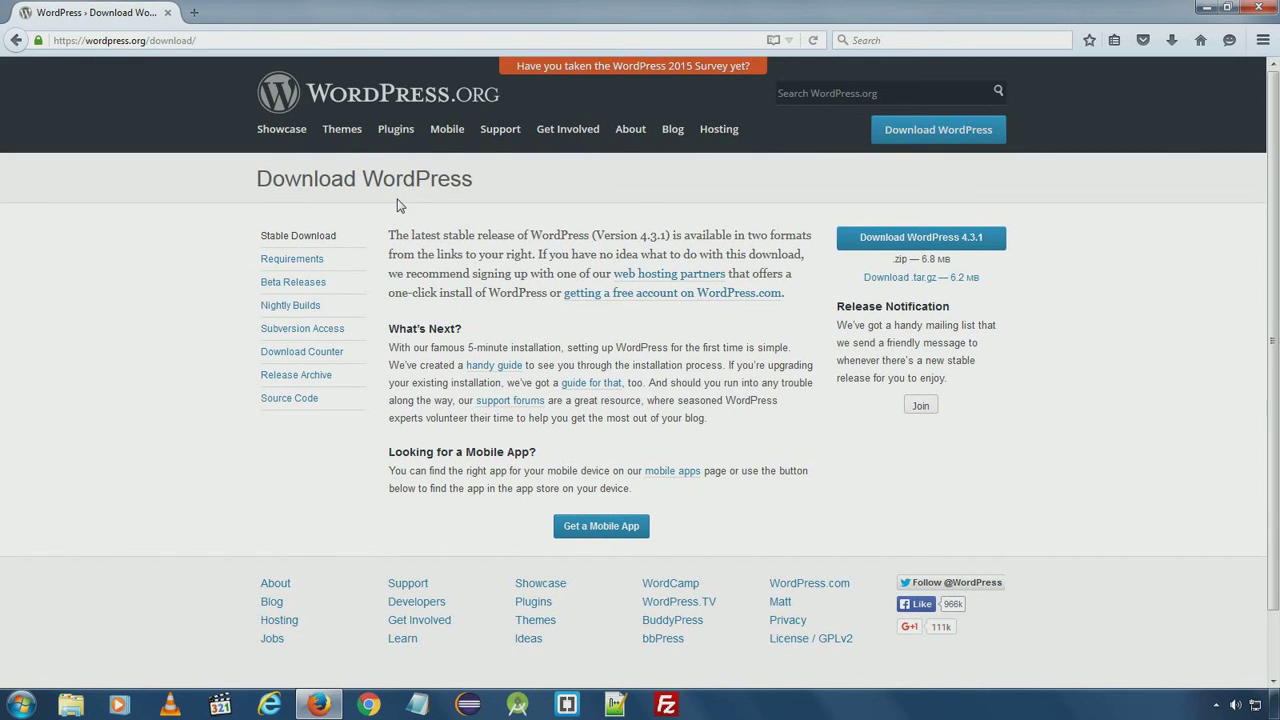
mouse_move(806, 290)
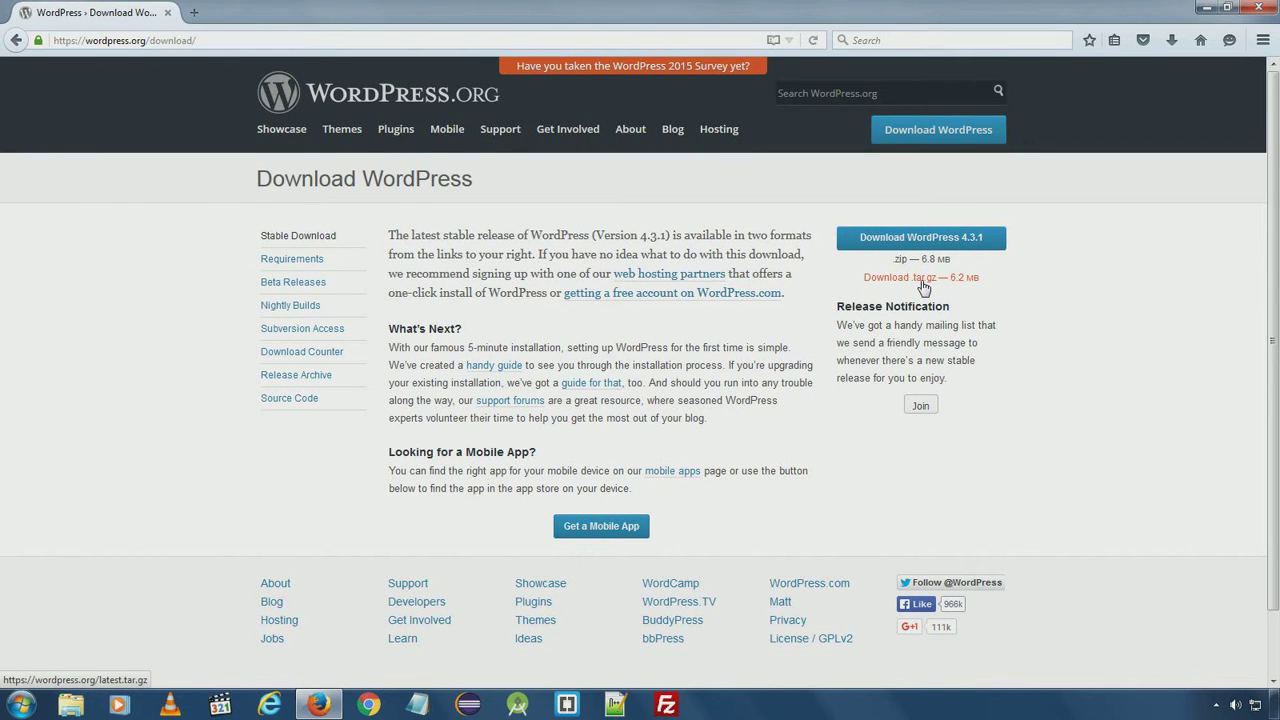
mouse_move(922, 236)
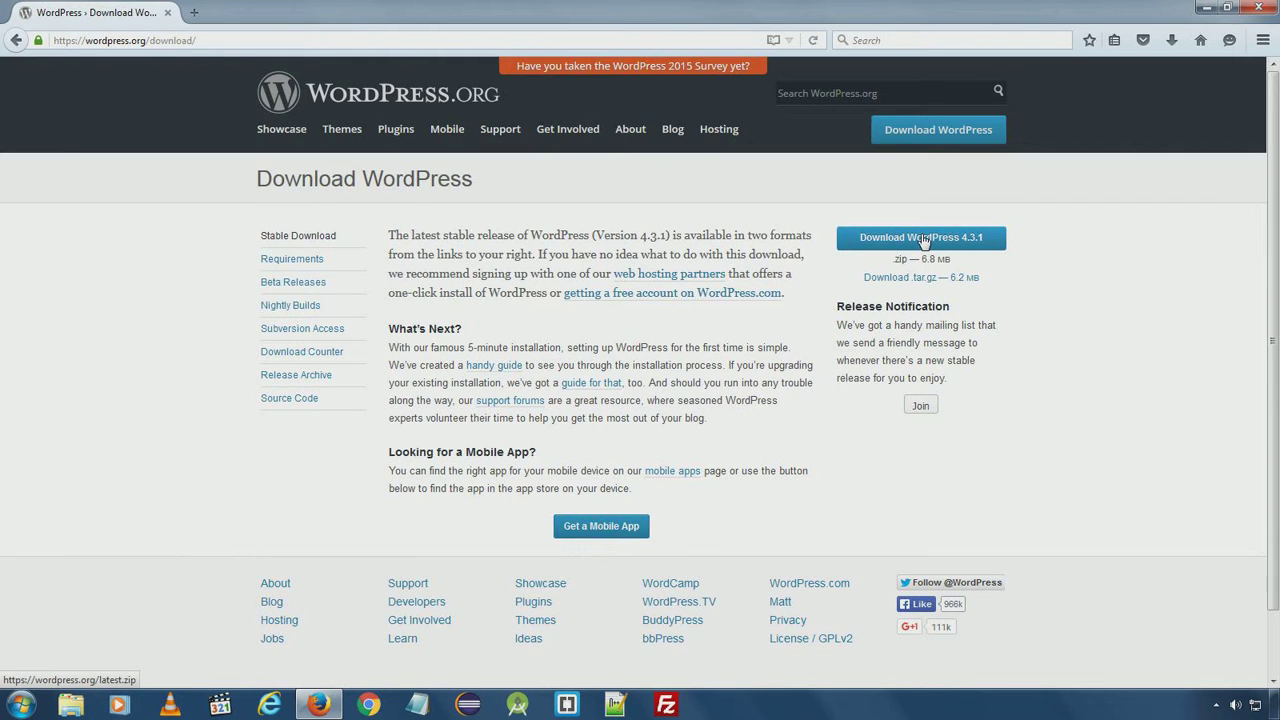
left_click(920, 236)
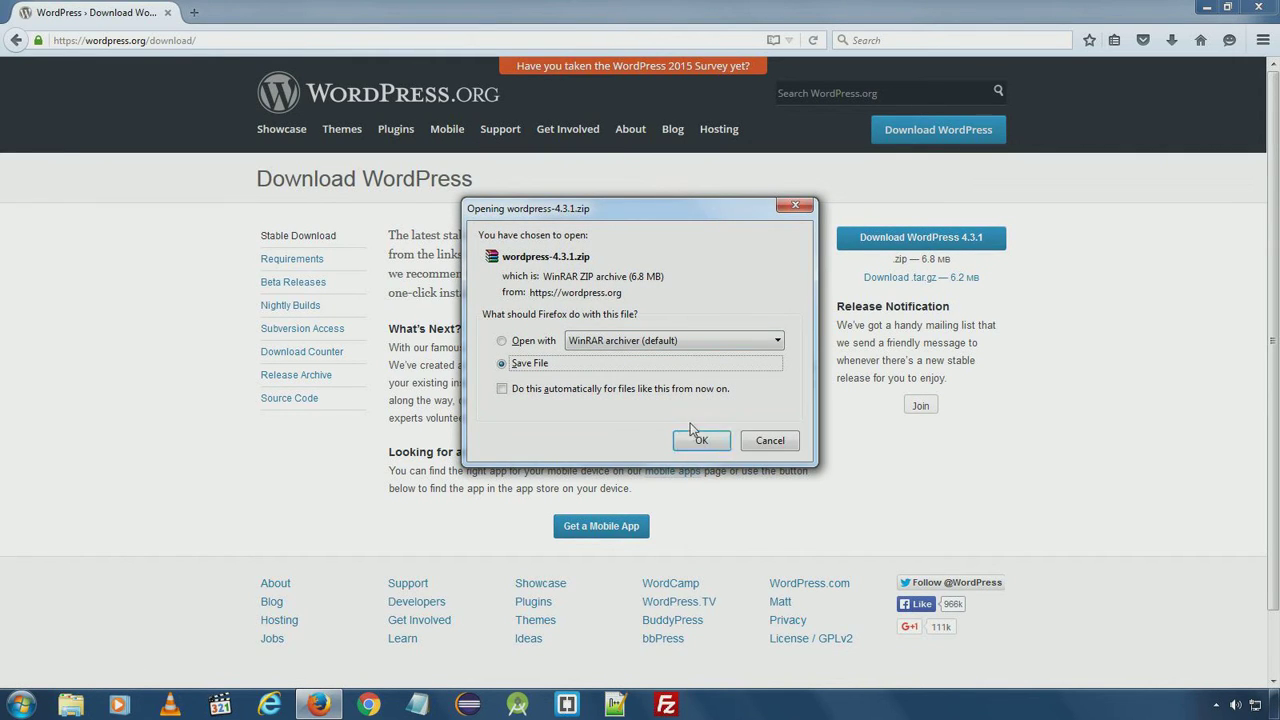
left_click(702, 440)
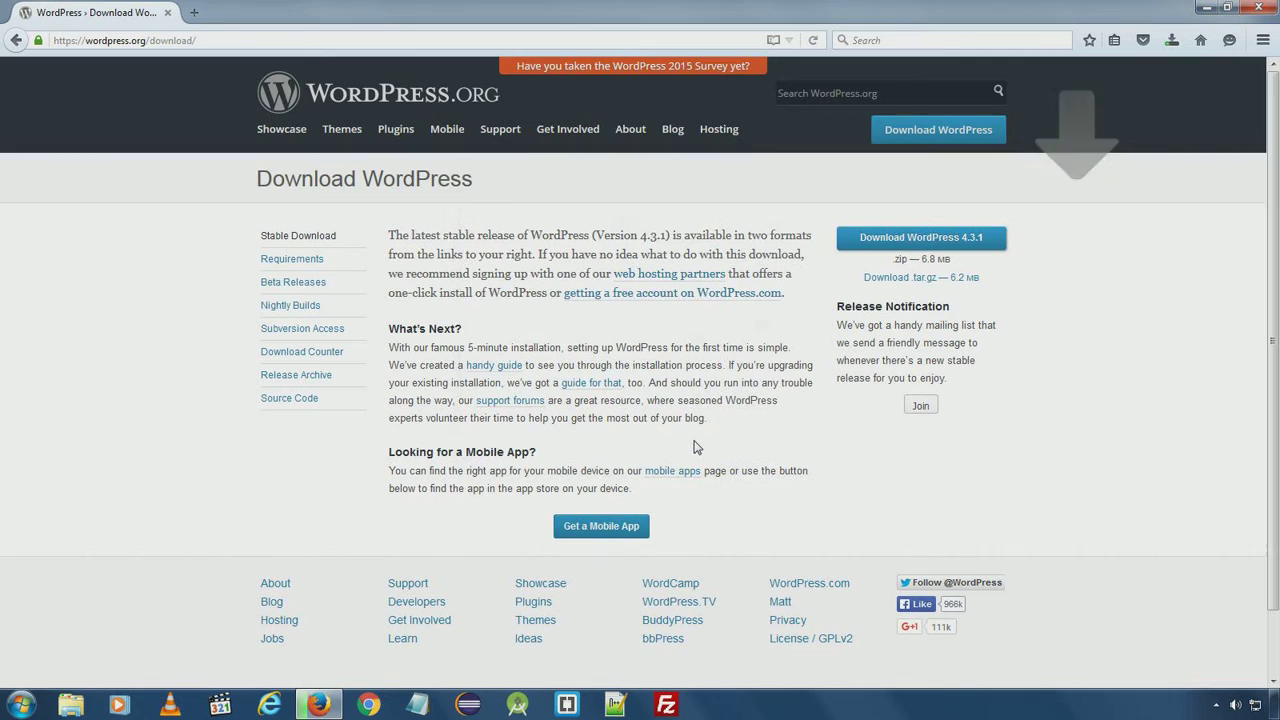
left_click(920, 236)
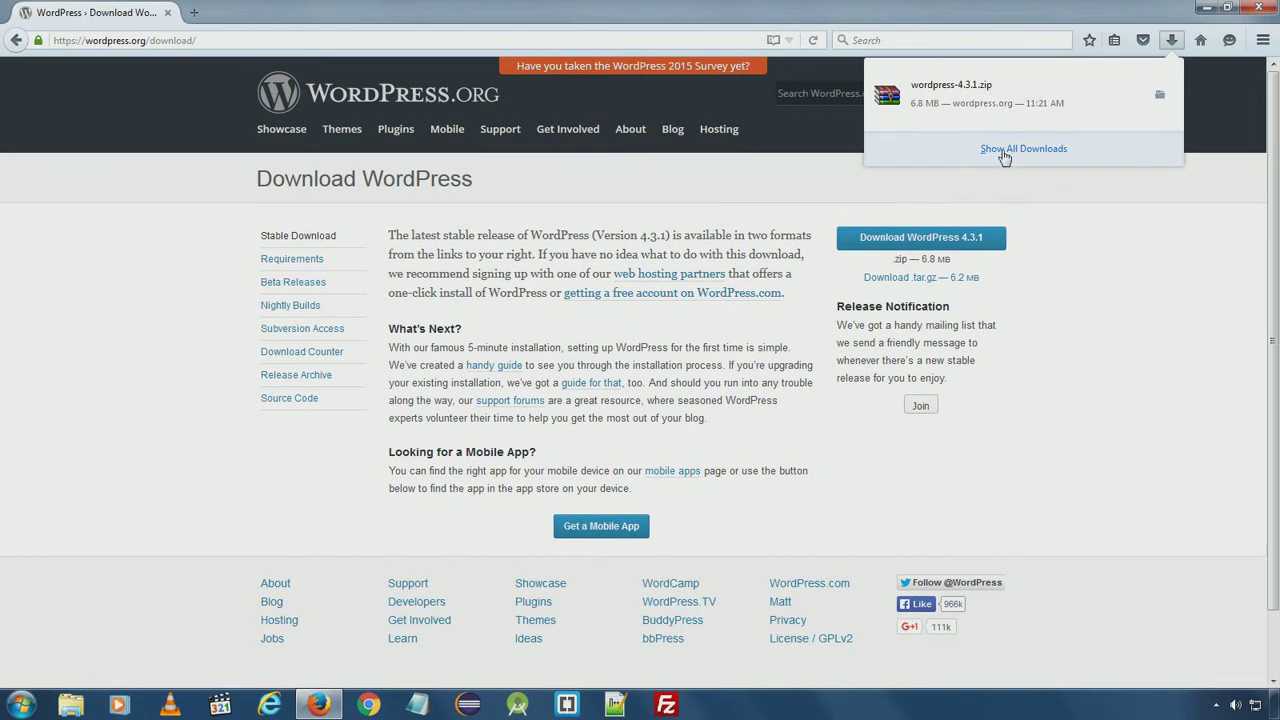
left_click(1024, 148)
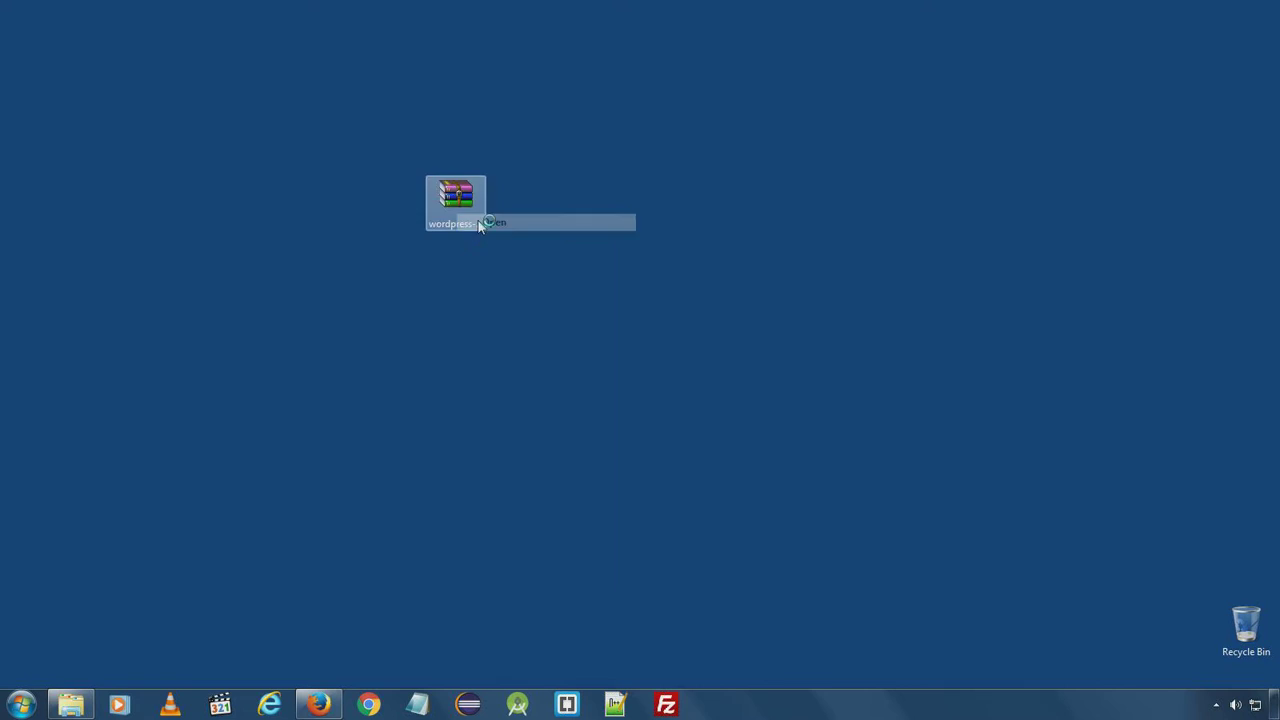
Extract the wordpress folder from the zip to the desktop and view its core files.
double_click(456, 192)
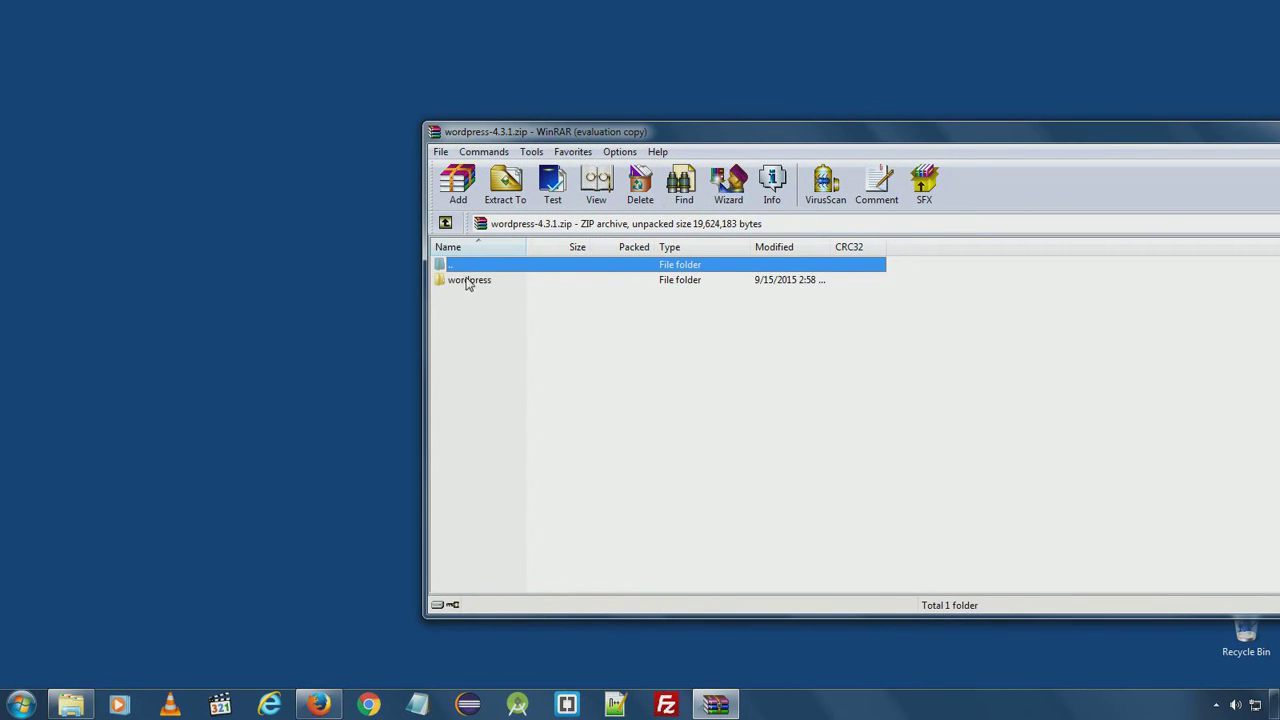
left_click(504, 184)
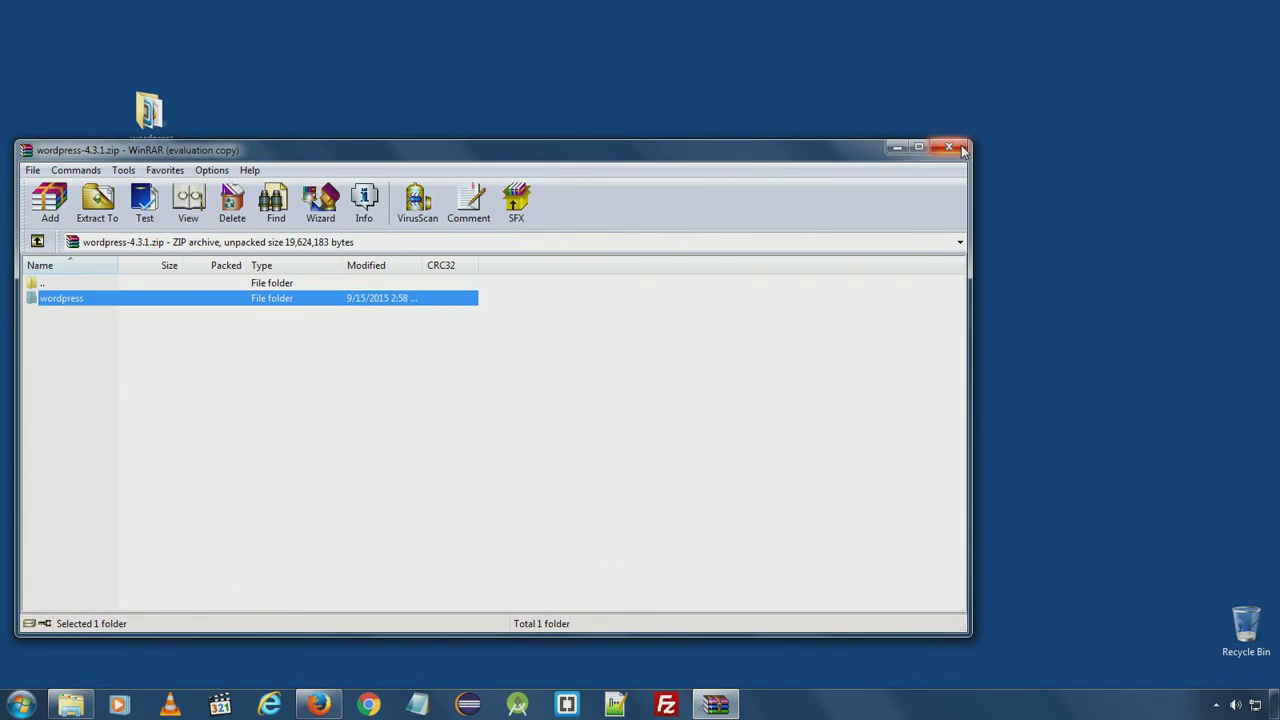
left_click(952, 146)
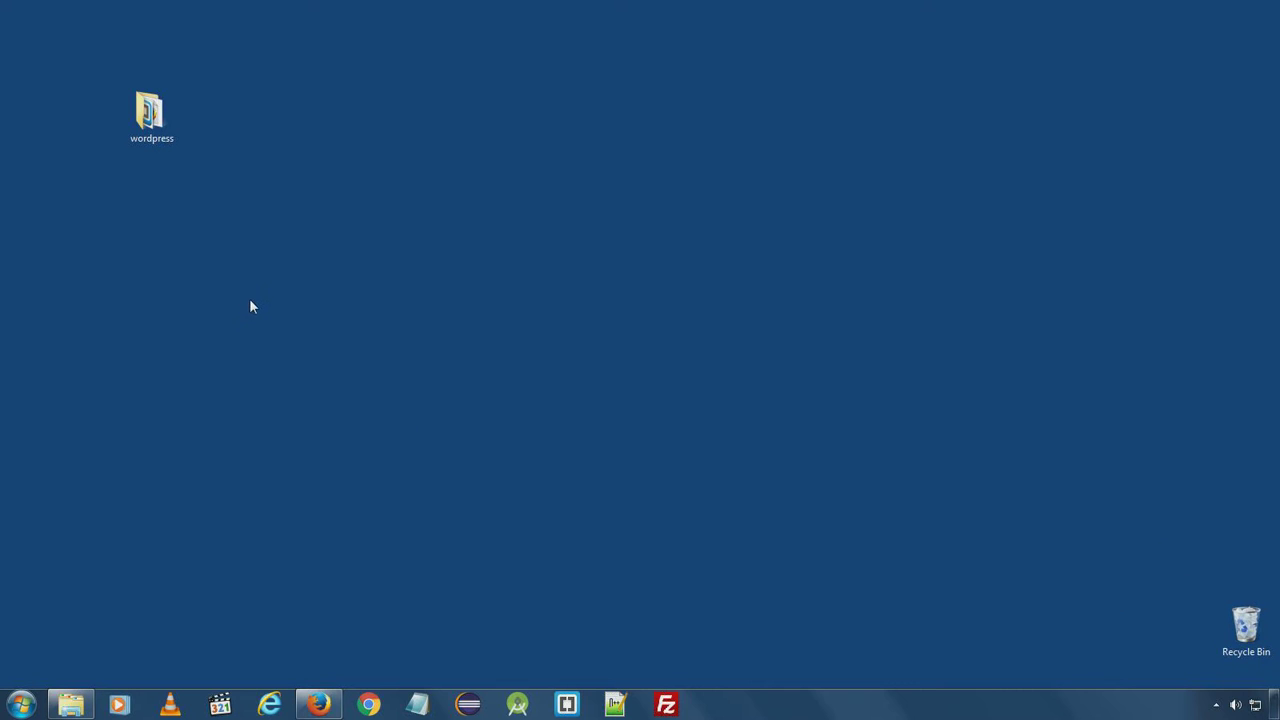
double_click(152, 110)
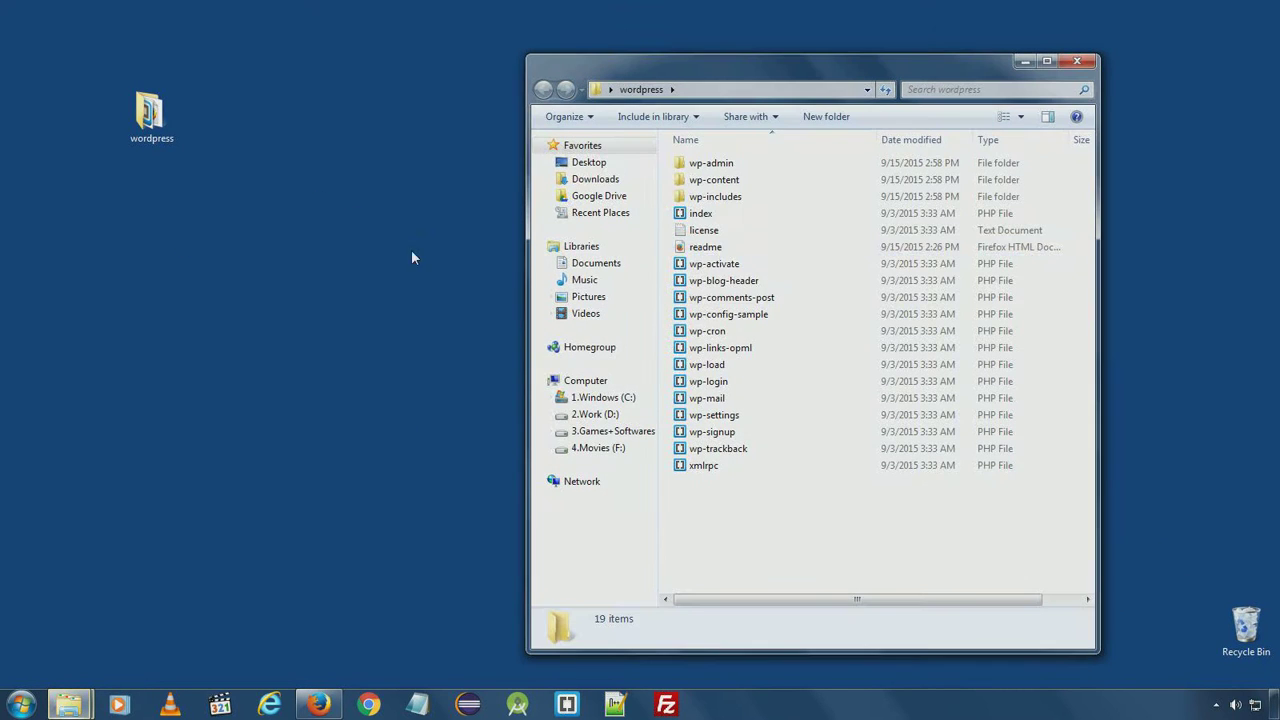
mouse_move(810, 488)
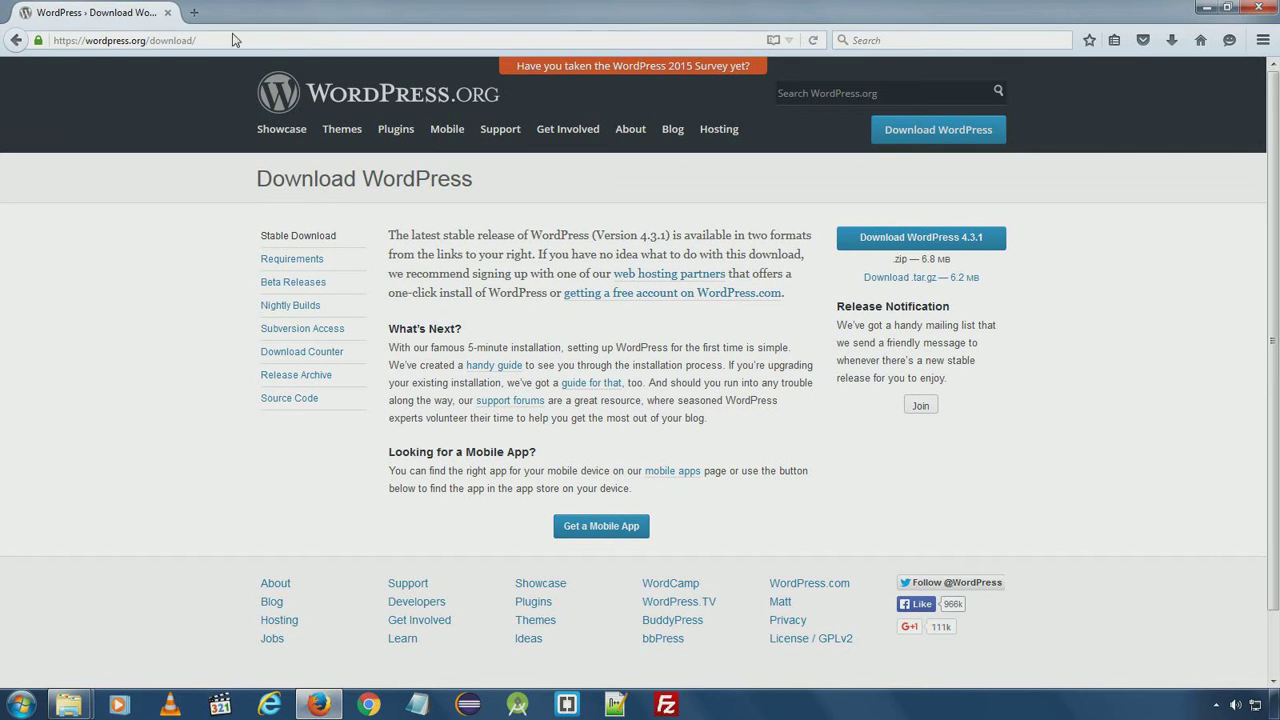
Enter username root and the password on the localhost/phpmyadmin login page.
left_click(192, 12)
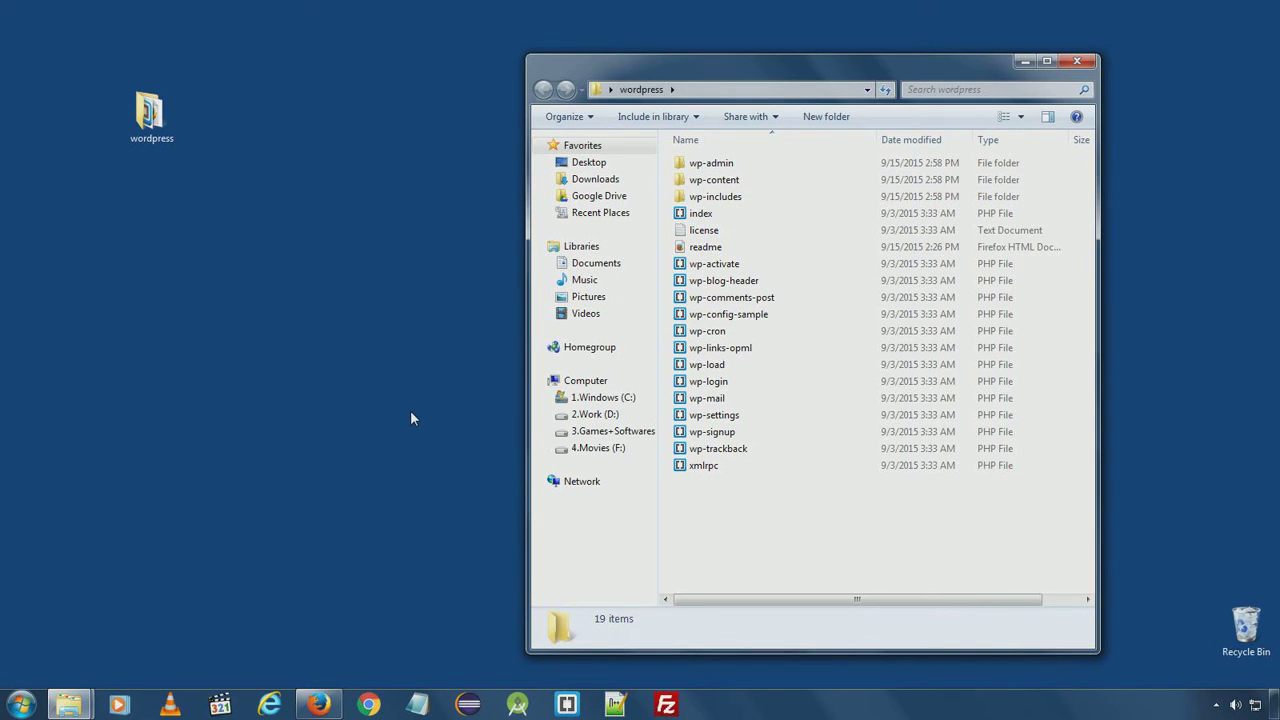
mouse_move(748, 496)
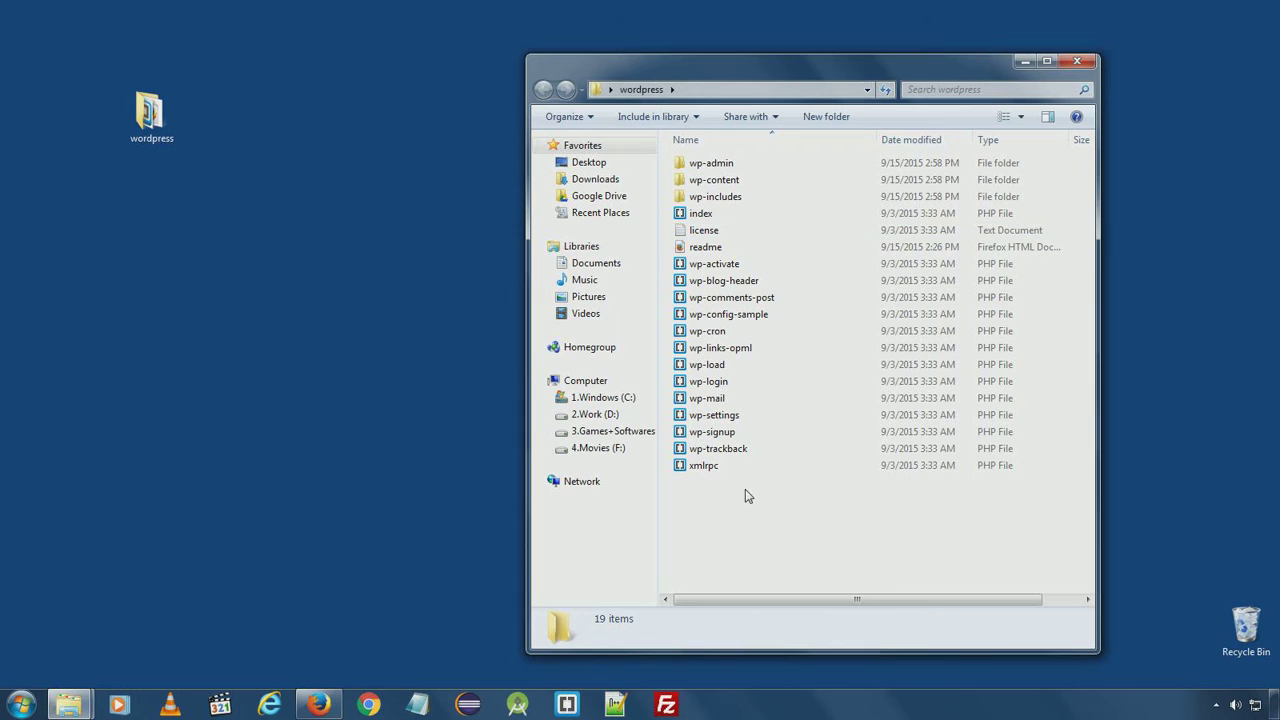
mouse_move(740, 516)
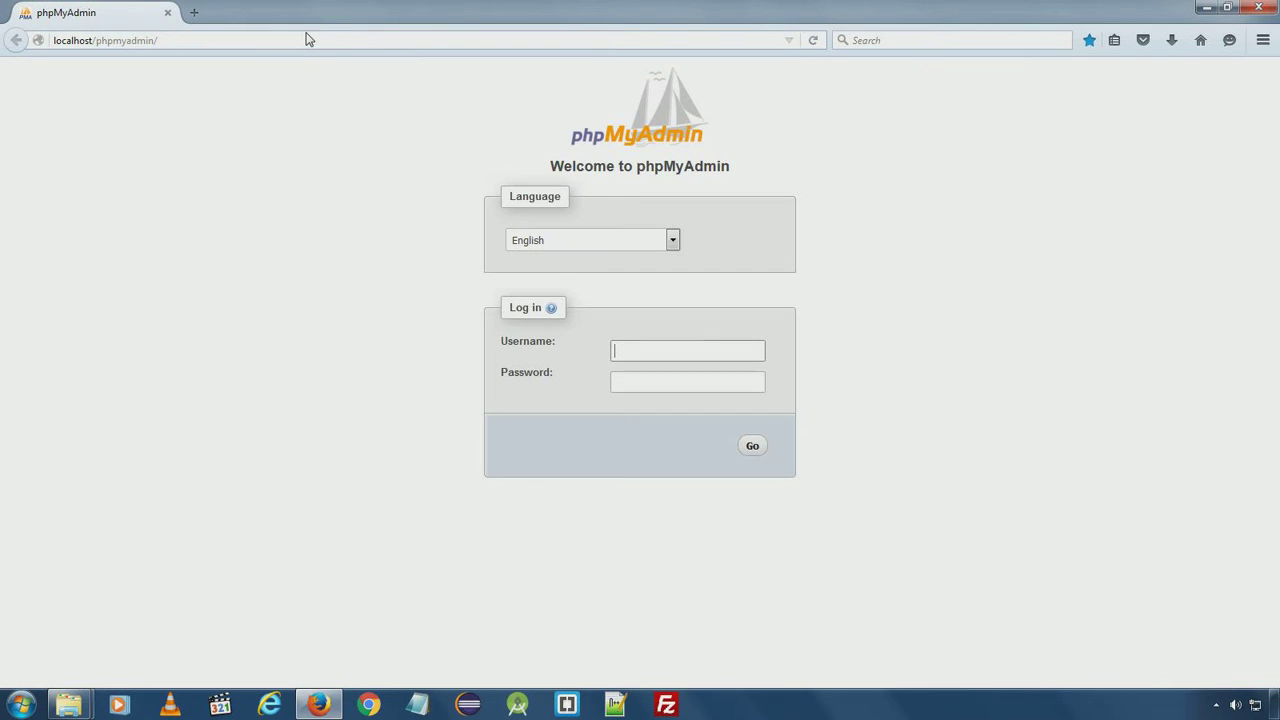
mouse_move(802, 322)
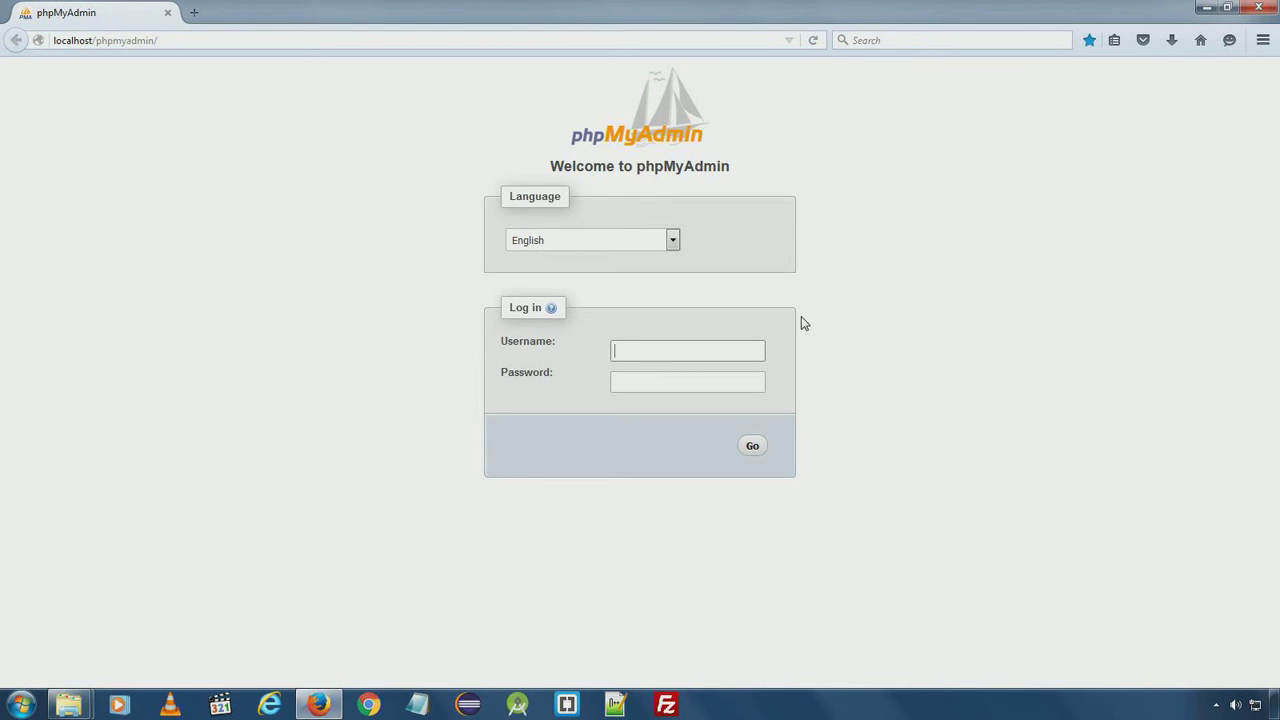
type("root")
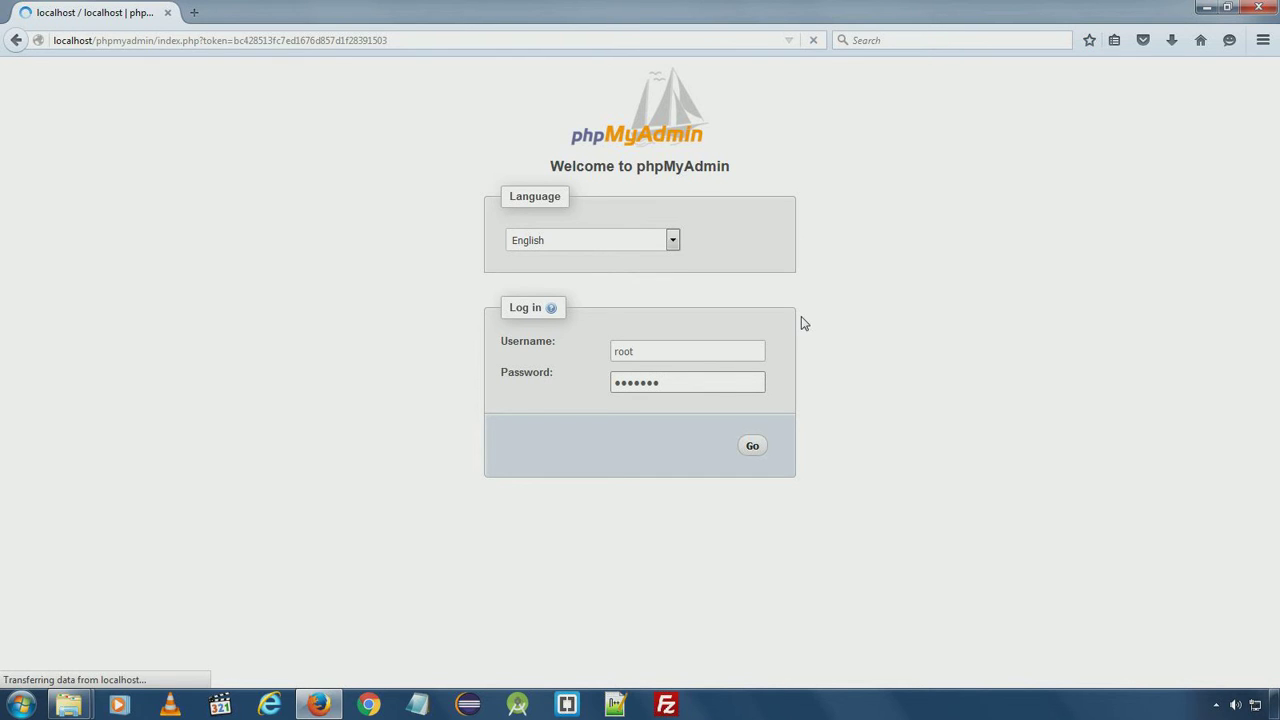
Log in and create an empty database named mywebsite, then view it.
left_click(752, 444)
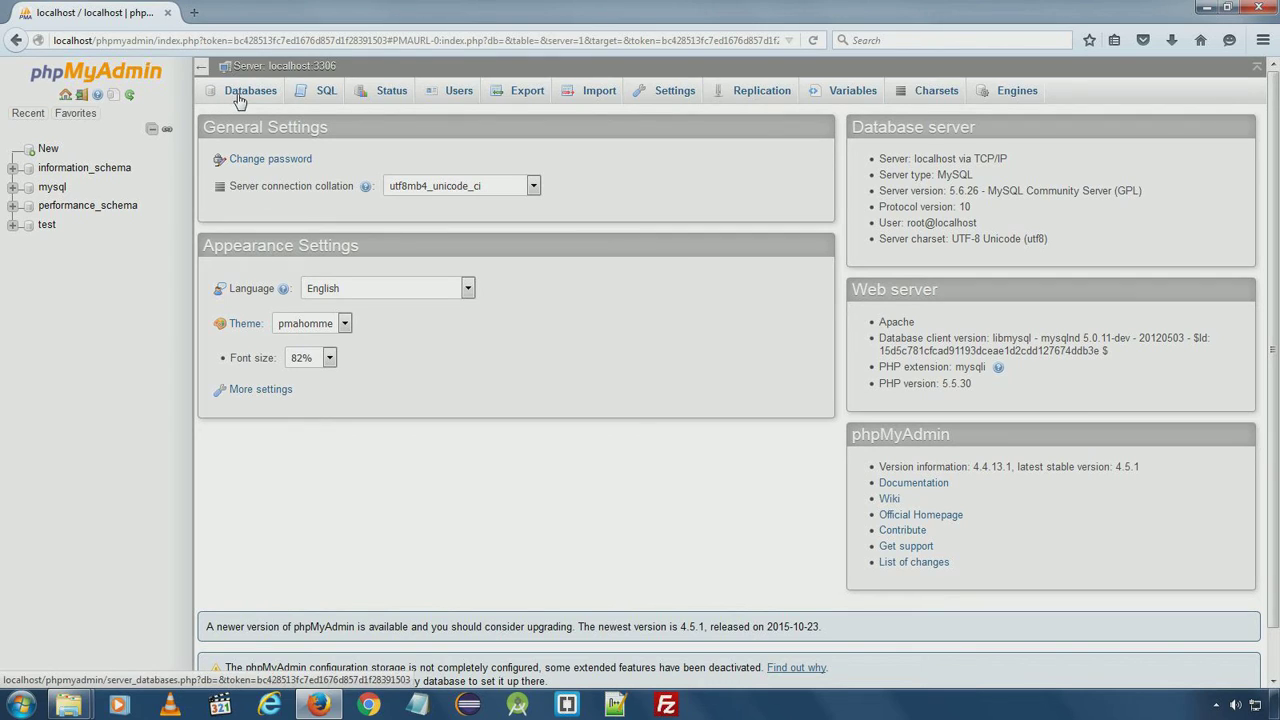
left_click(250, 92)
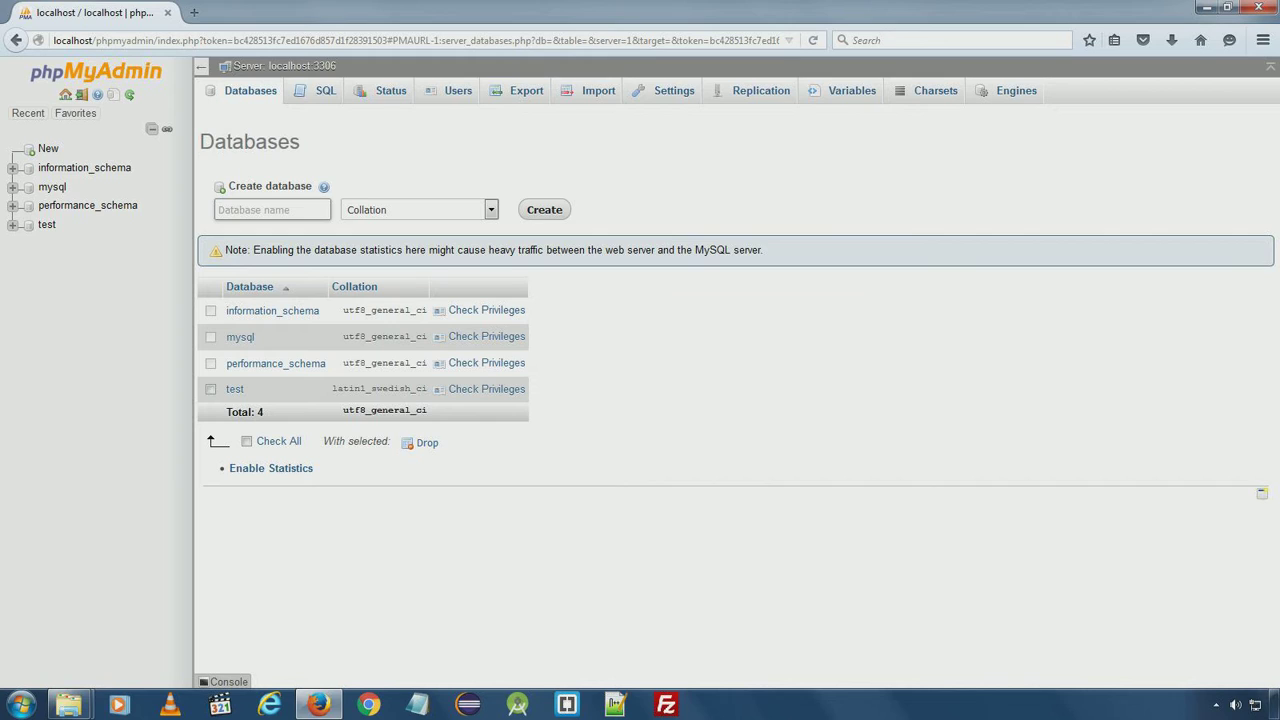
type("my")
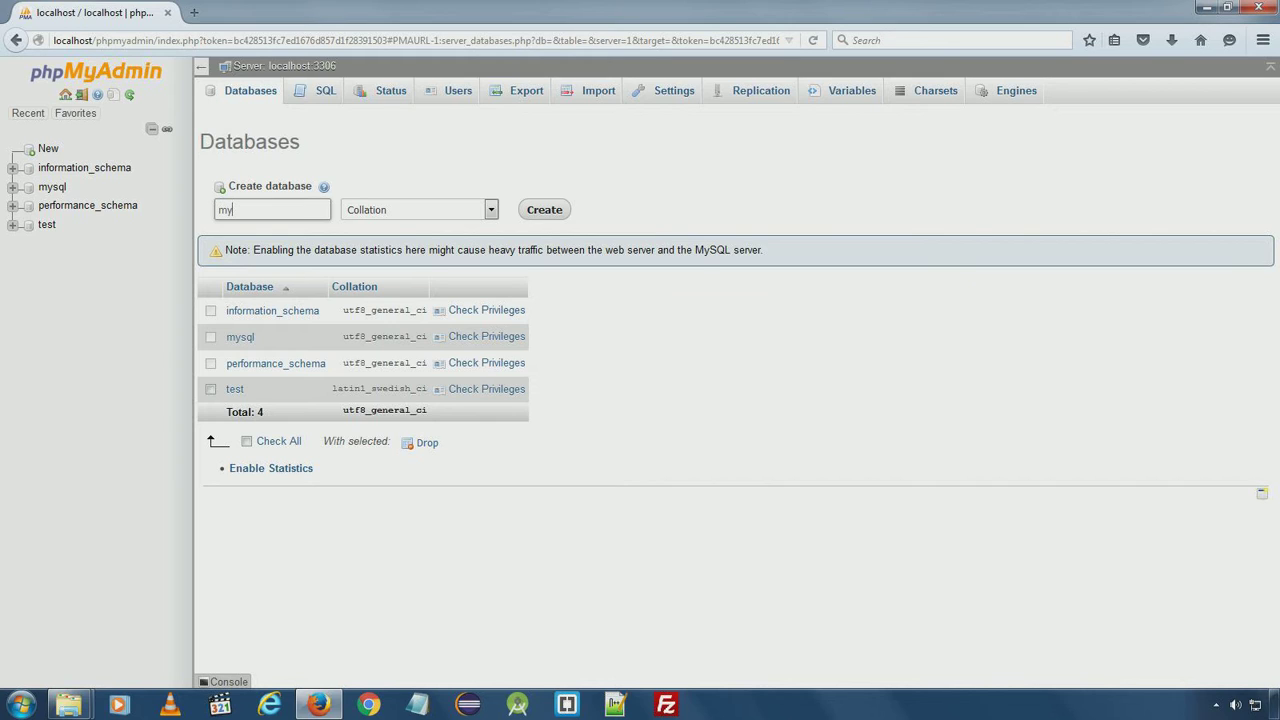
type("website")
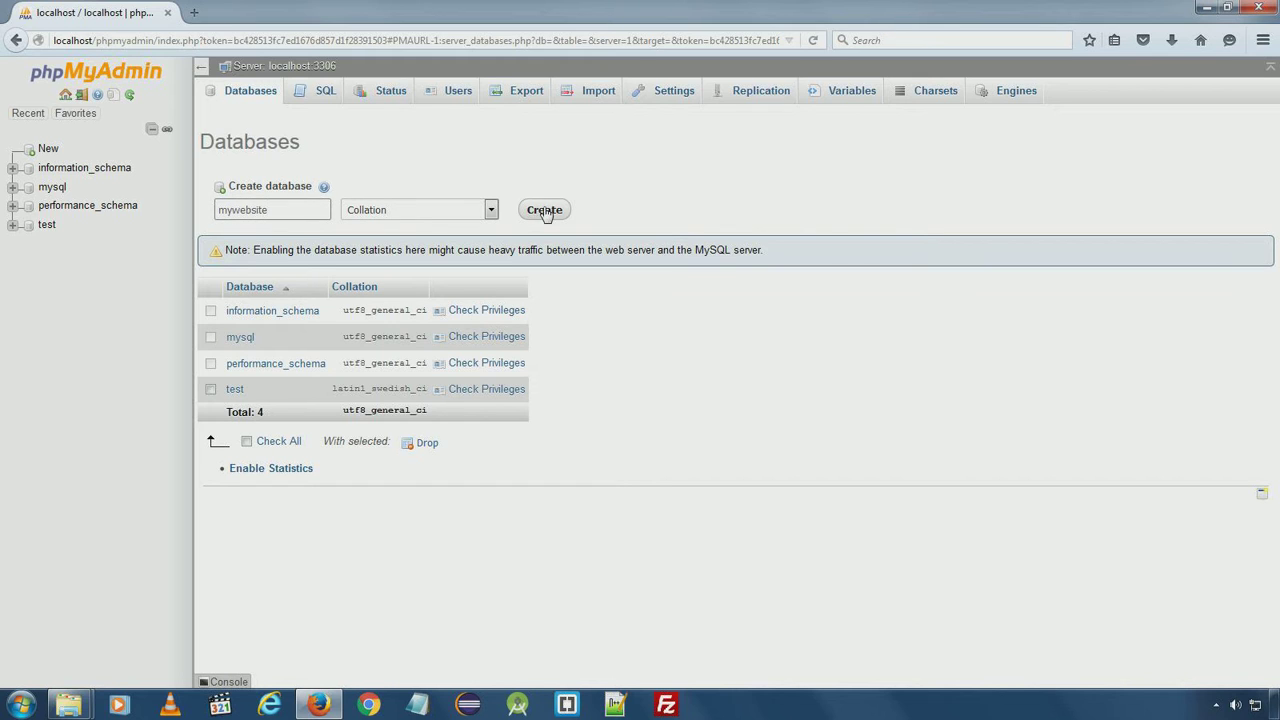
left_click(544, 210)
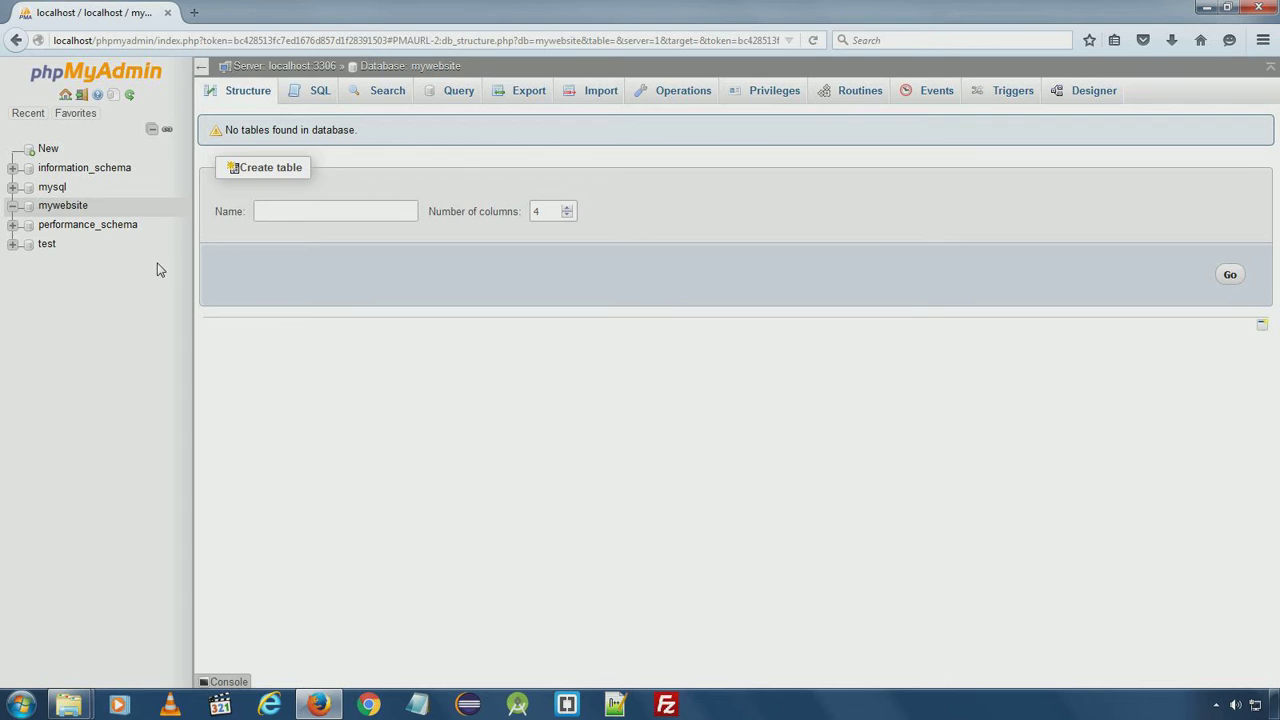
mouse_move(62, 206)
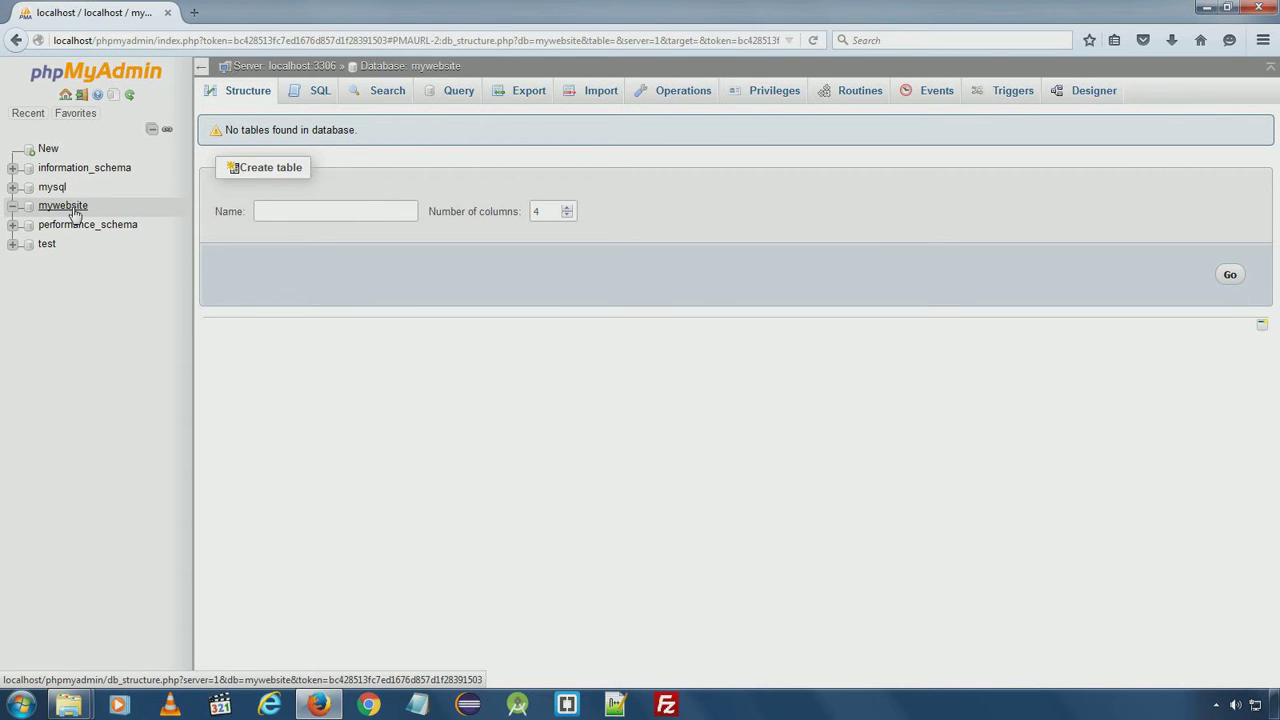
left_click(64, 204)
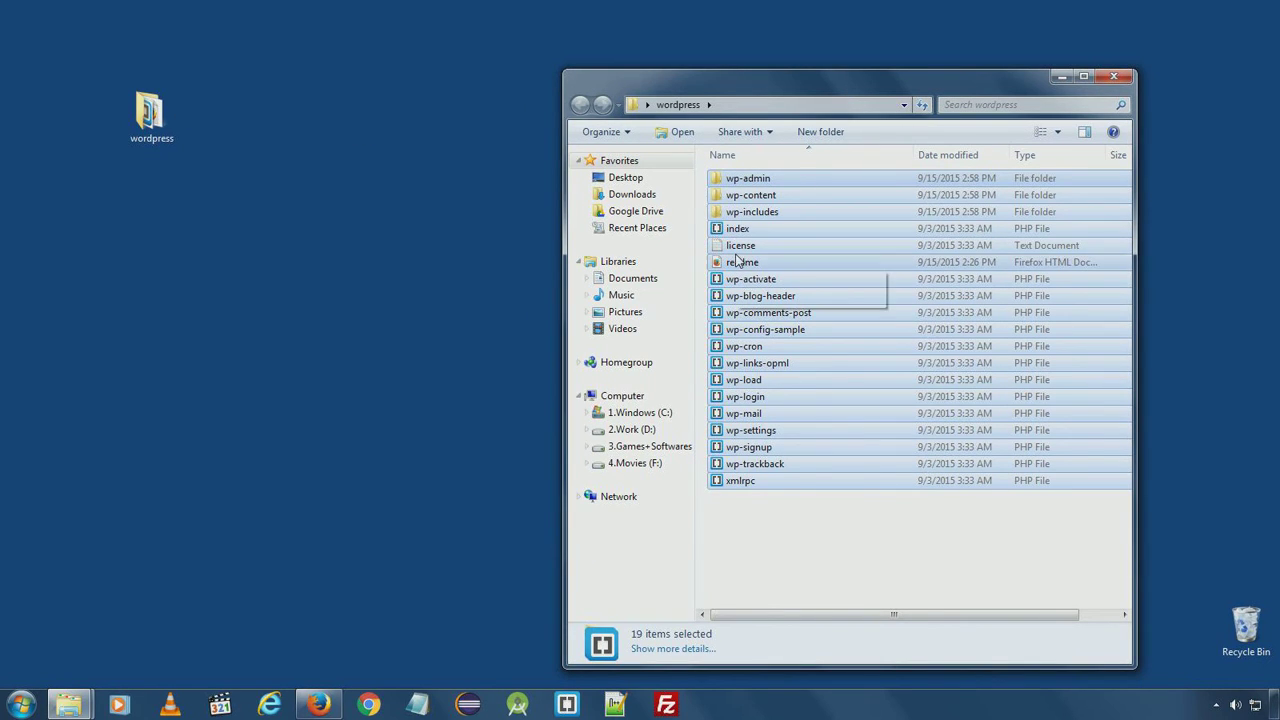
mouse_move(758, 244)
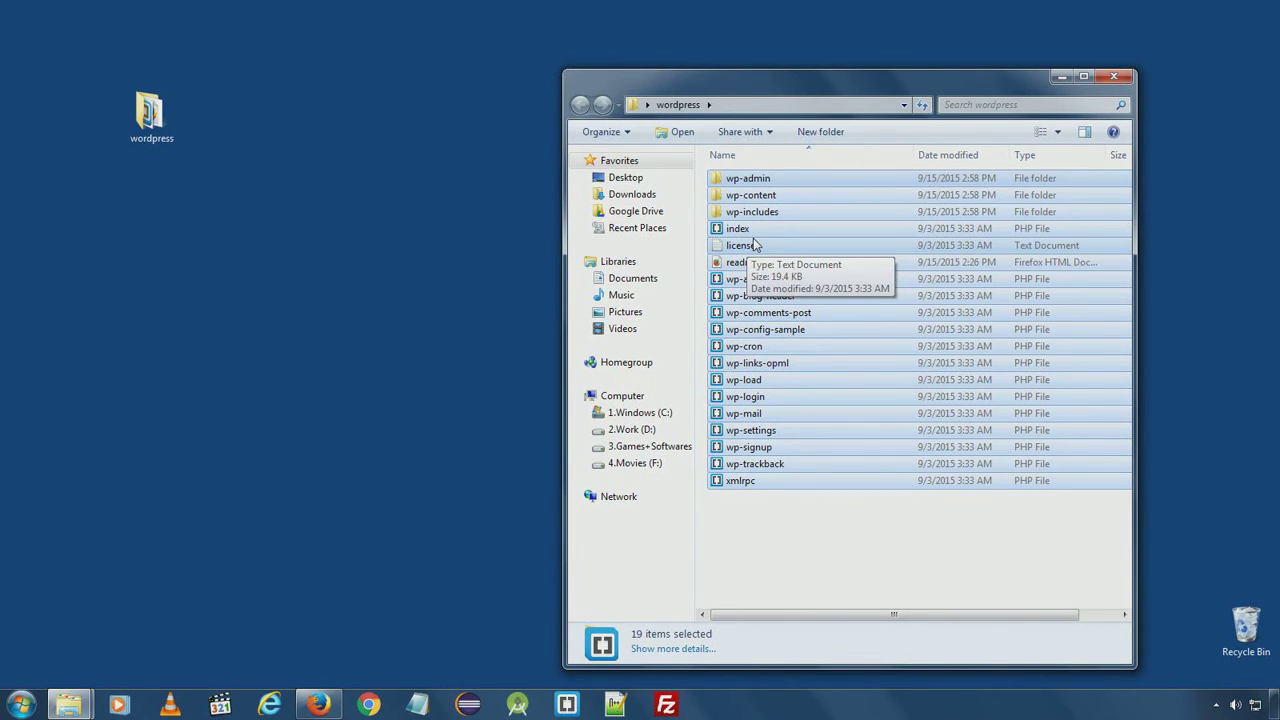
mouse_move(70, 704)
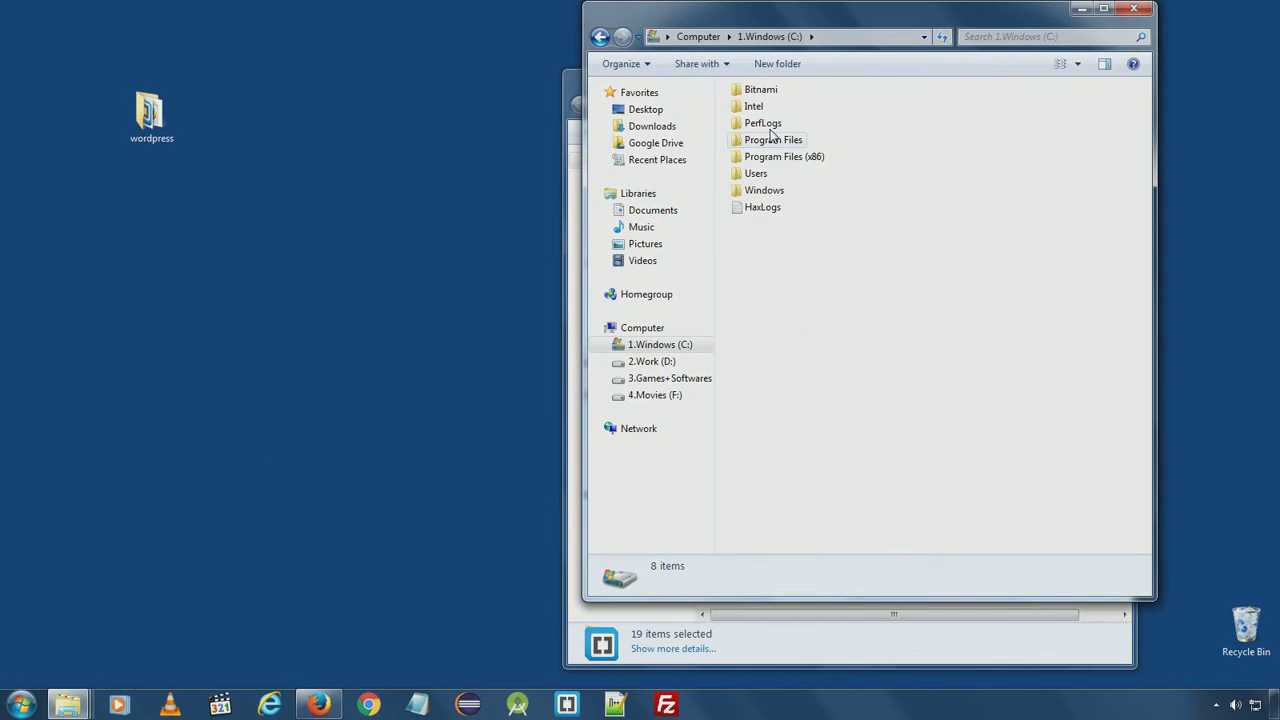
Create a mywebsite folder in C:\Bitnami\apache2\htdocs and move the WordPress files into it.
double_click(764, 88)
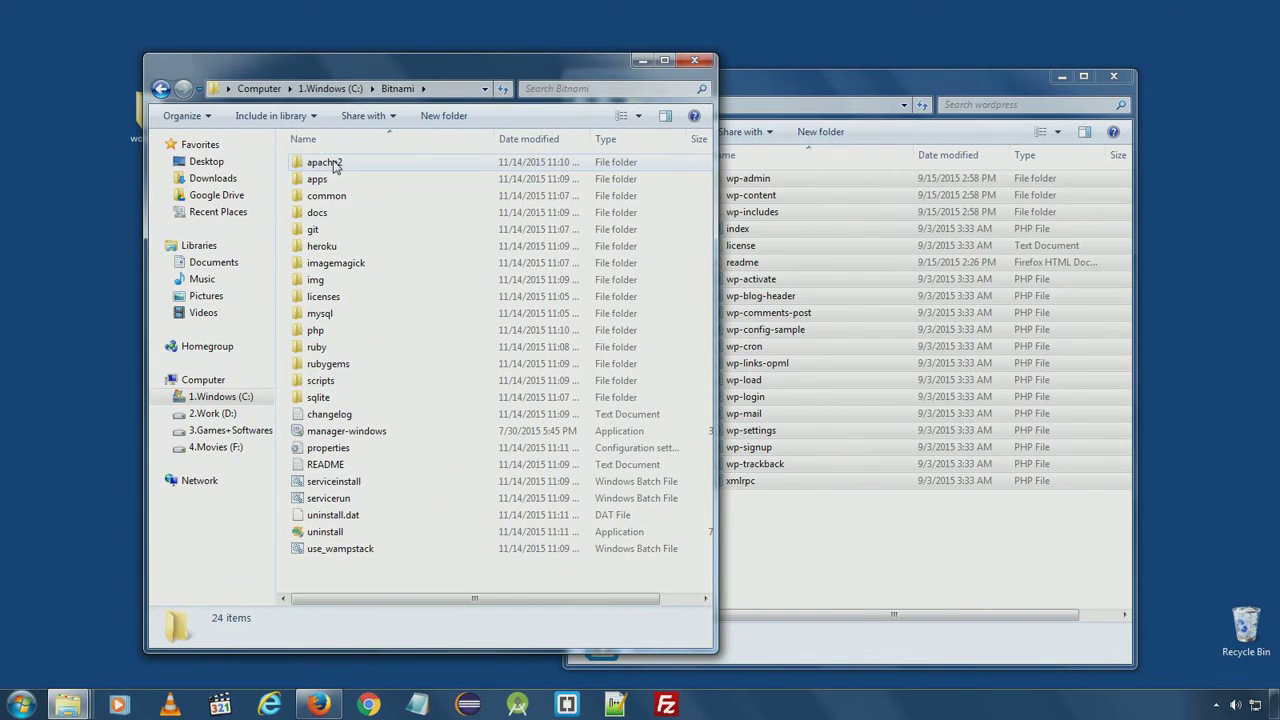
double_click(324, 162)
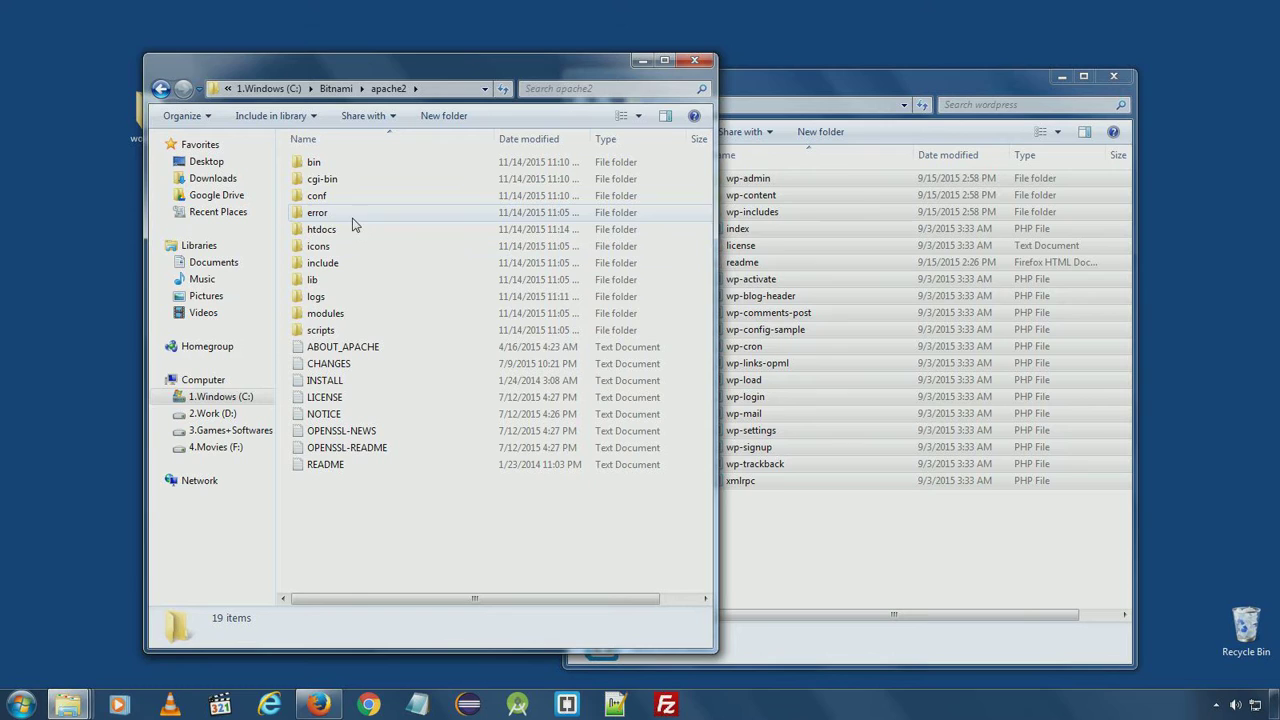
double_click(320, 228)
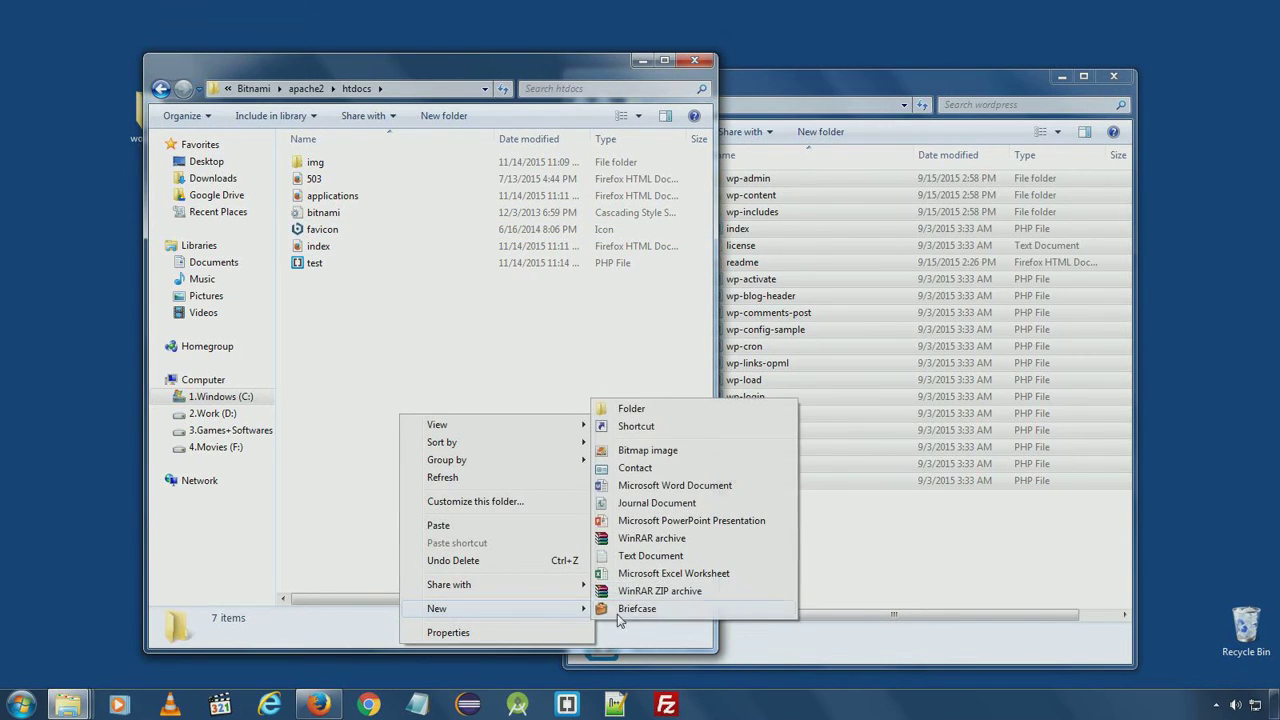
left_click(630, 408)
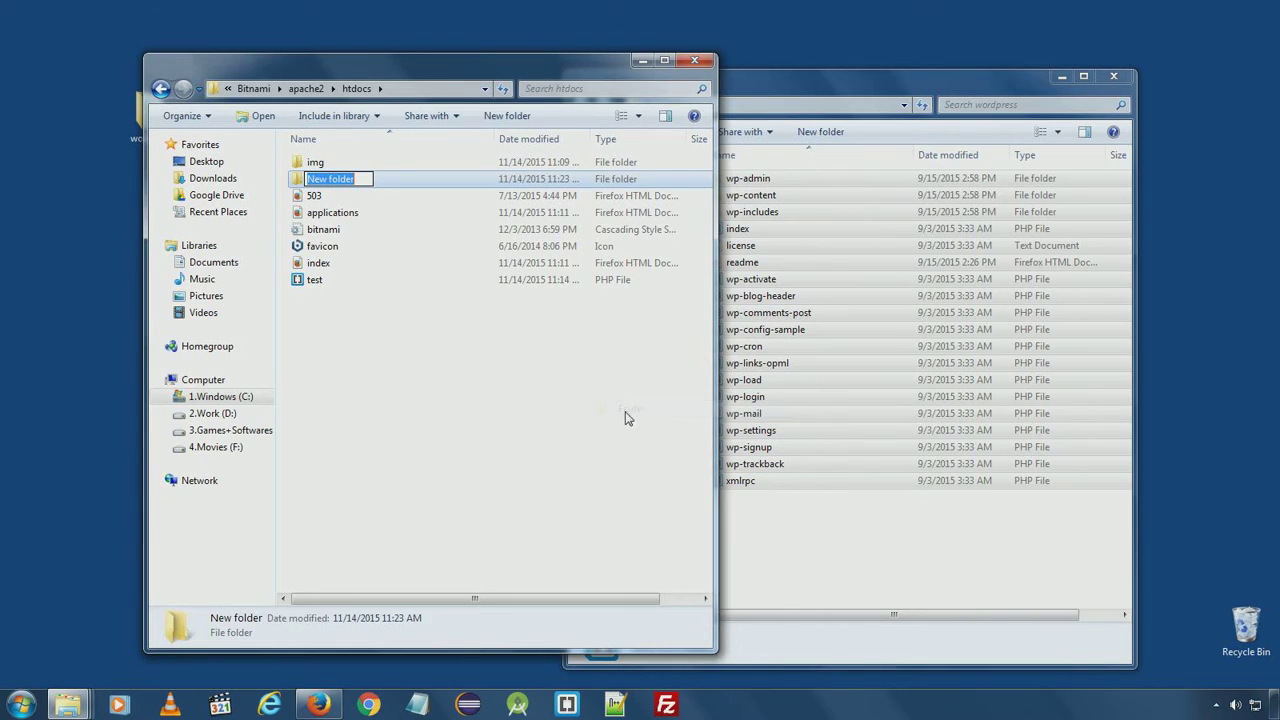
mouse_move(508, 424)
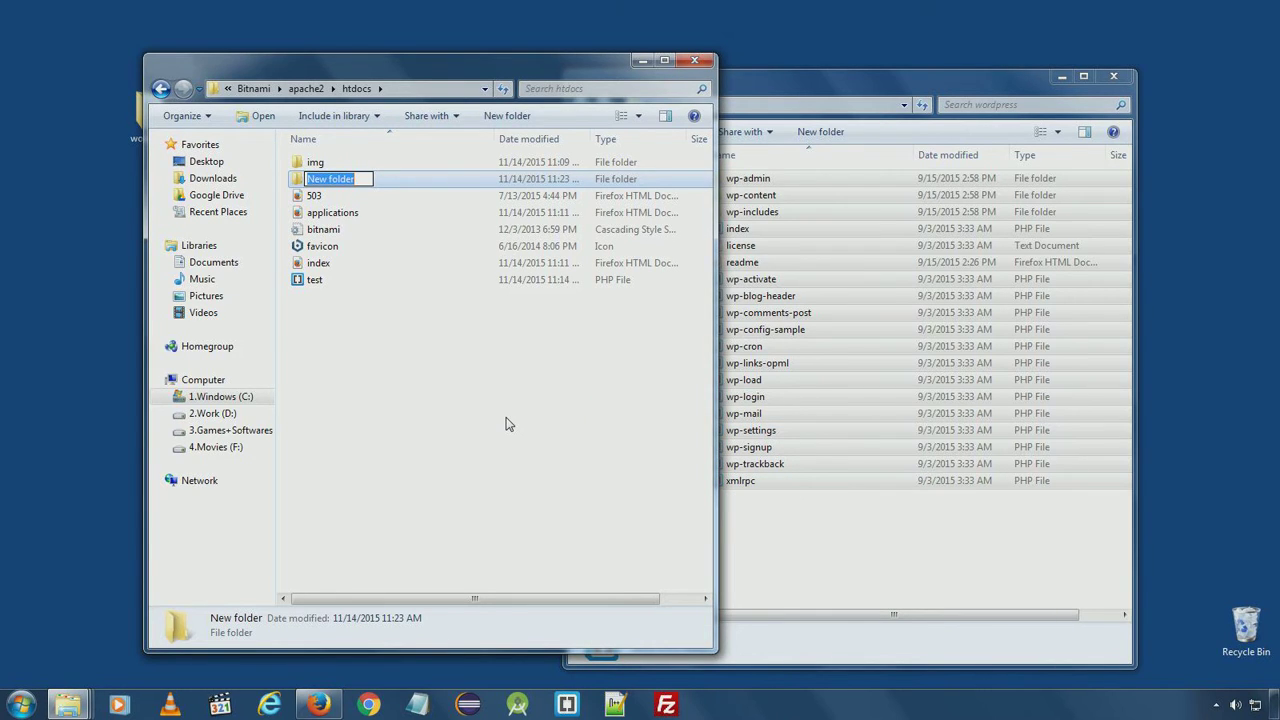
type("mywe")
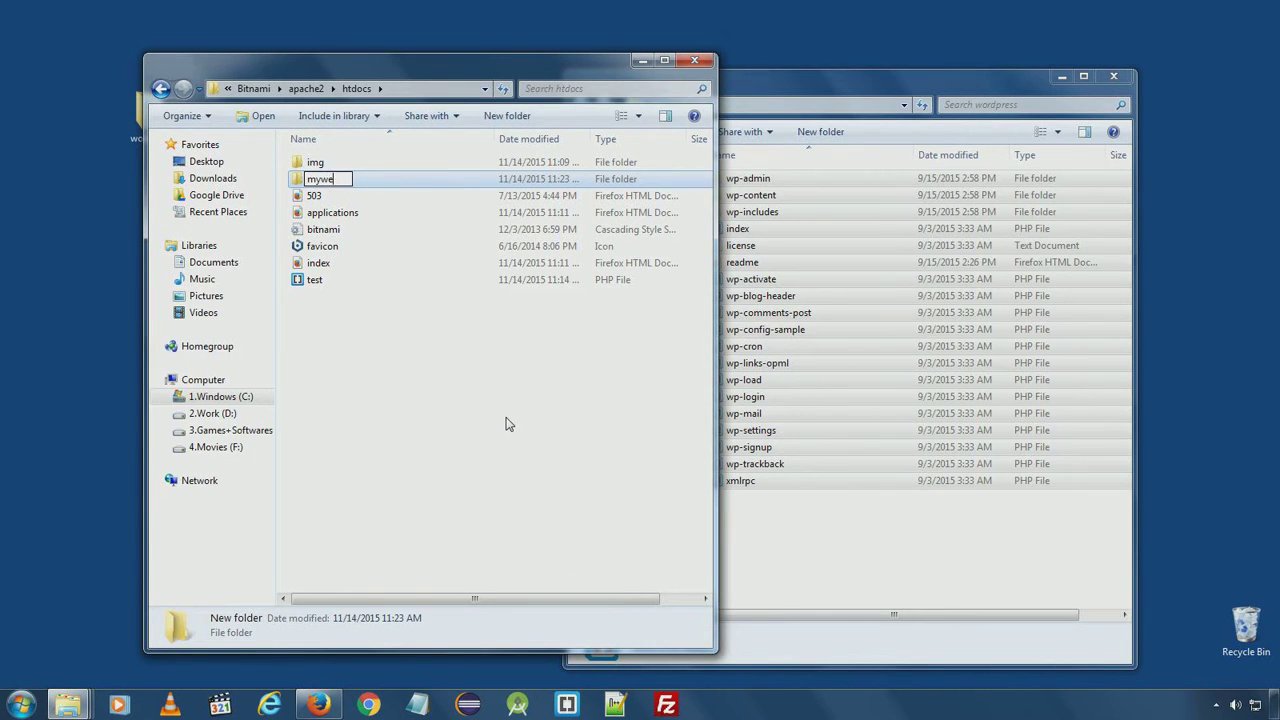
type("bsite")
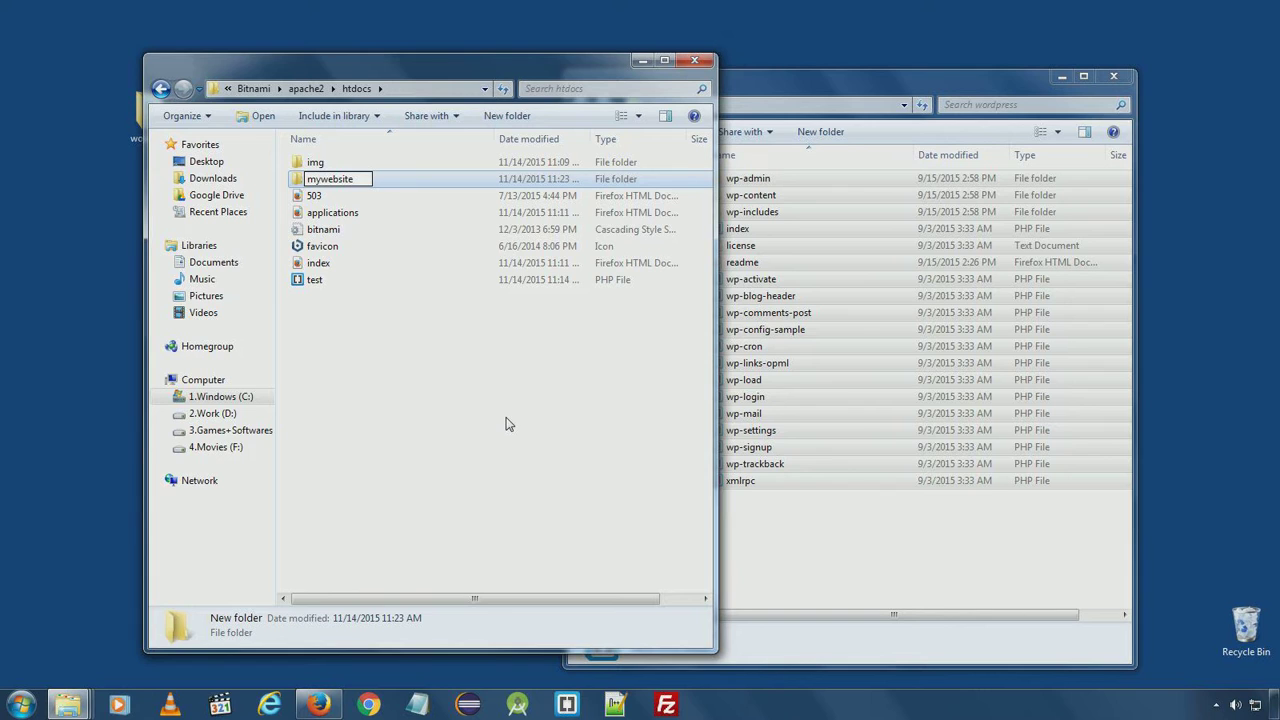
right_click(444, 396)
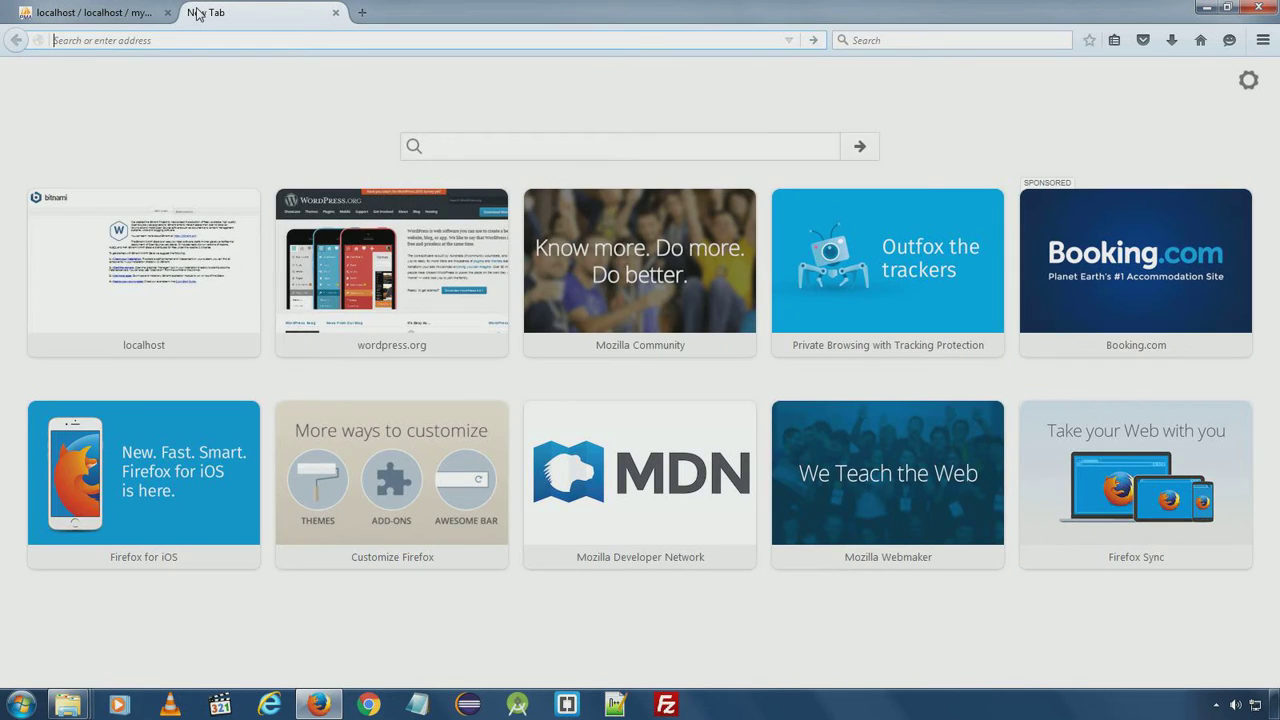
left_click(144, 270)
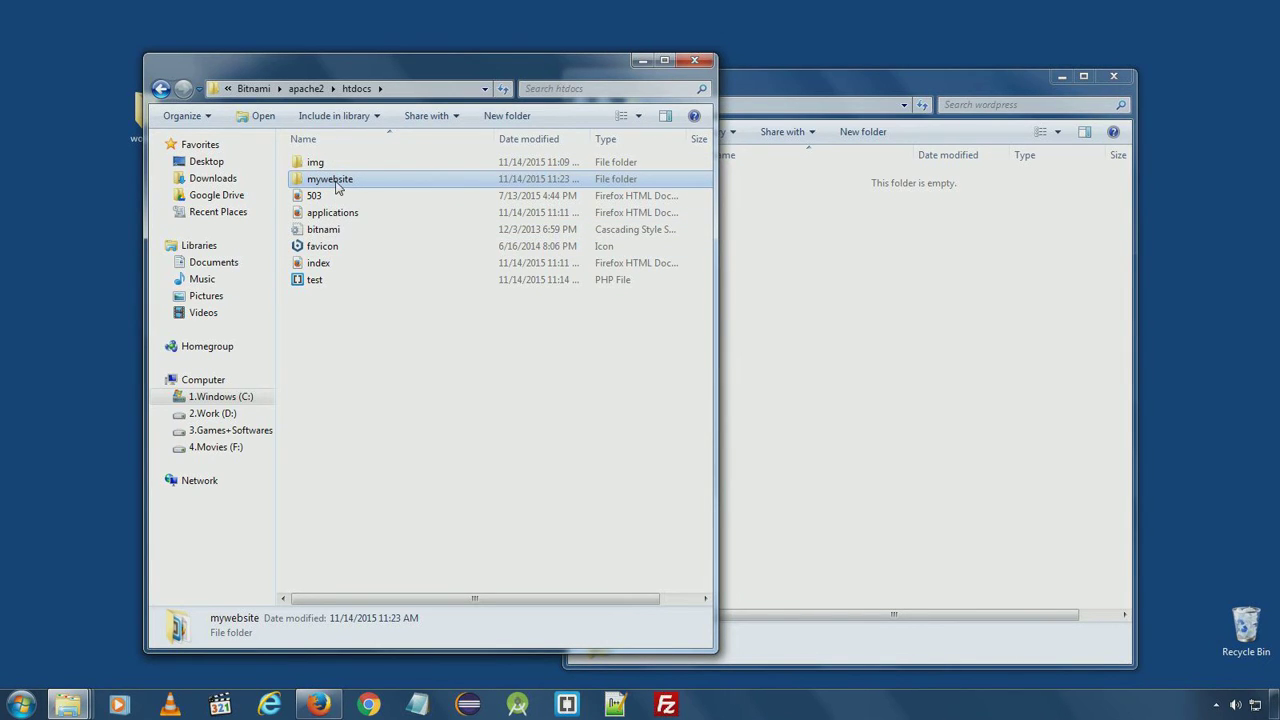
Check the mywebsite folder contents and rename wp-config-sample to wp-config.
double_click(328, 178)
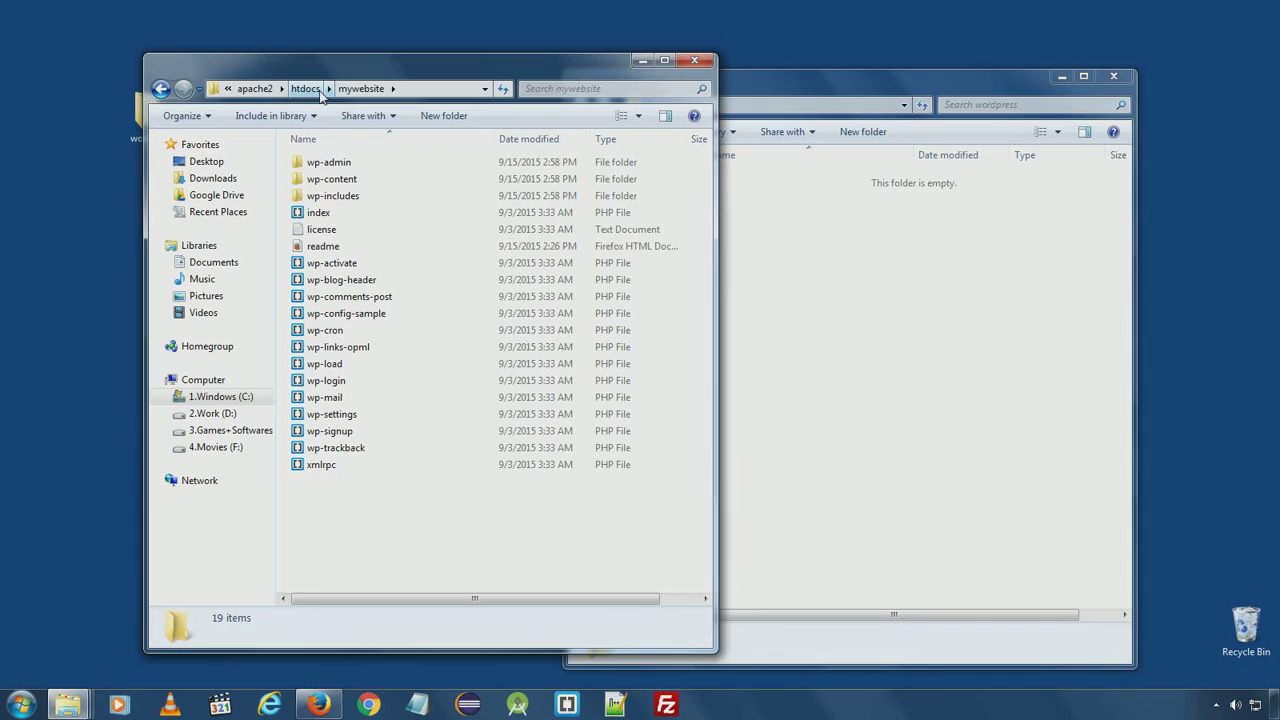
left_click(304, 88)
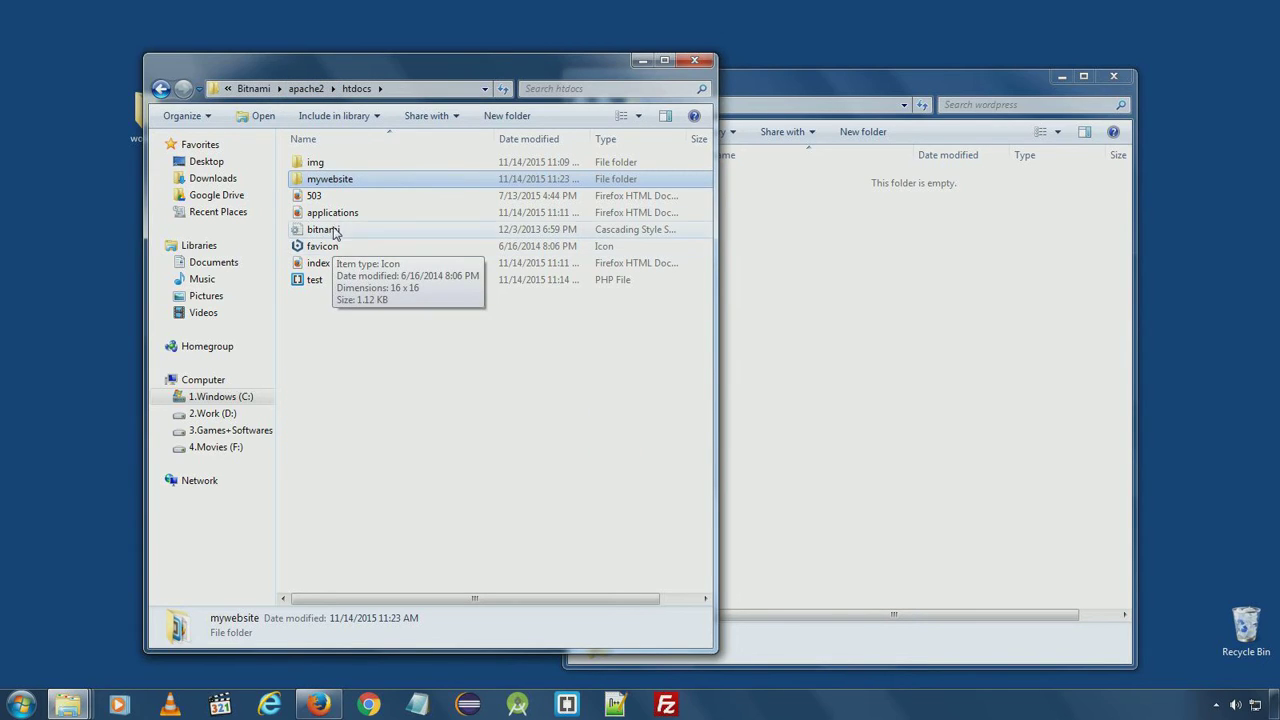
mouse_move(344, 180)
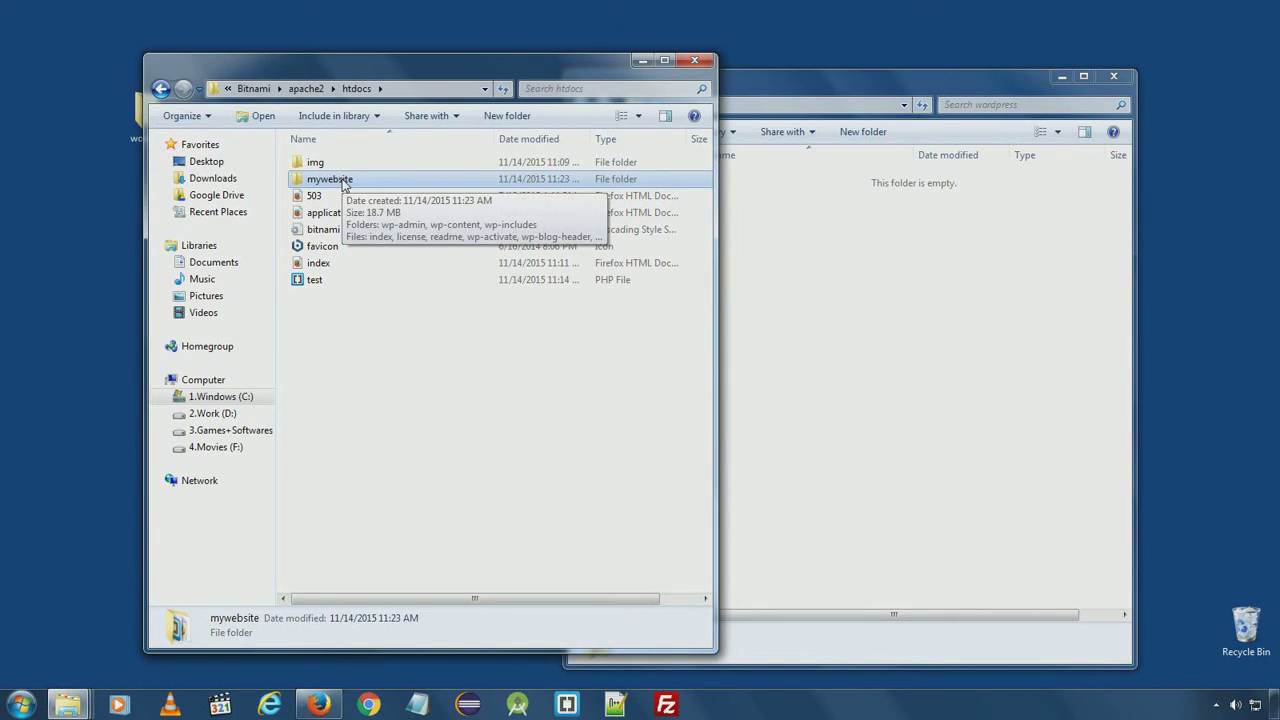
double_click(328, 178)
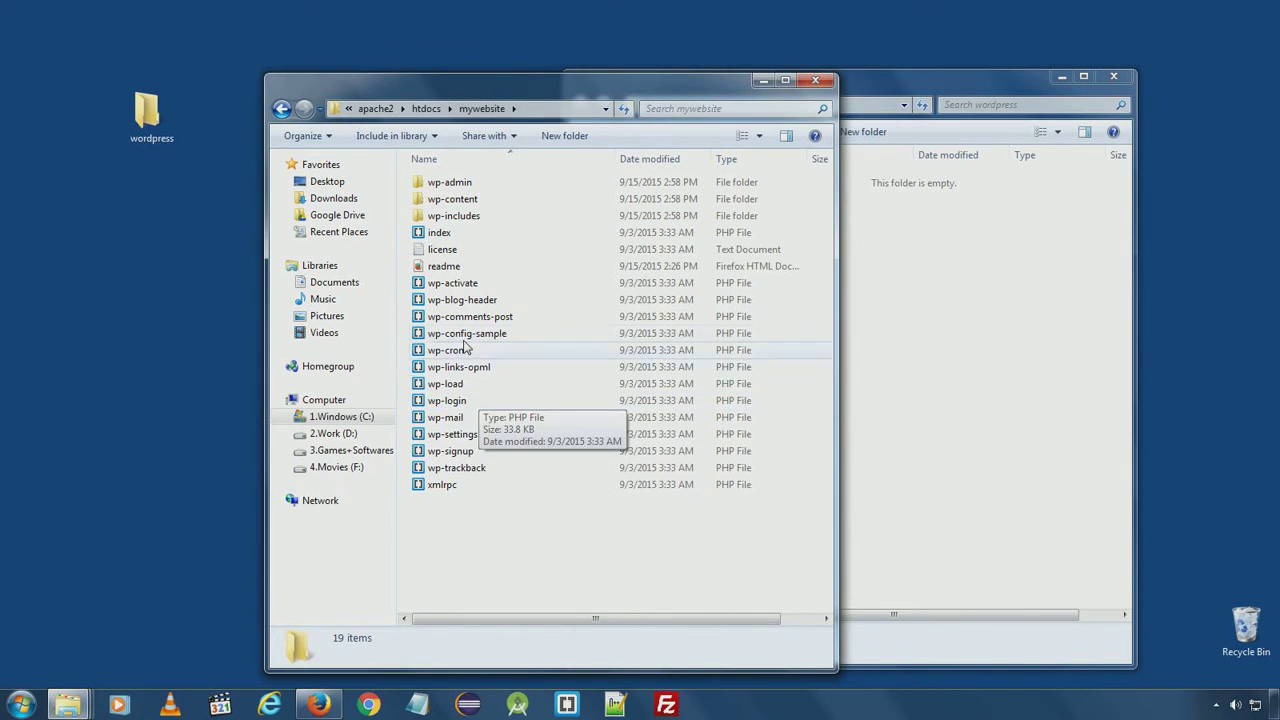
left_click(464, 332)
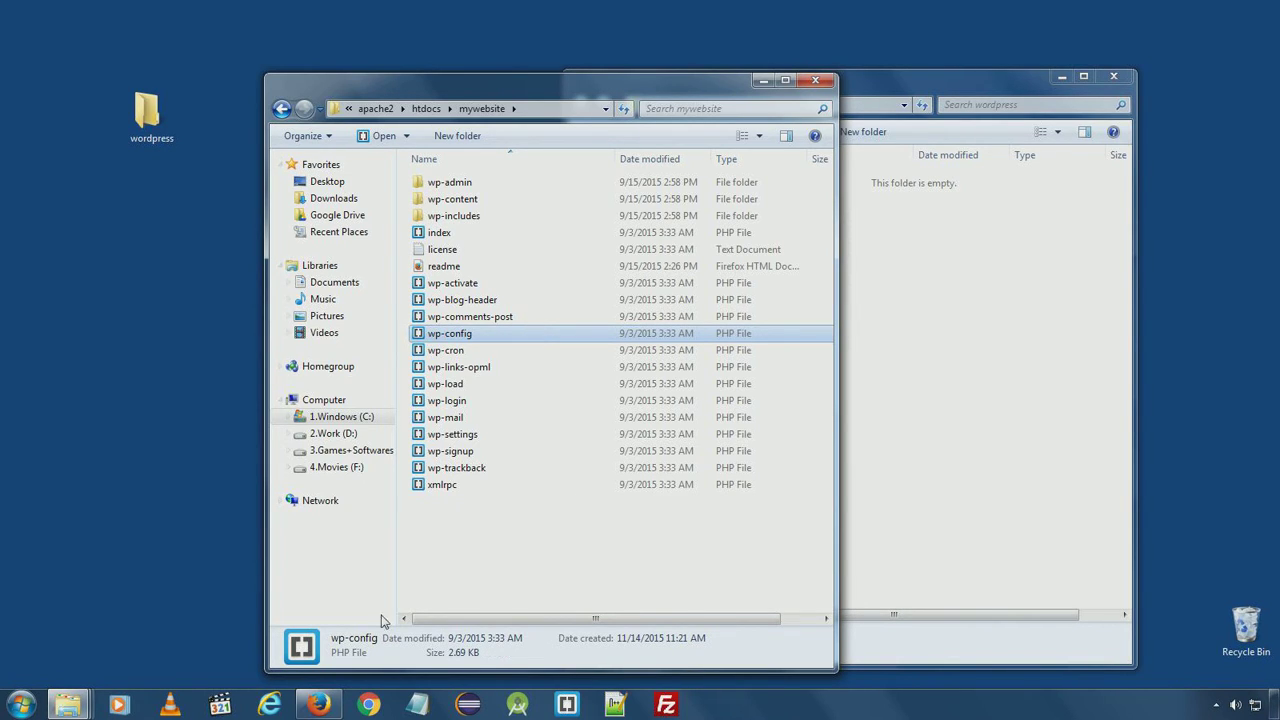
right_click(448, 332)
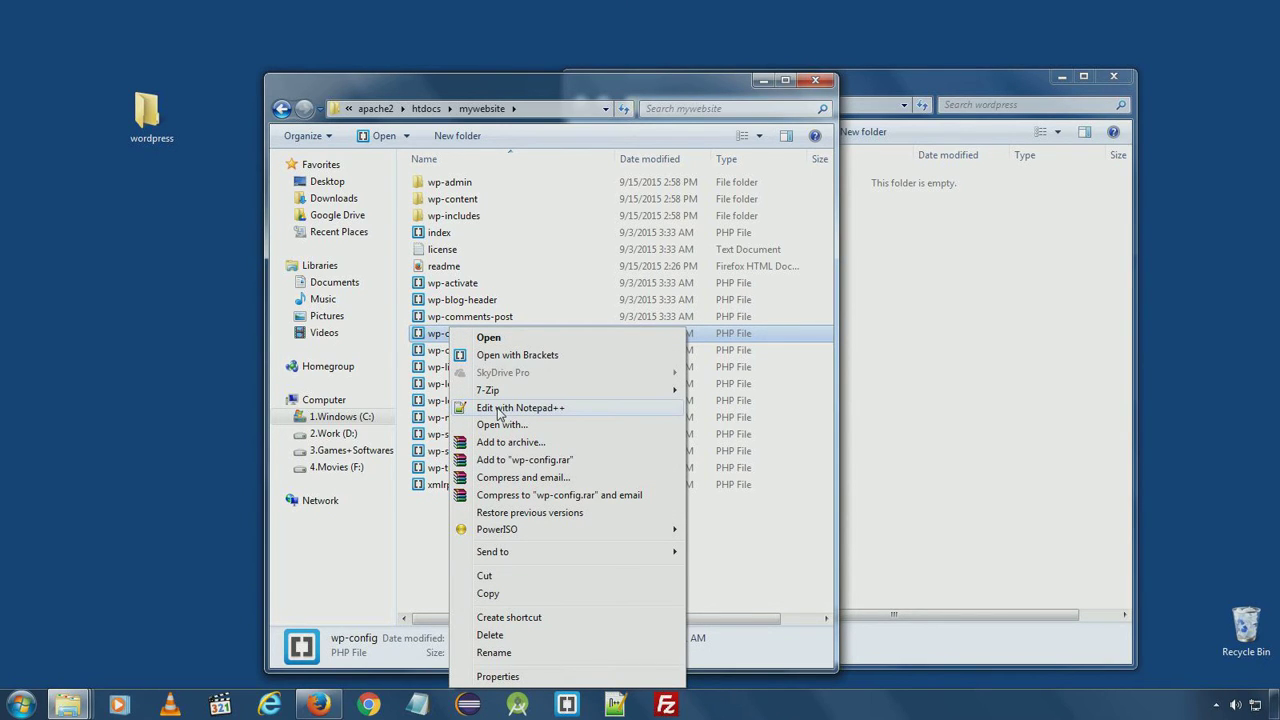
In wp-config.php set database name mywebsite and user root.
left_click(520, 408)
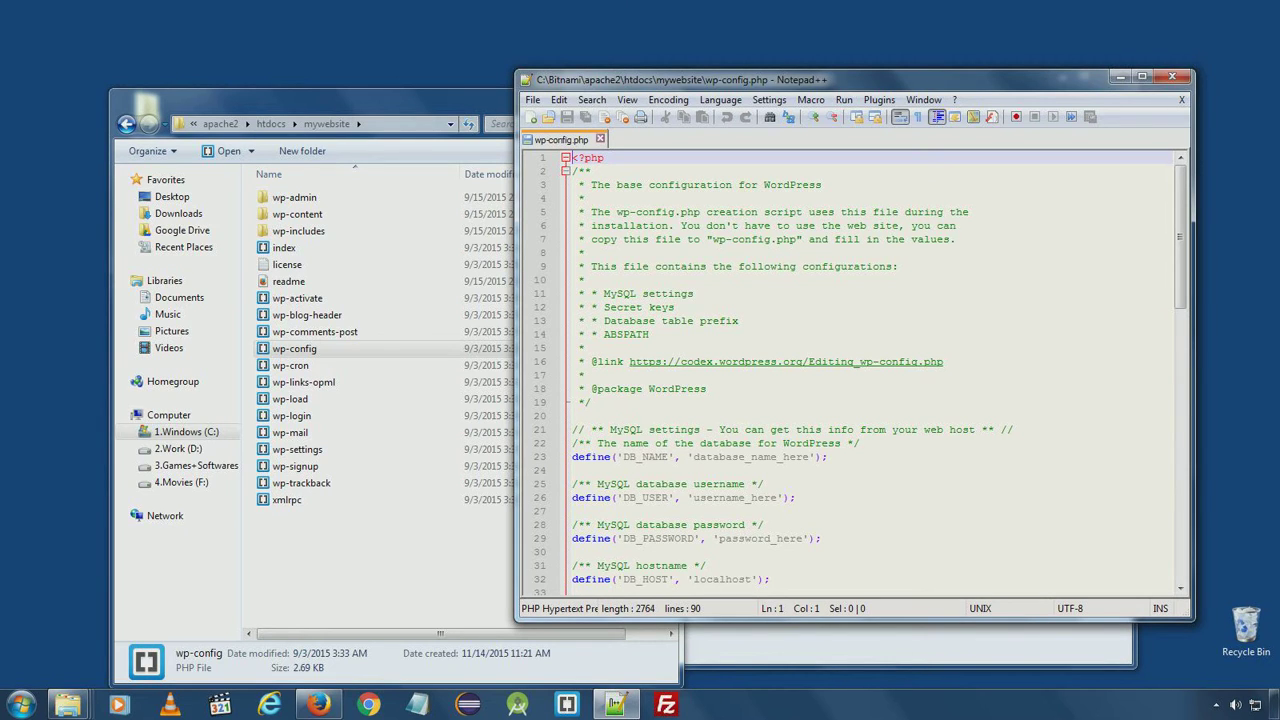
scroll("down", 3)
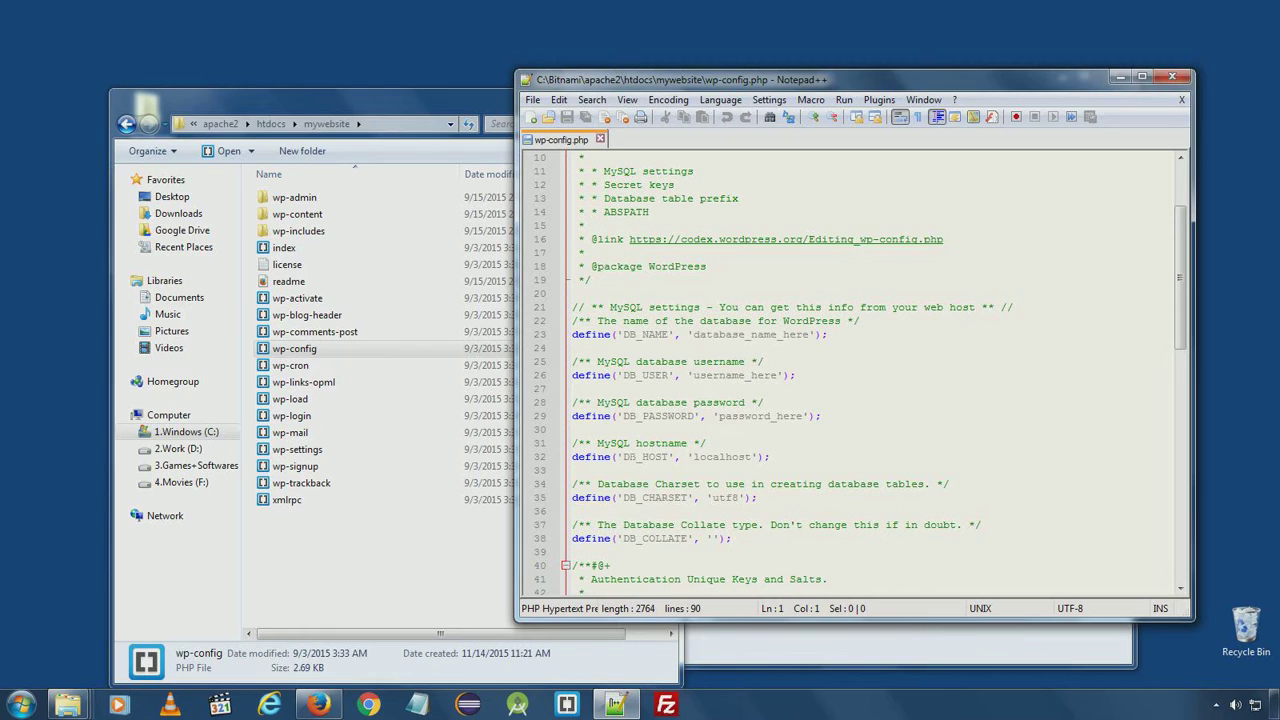
double_click(752, 334)
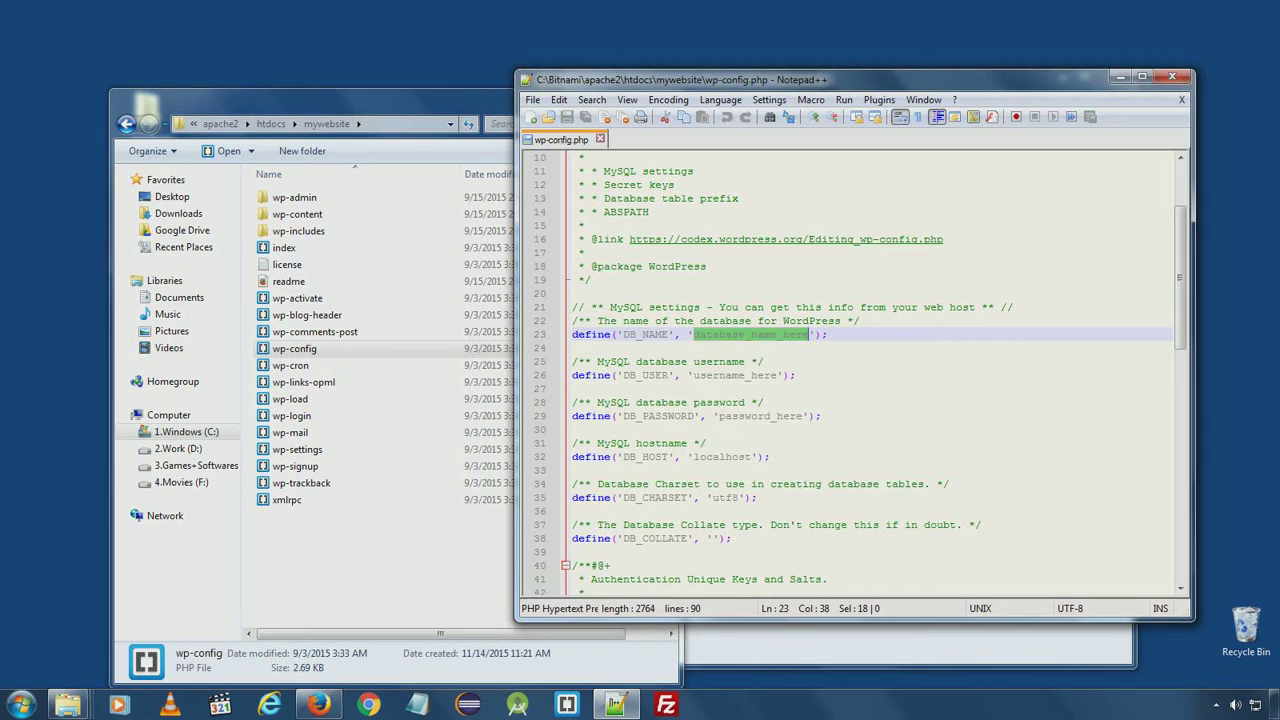
type("websi")
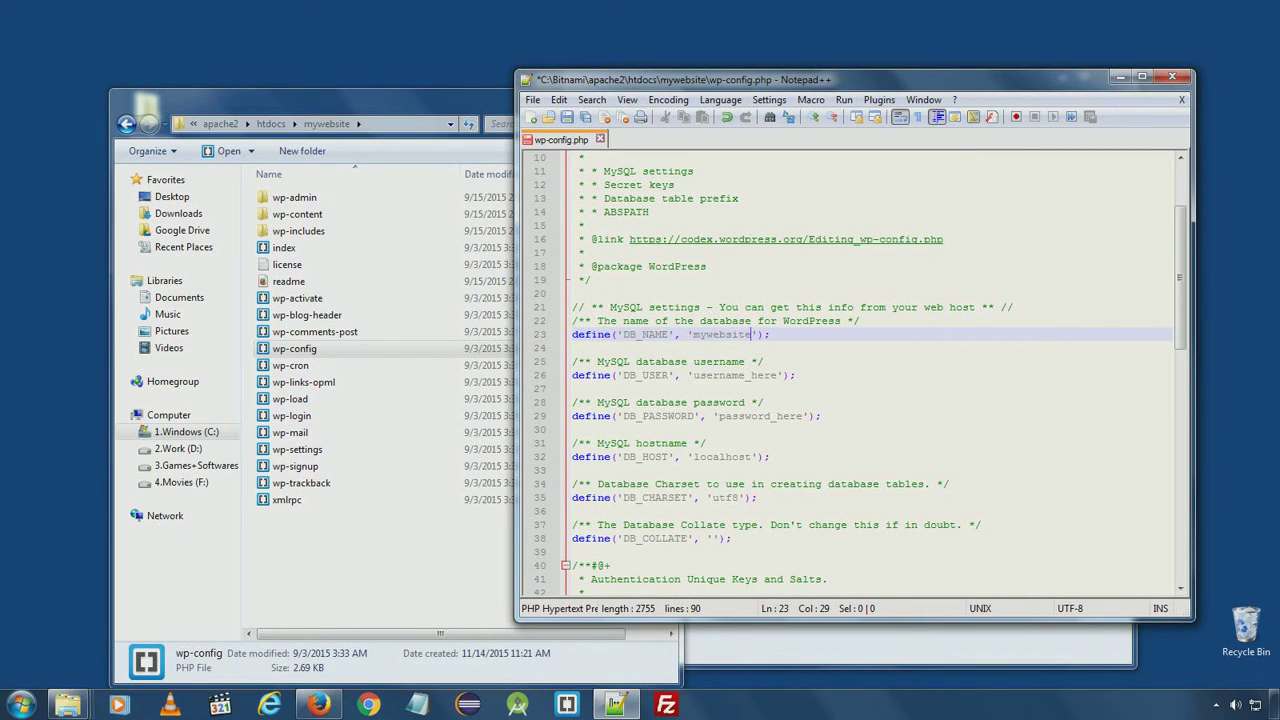
double_click(740, 376)
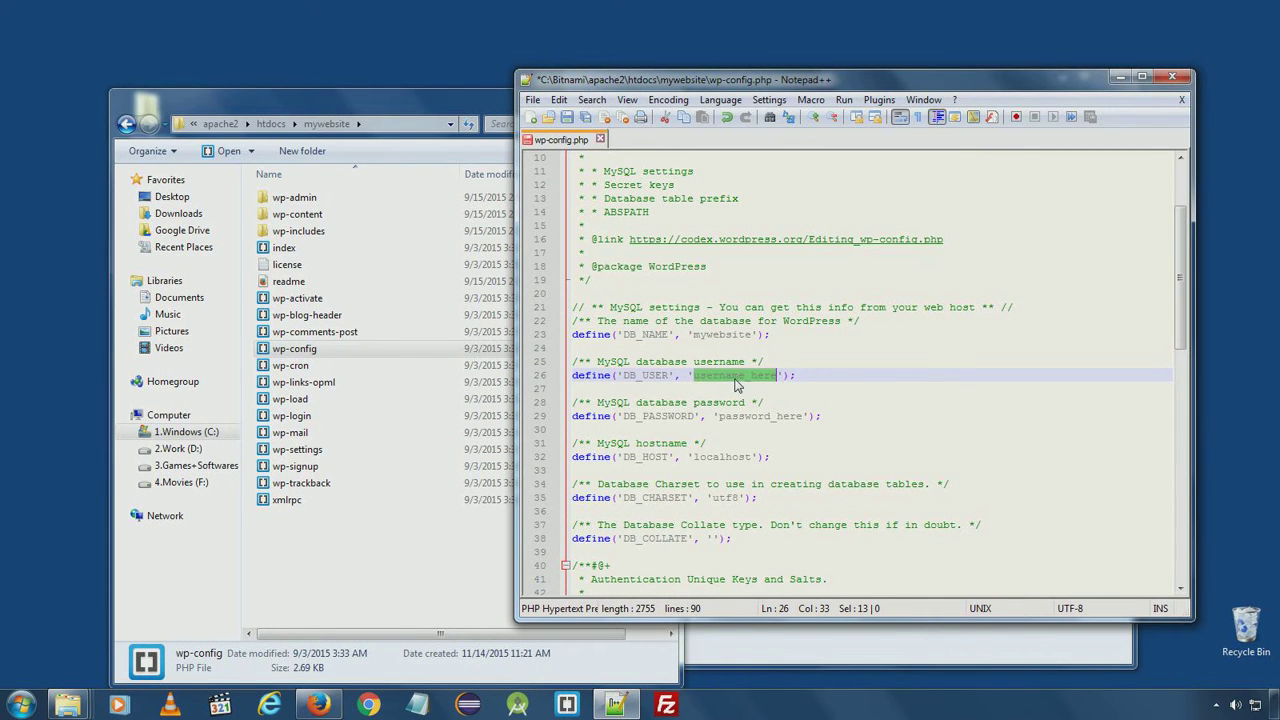
type("root")
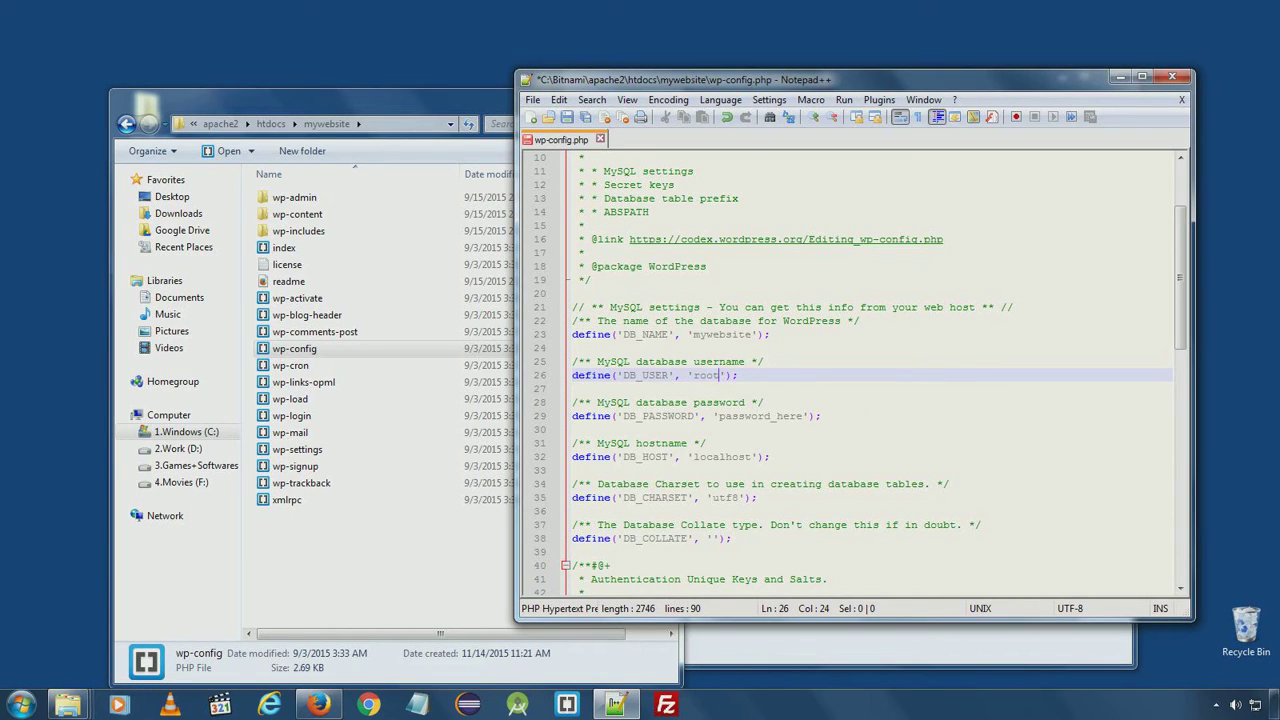
double_click(760, 414)
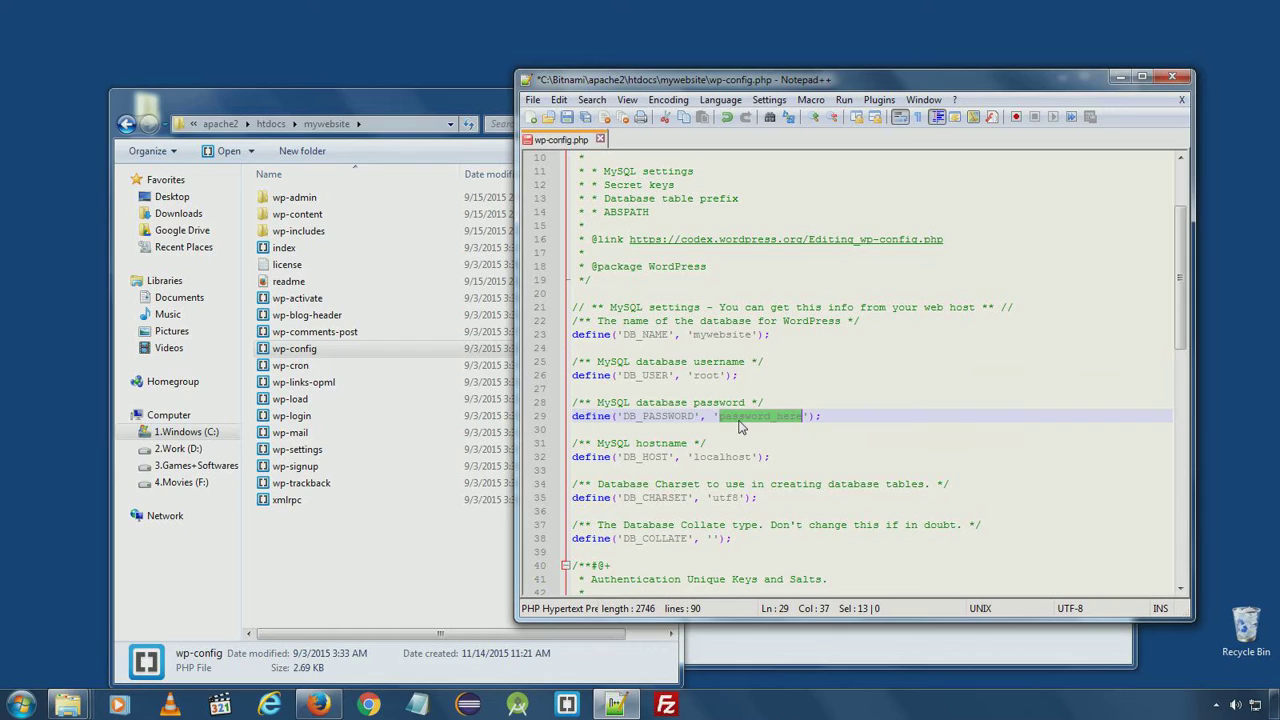
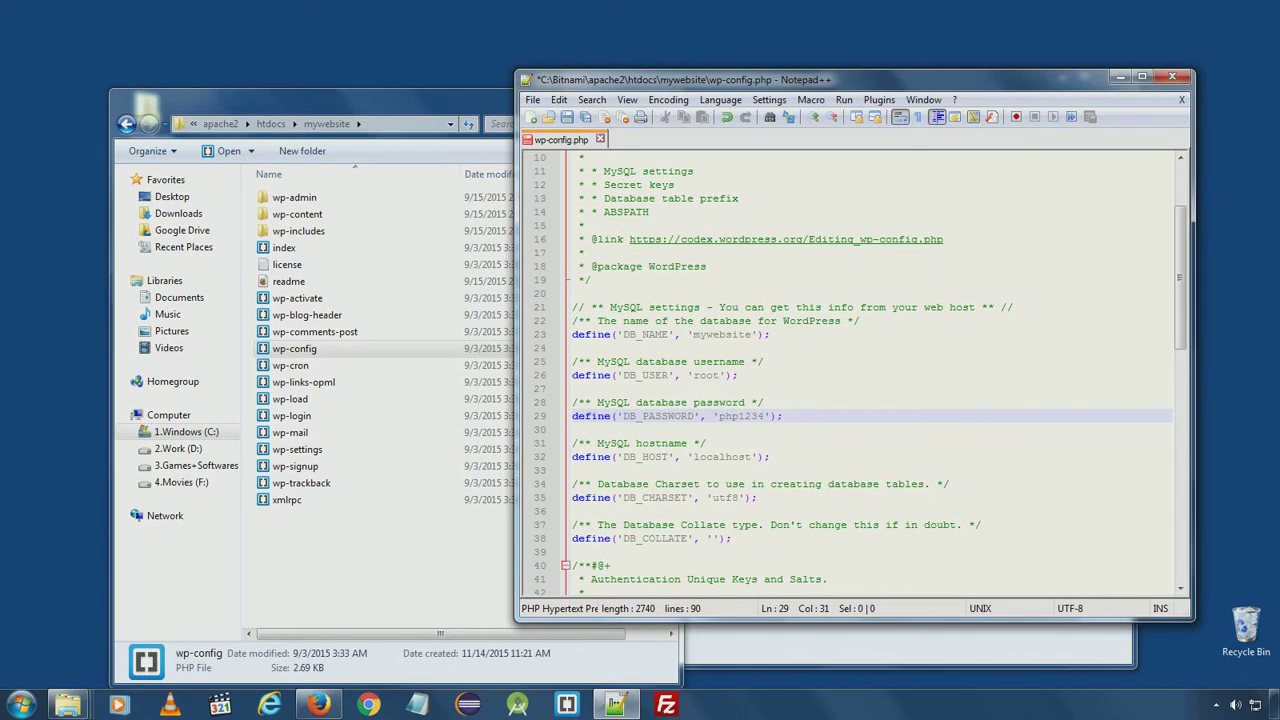
double_click(722, 456)
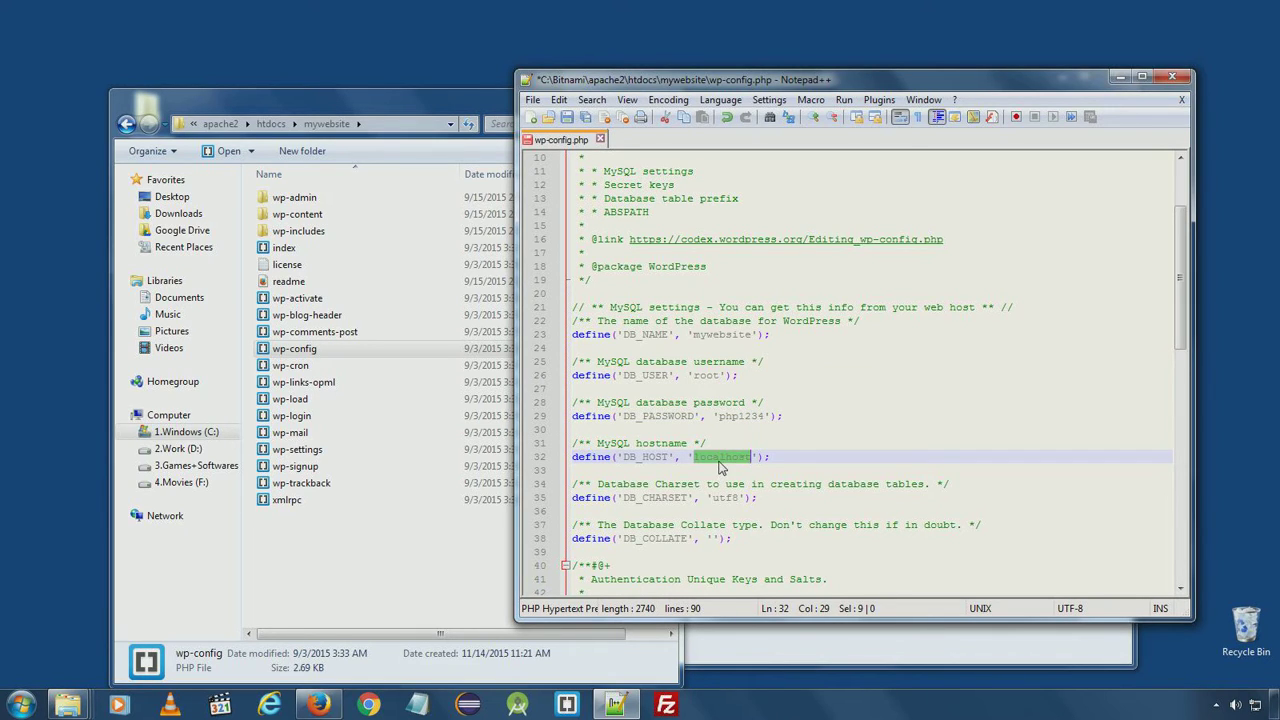
left_click(720, 456)
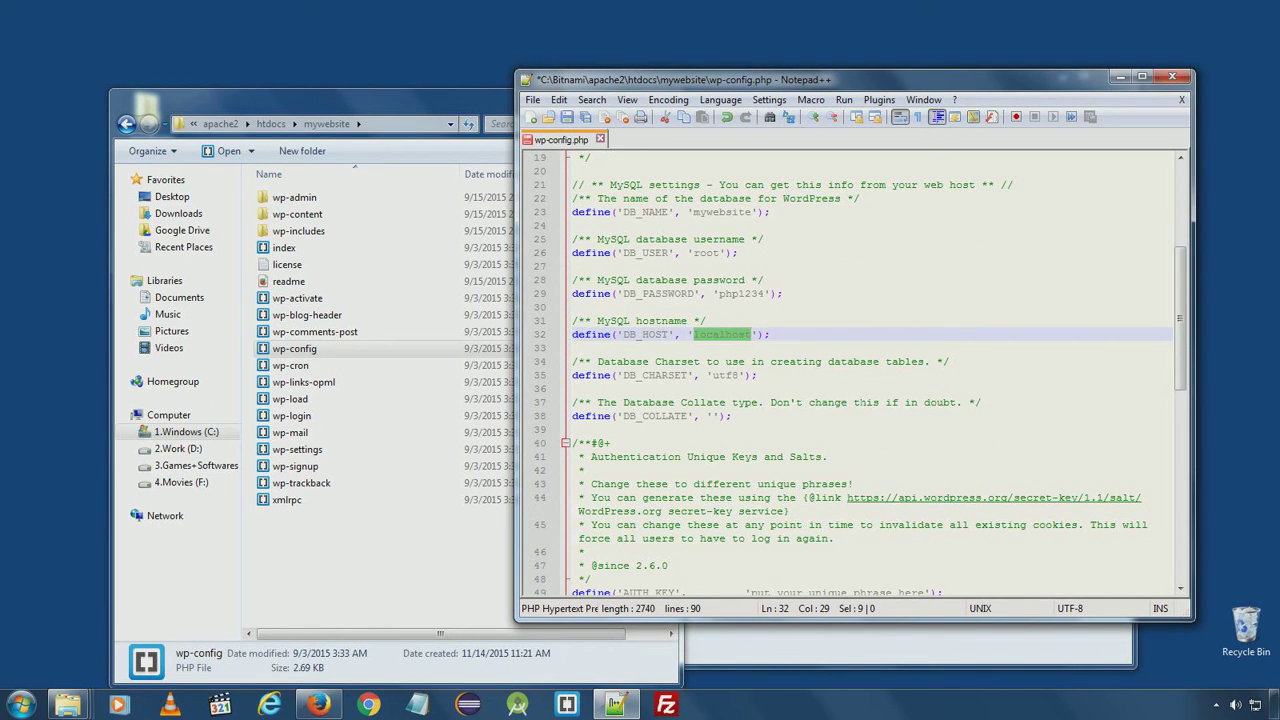
scroll("down", 3)
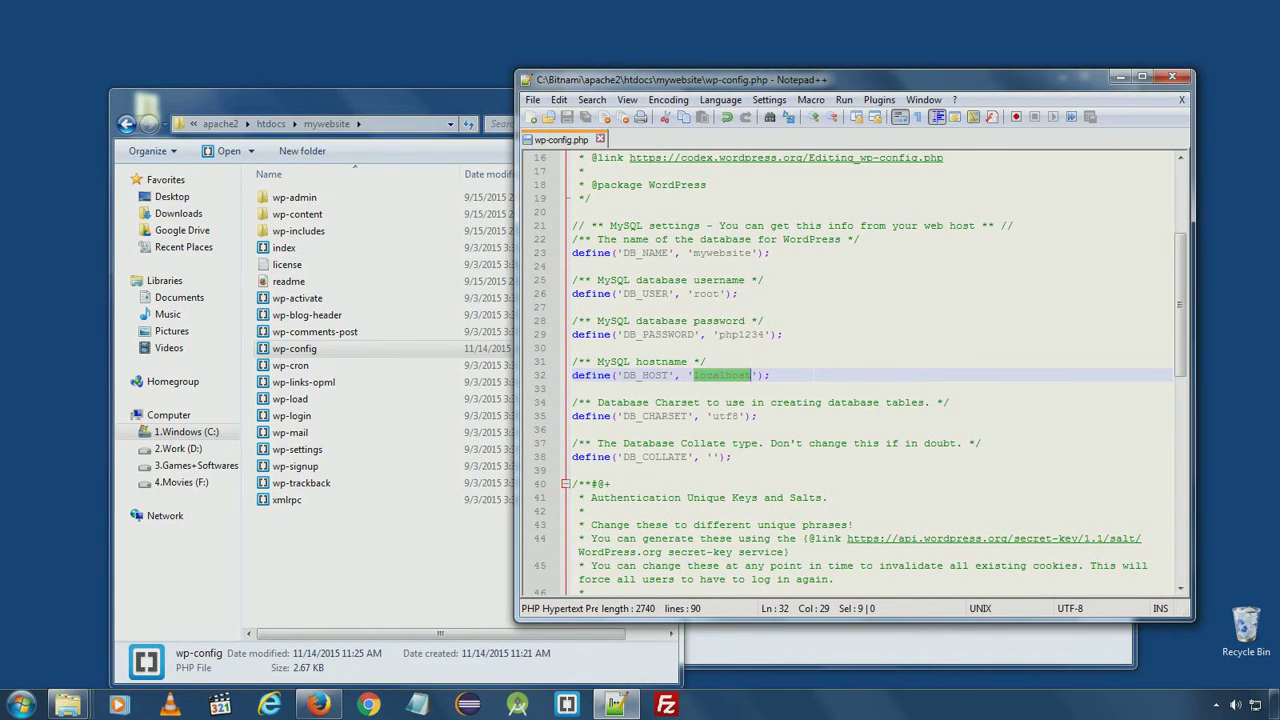
scroll("down", 3)
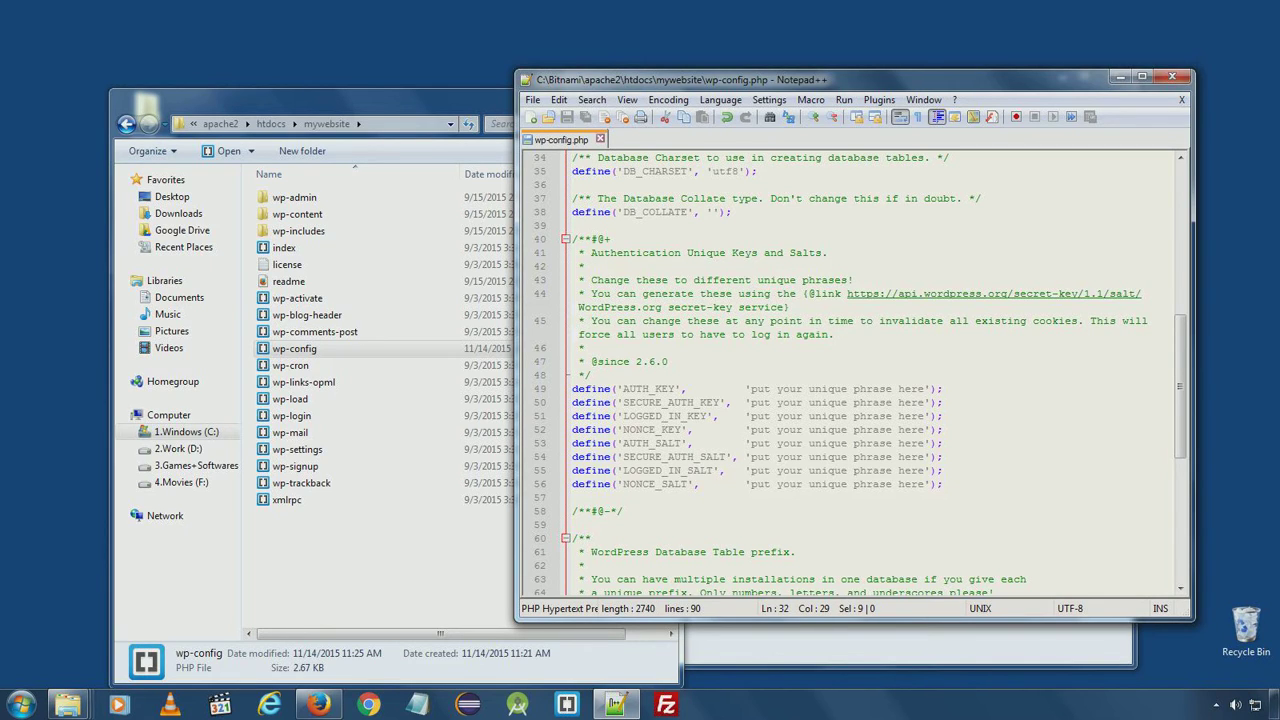
mouse_move(852, 300)
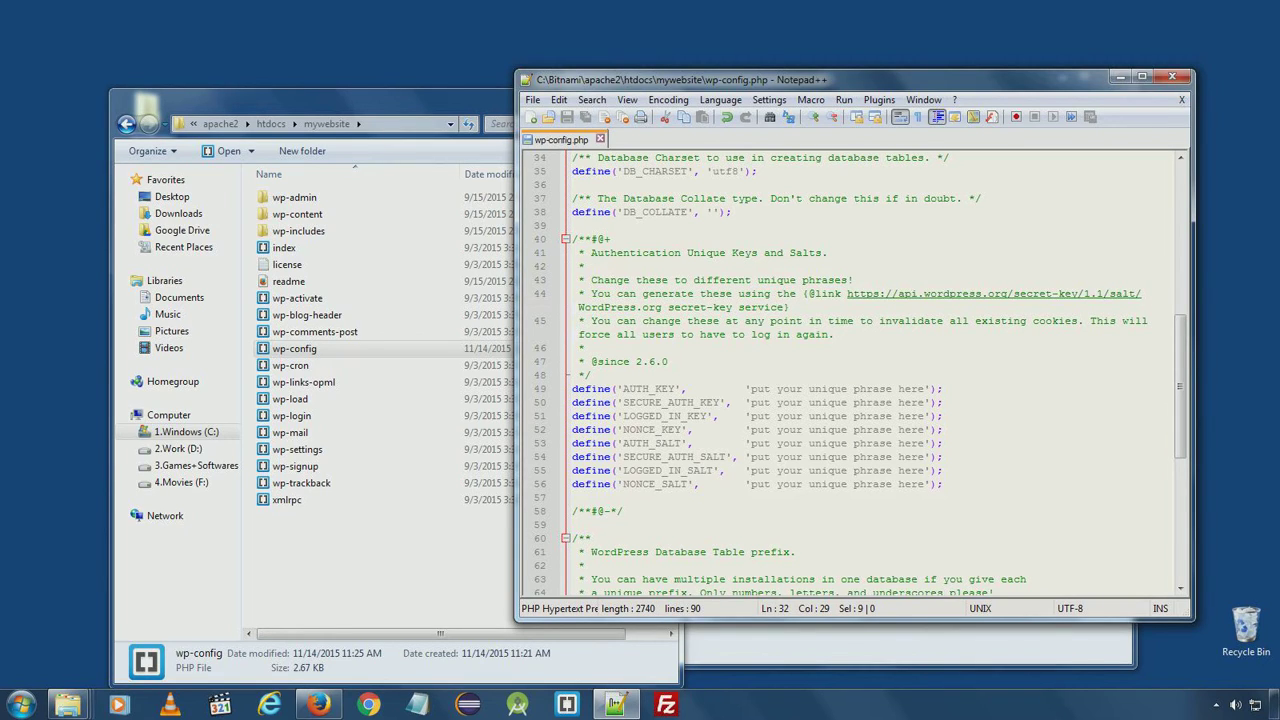
Replace the AUTH_KEY…NONCE_SALT placeholders with generated secret keys and save wp-config.
double_click(1124, 292)
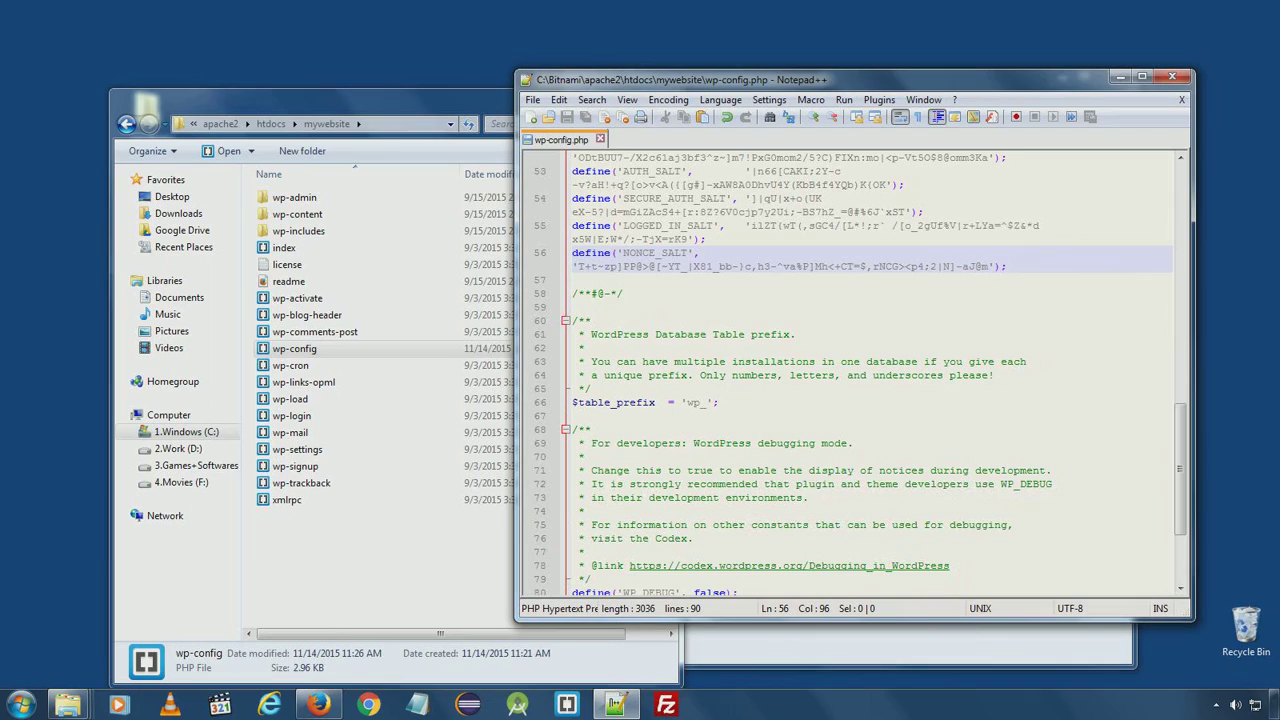
double_click(616, 402)
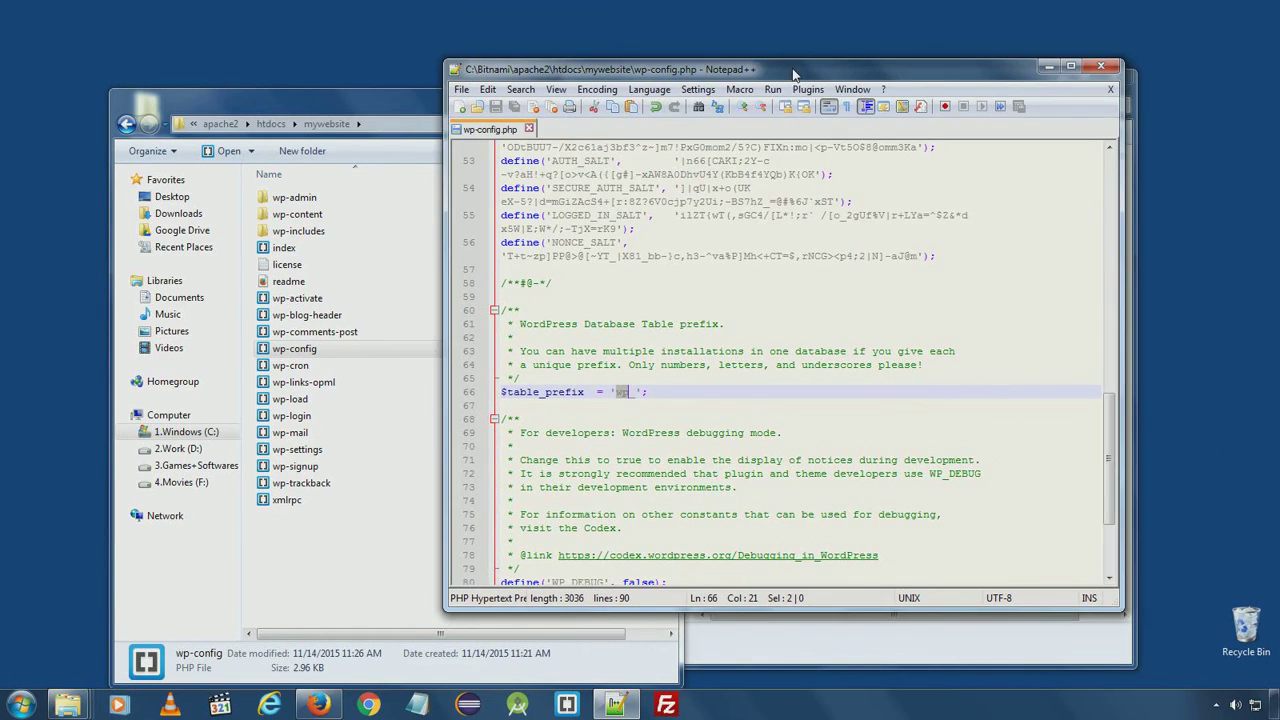
left_click(1080, 62)
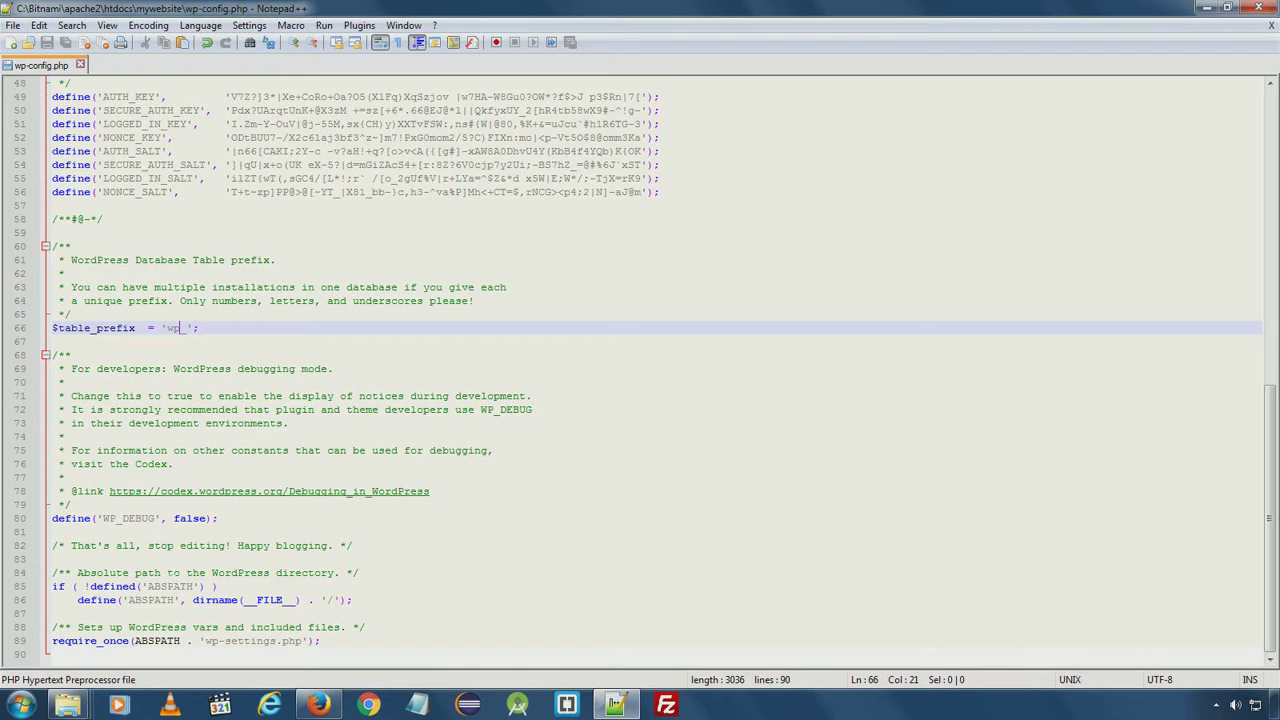
scroll("up", 3)
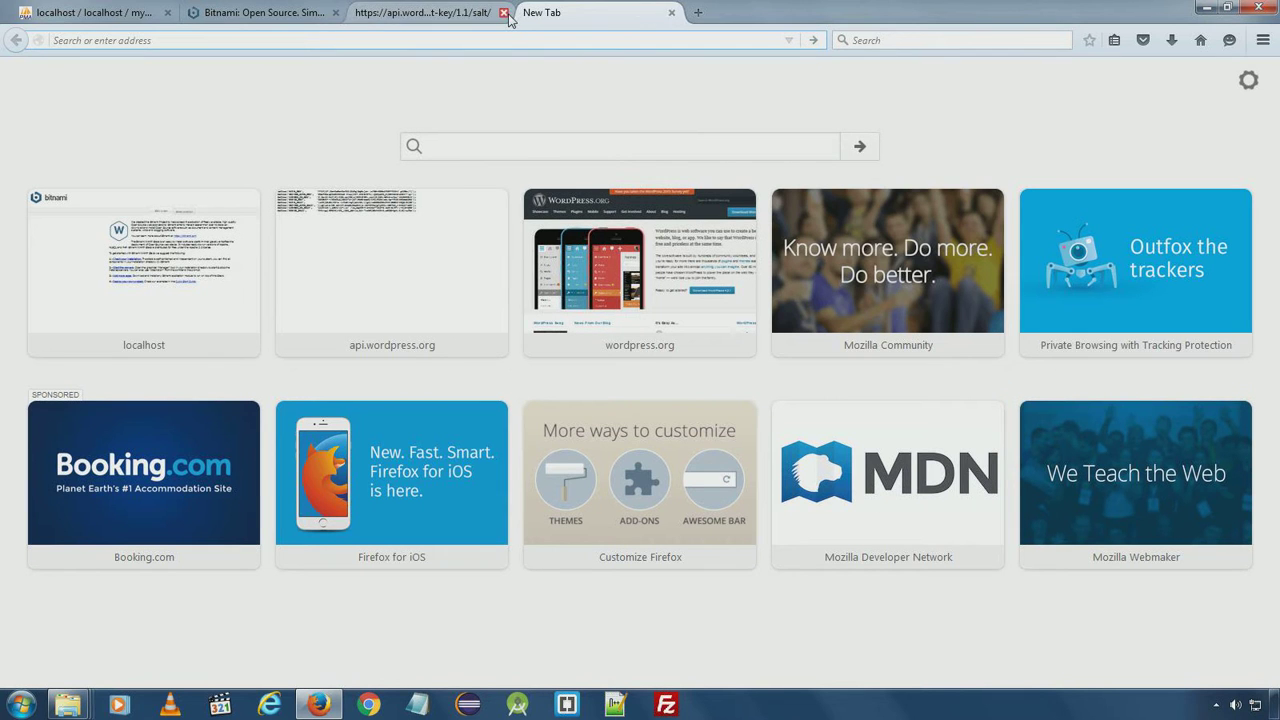
Close the secret-key and phpMyAdmin tabs and load localhost/mywebsite.
left_click(500, 12)
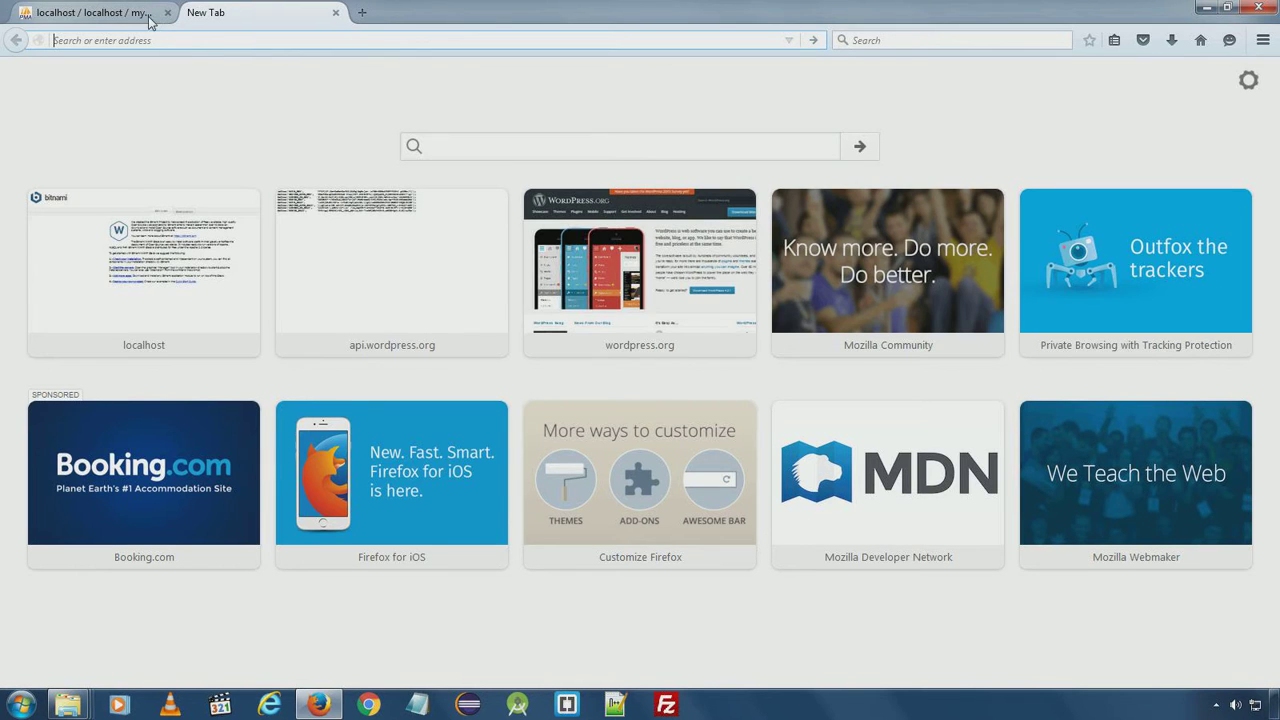
left_click(156, 12)
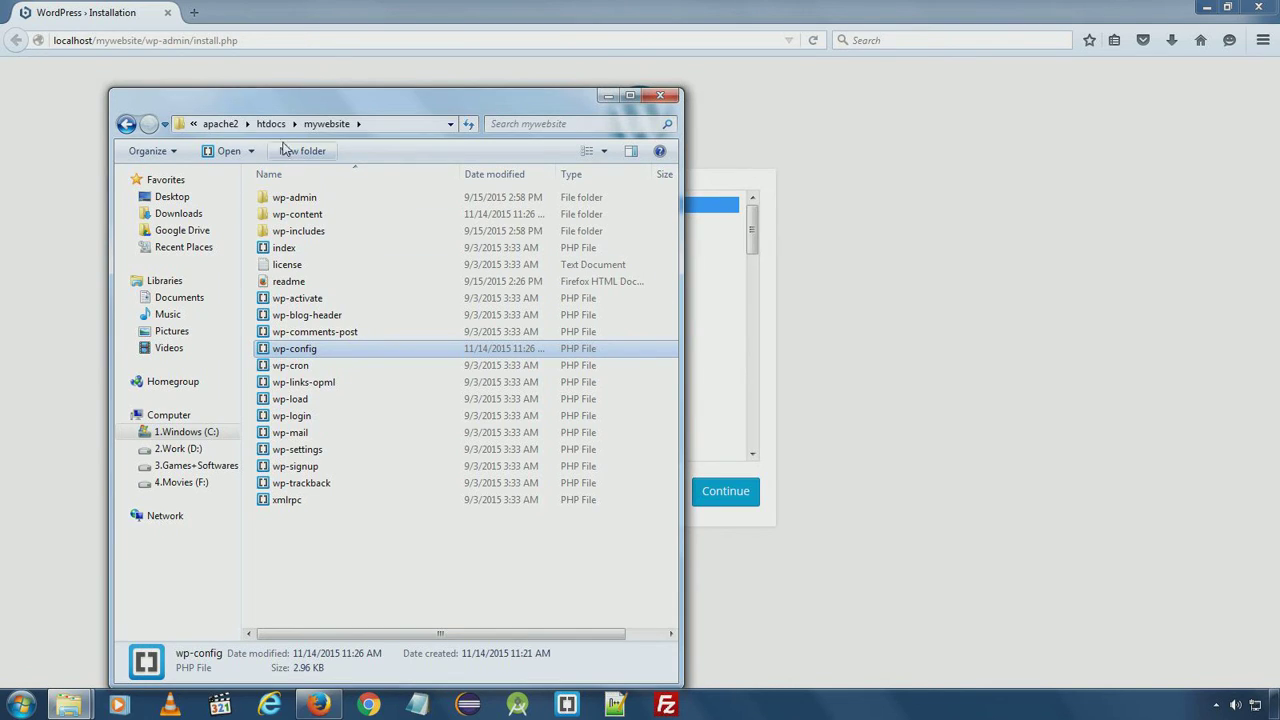
left_click(272, 124)
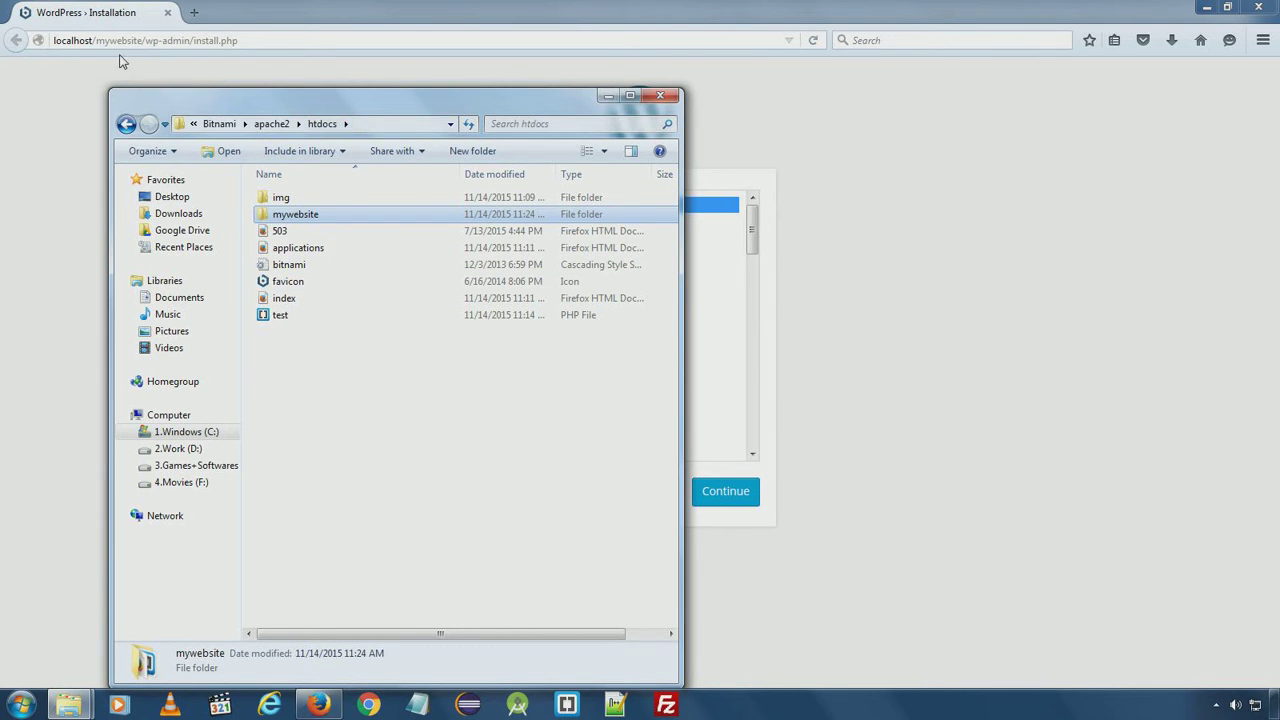
mouse_move(66, 146)
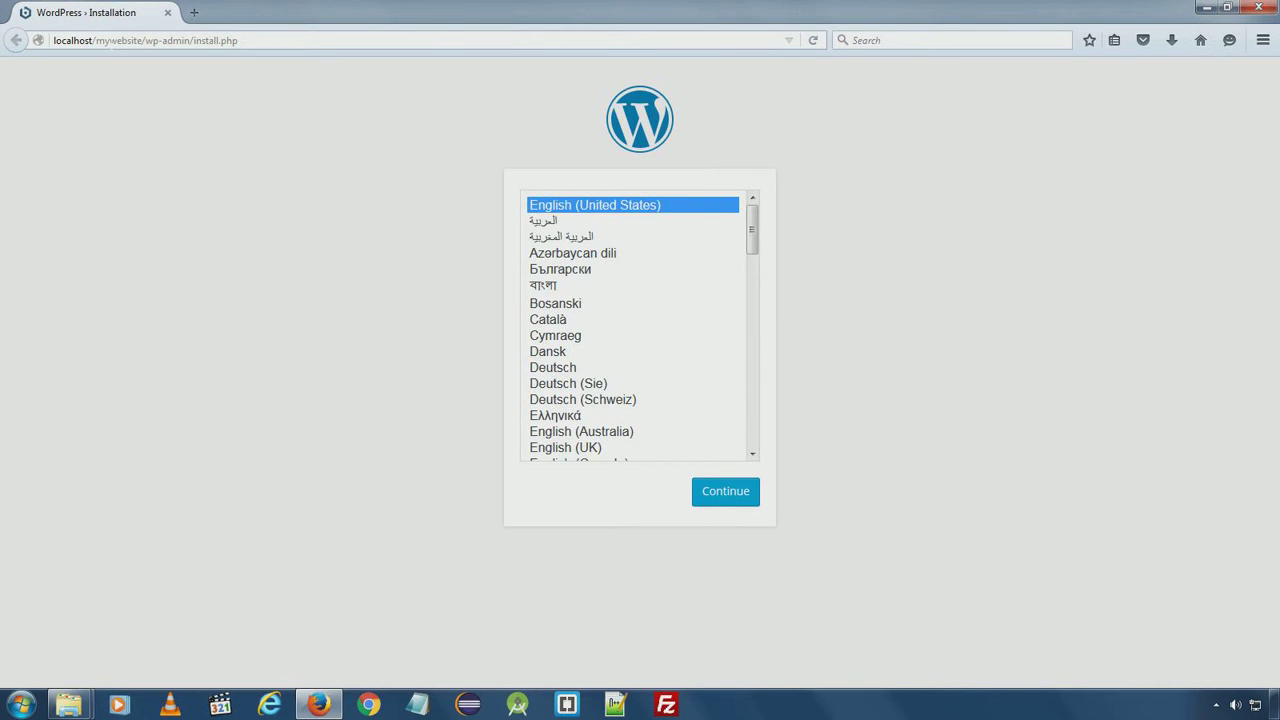
Continue the installer with English (United States) to reach the site information form.
double_click(116, 40)
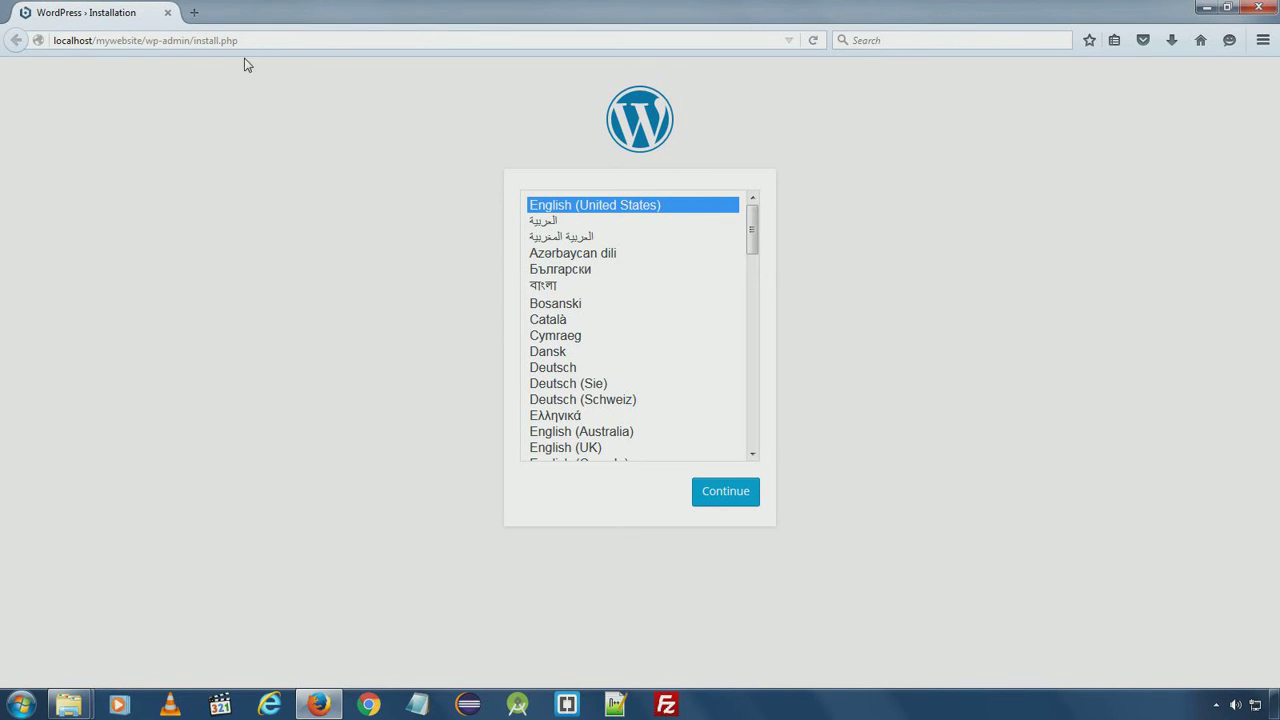
mouse_move(264, 104)
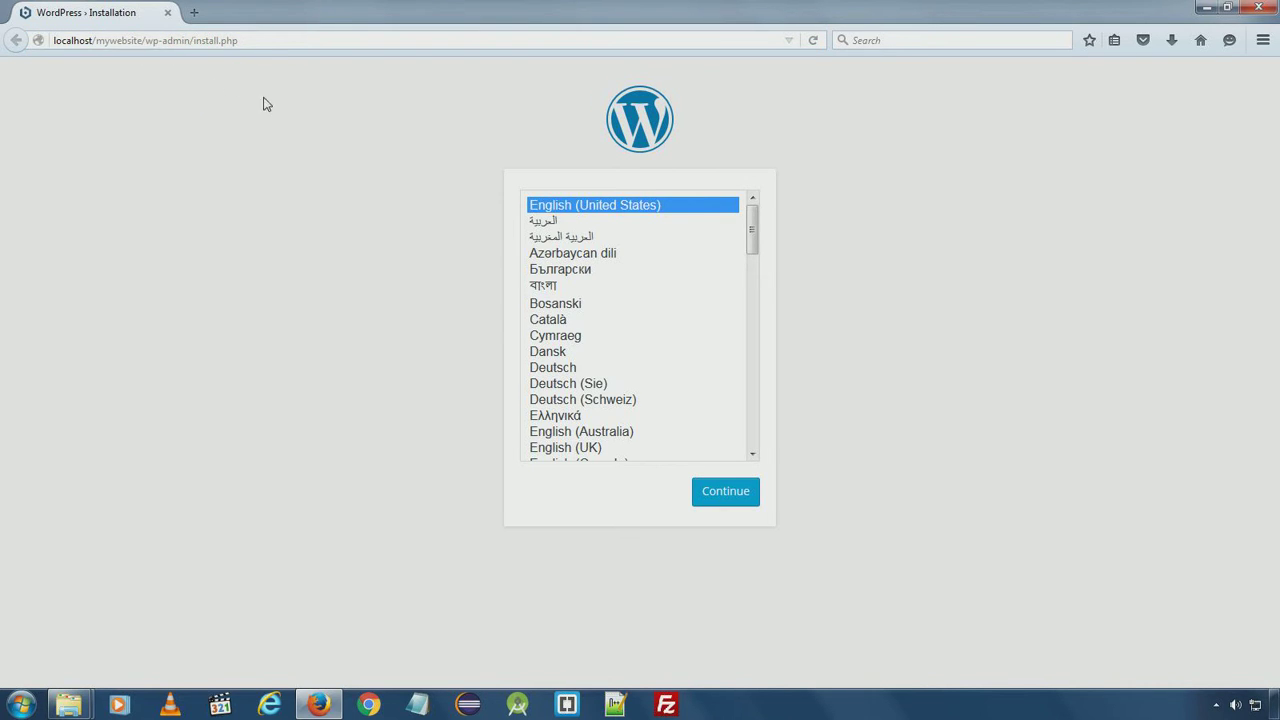
mouse_move(252, 66)
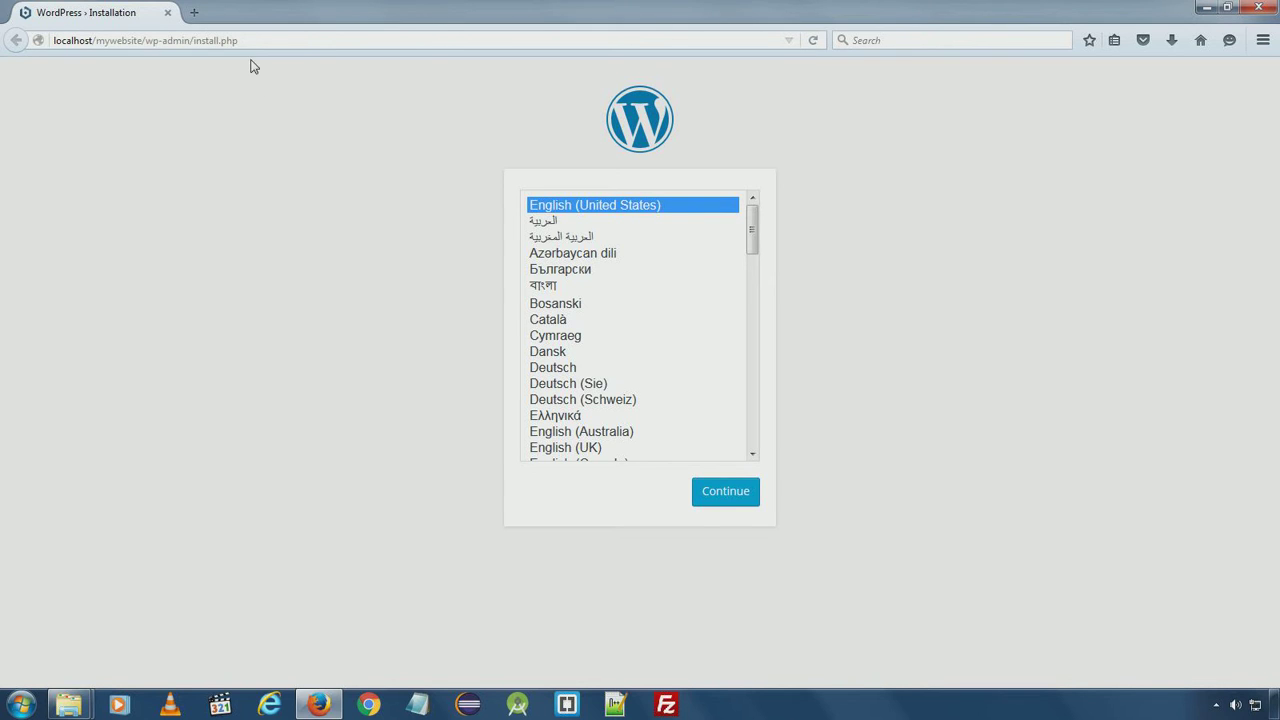
mouse_move(1048, 348)
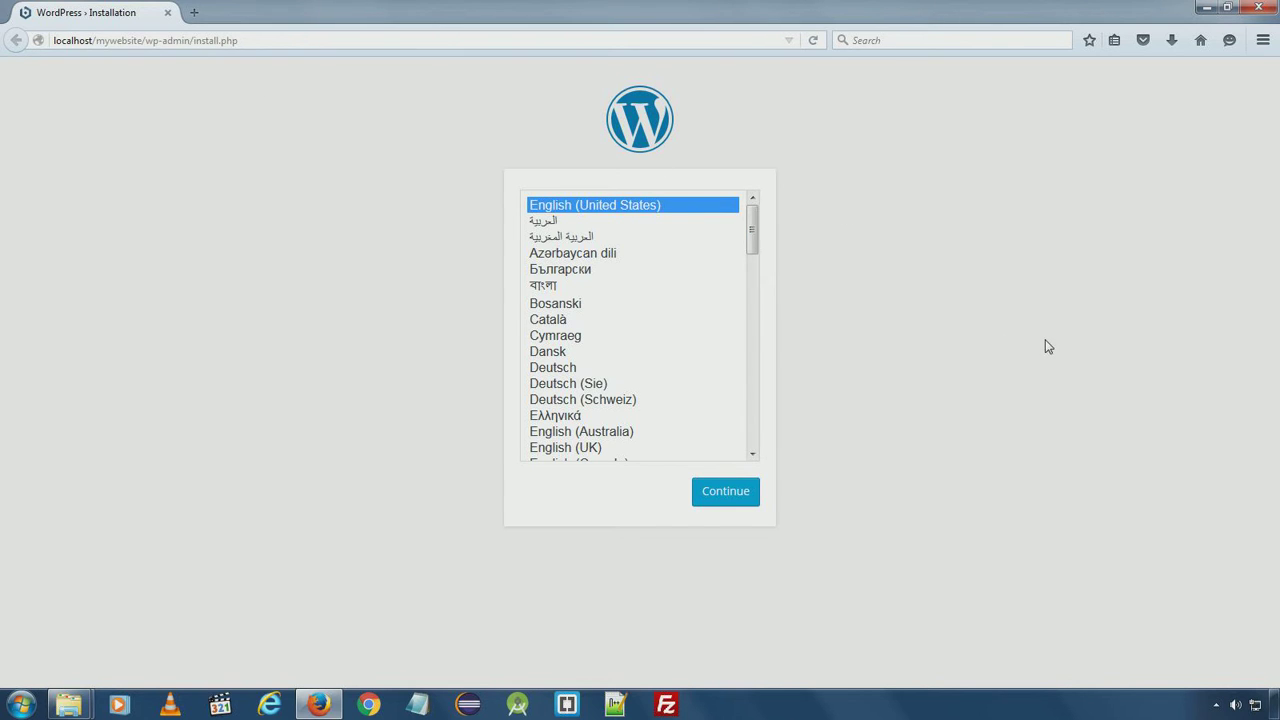
scroll("down", 3)
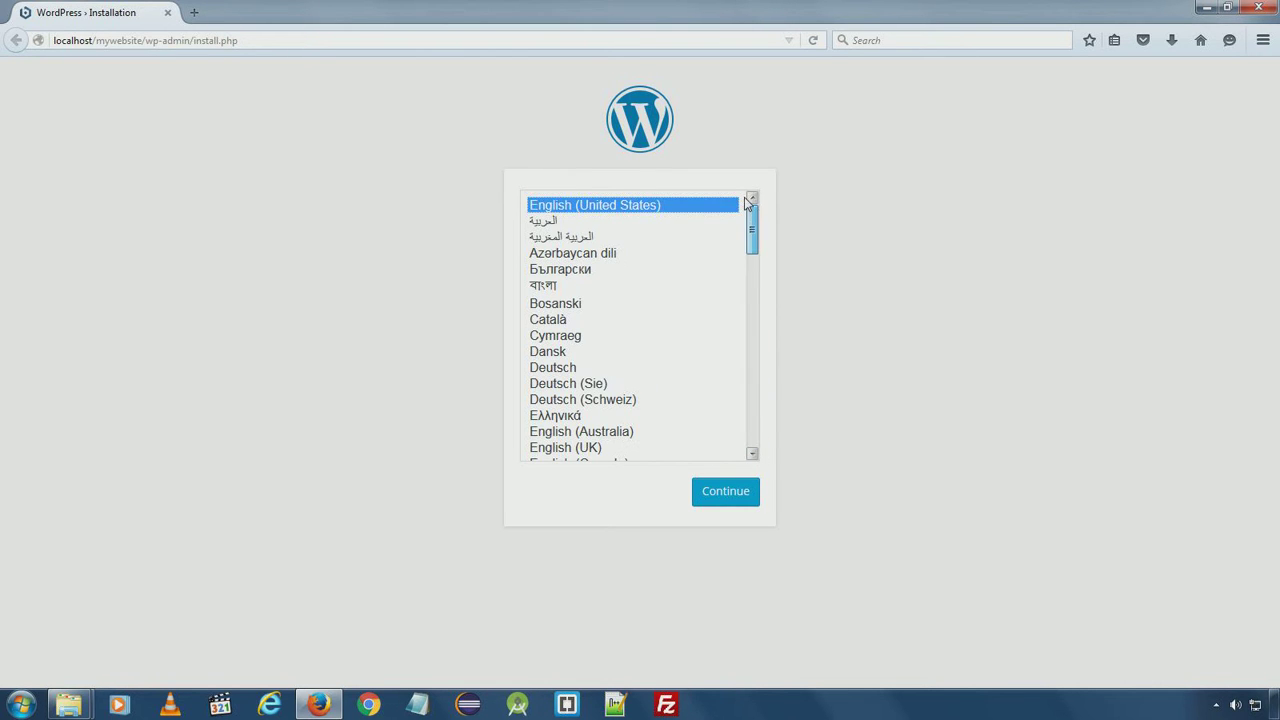
mouse_move(716, 482)
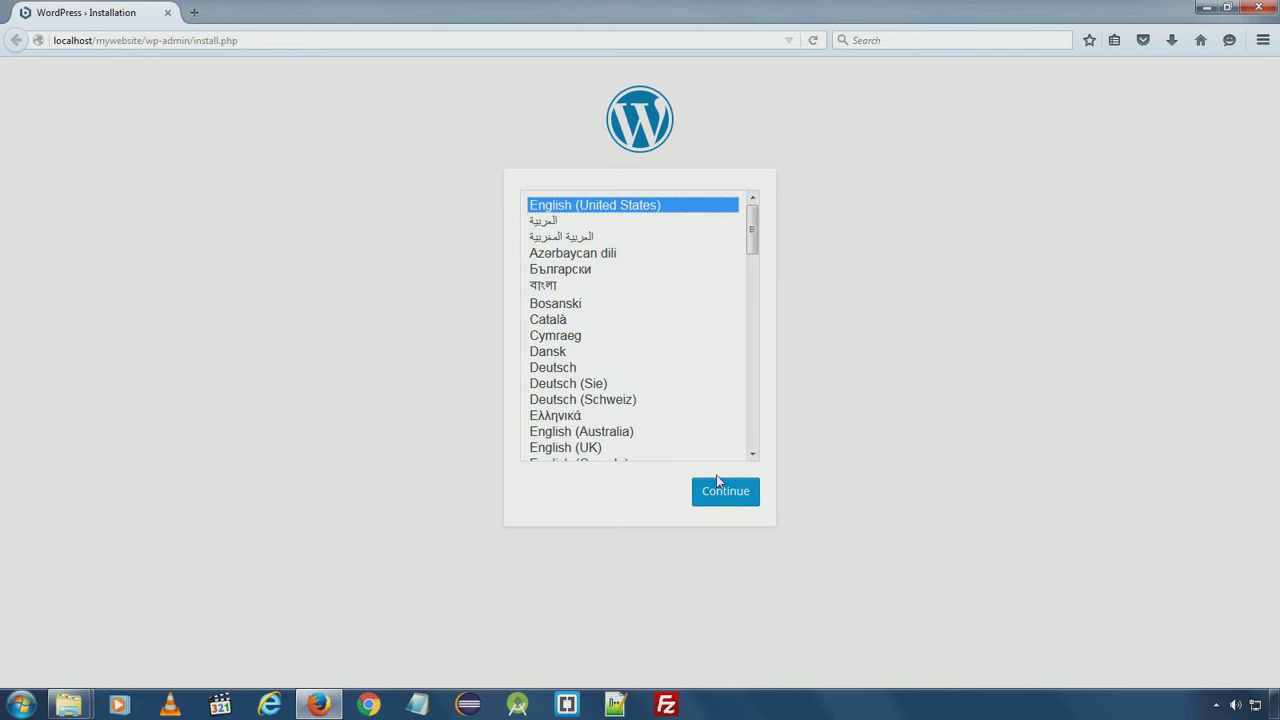
left_click(724, 492)
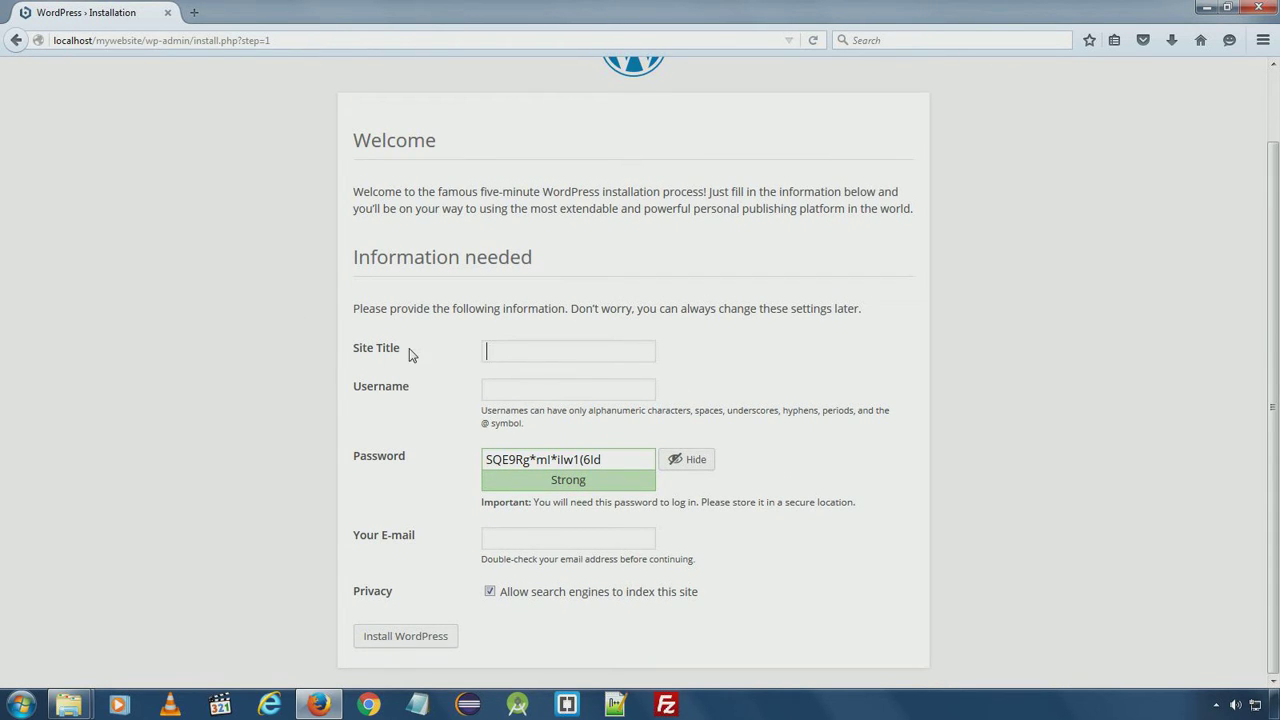
mouse_move(974, 356)
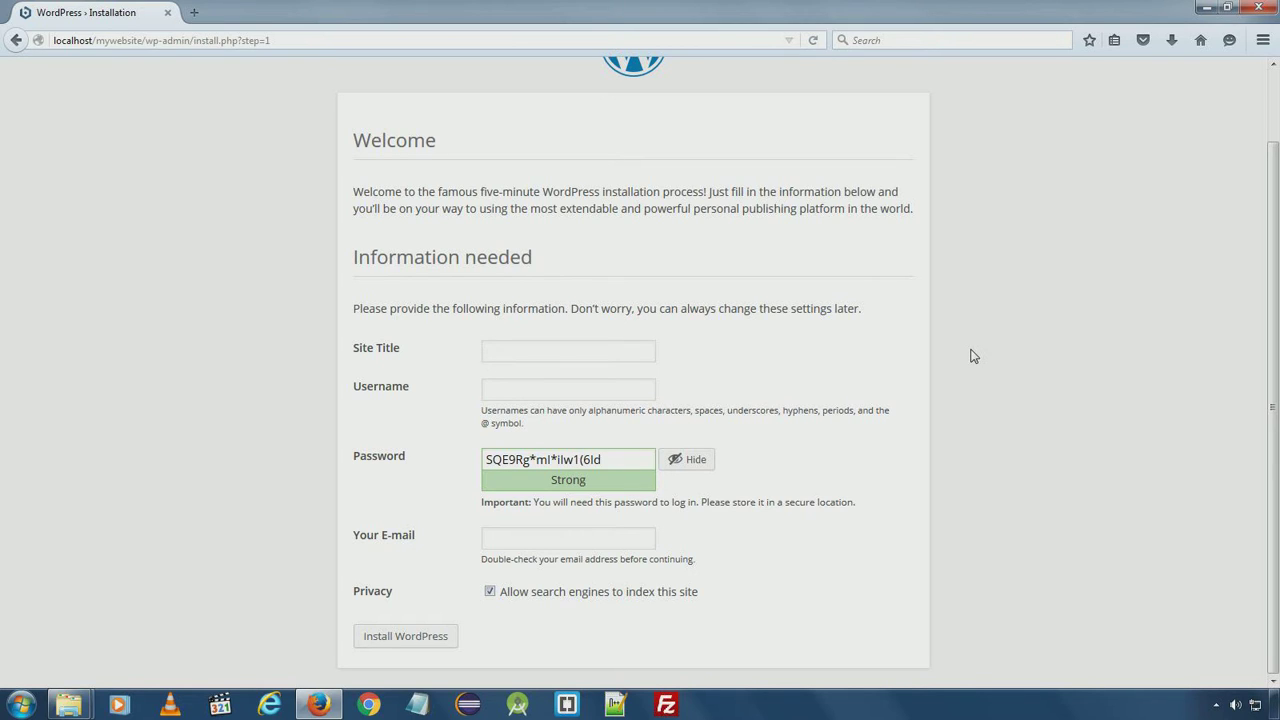
Set the site title to MyWebsite and replace the default admin username with anku.
type("MyWebsite")
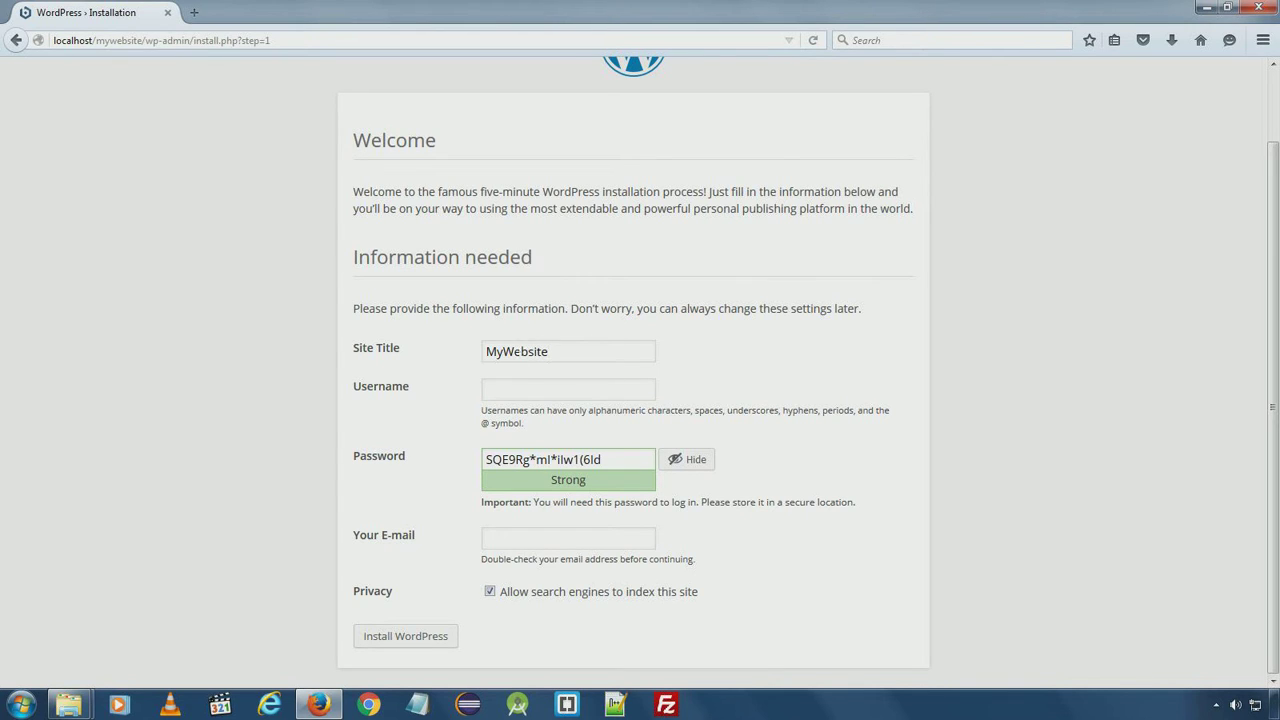
mouse_move(770, 332)
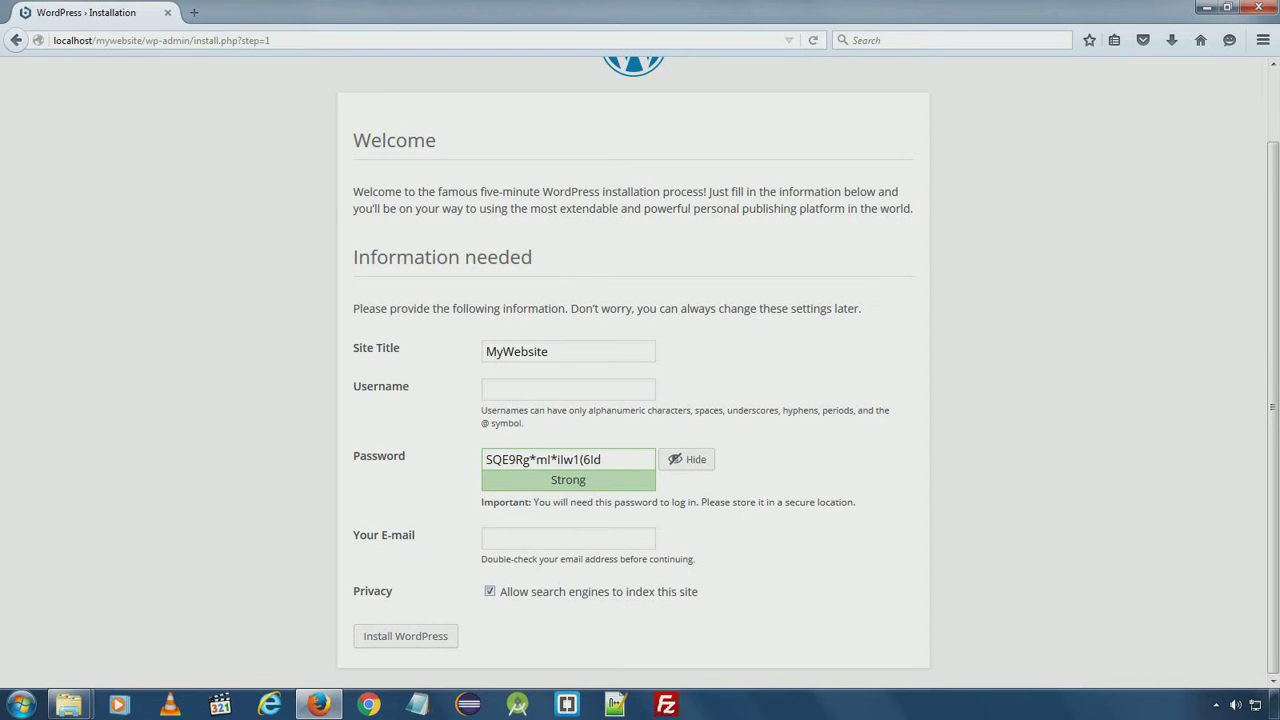
type("admin")
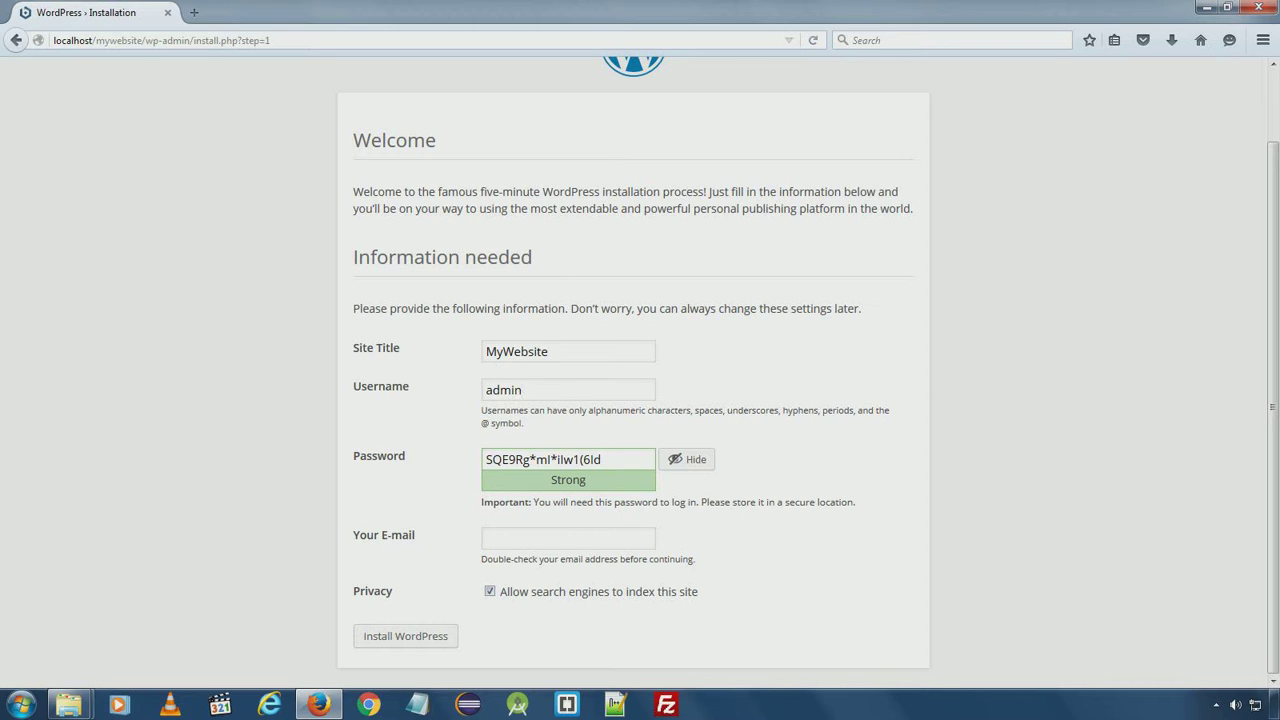
left_click(568, 388)
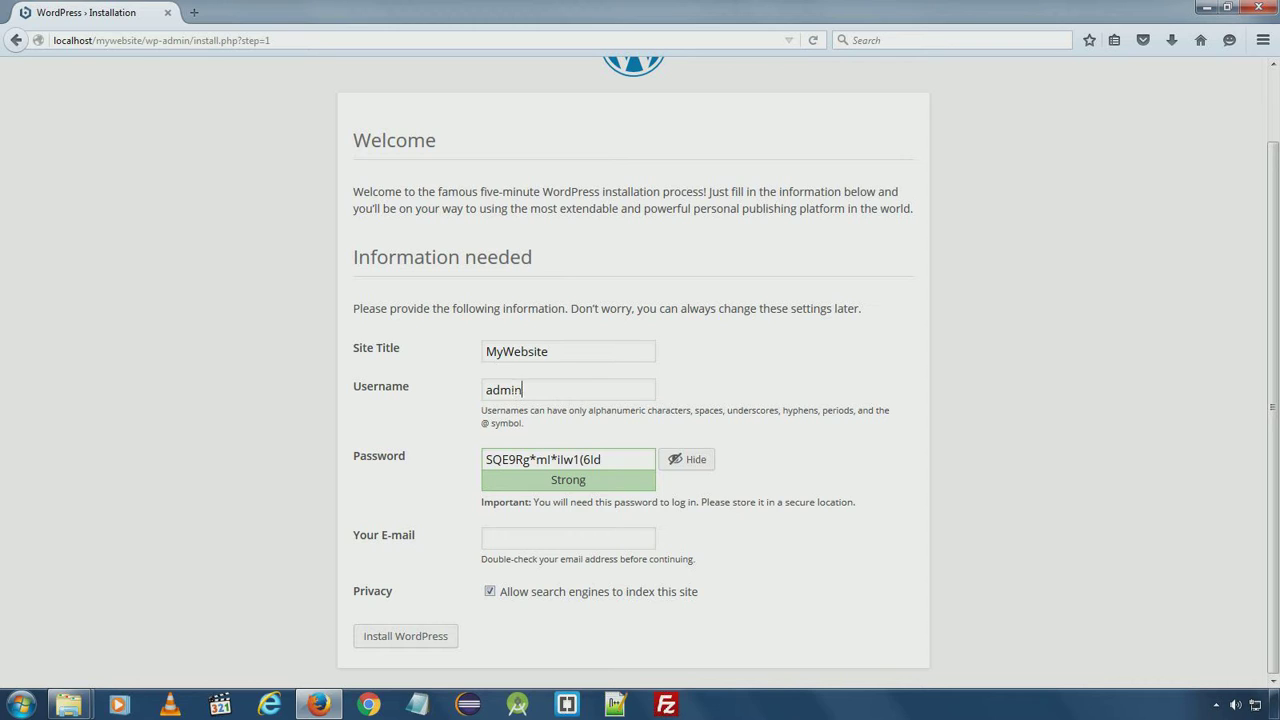
double_click(500, 388)
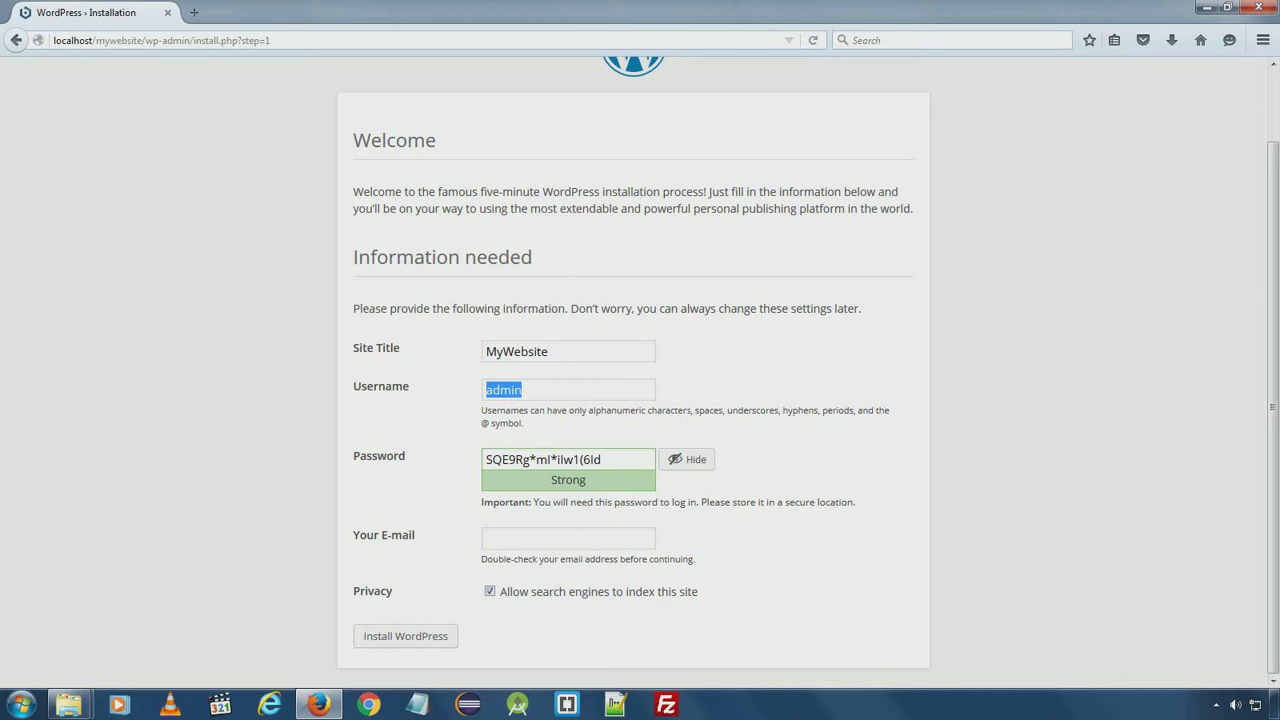
key("Delete")
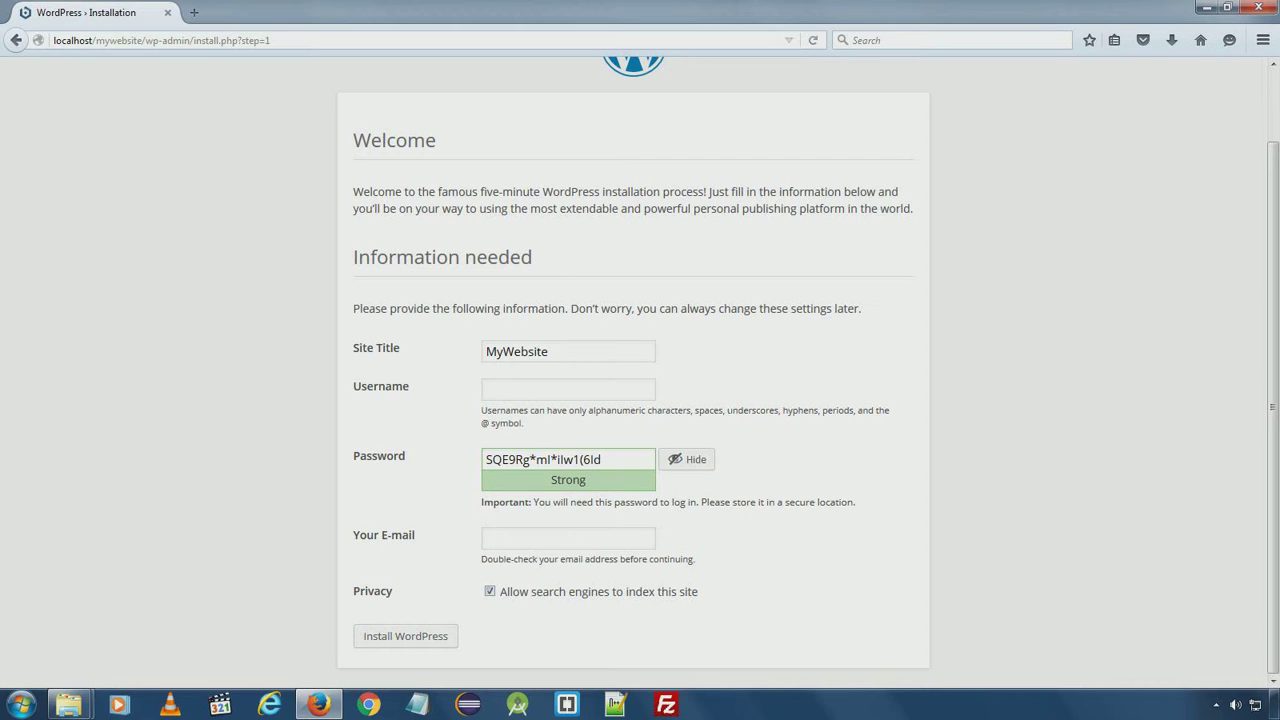
left_click(568, 388)
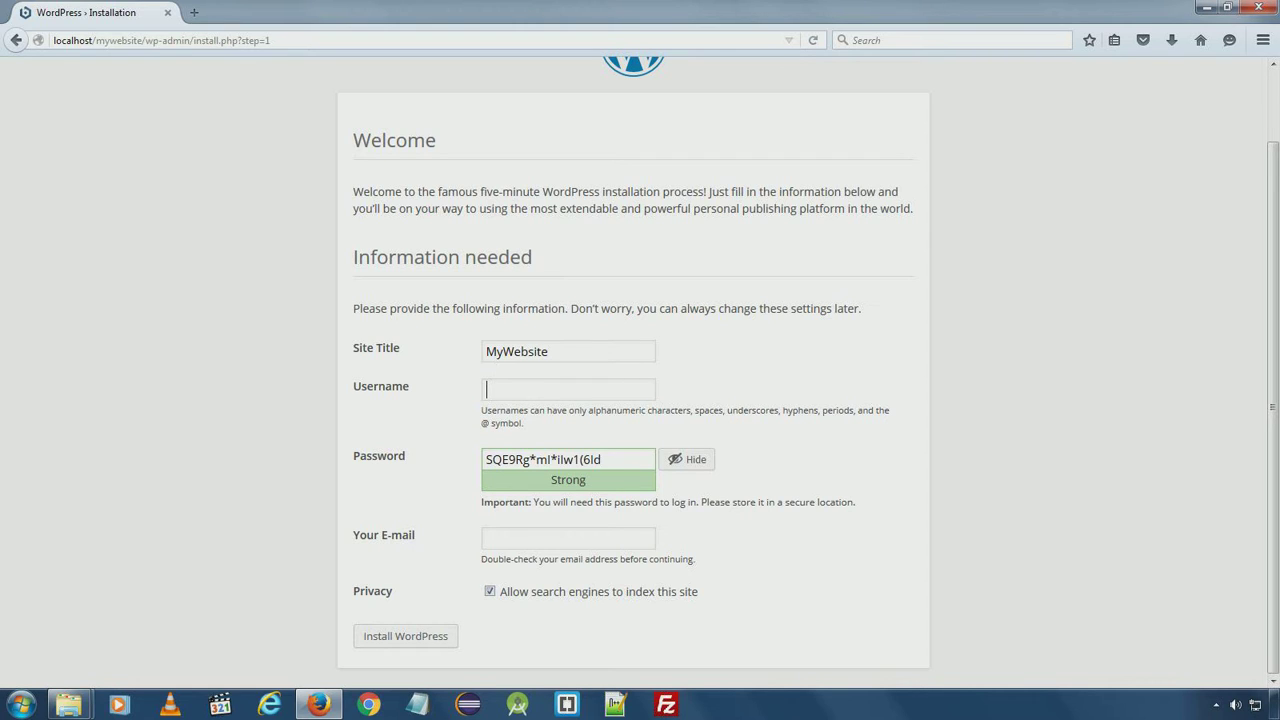
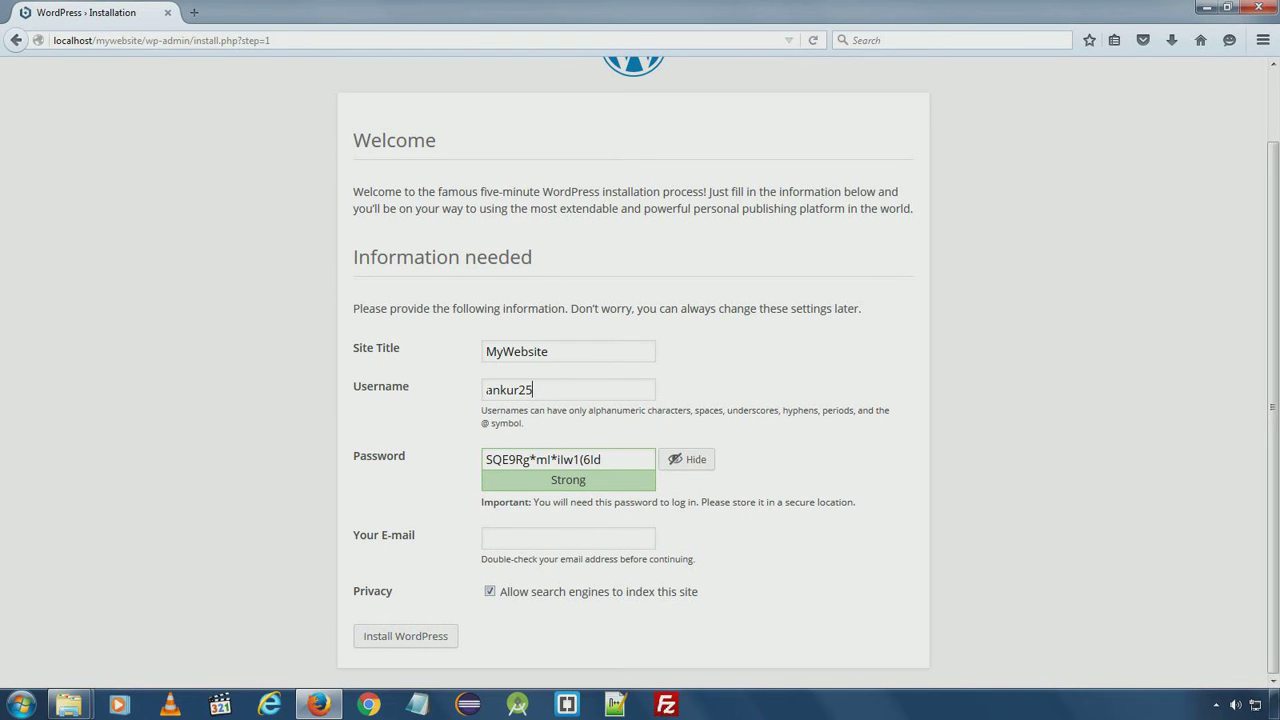
mouse_move(366, 472)
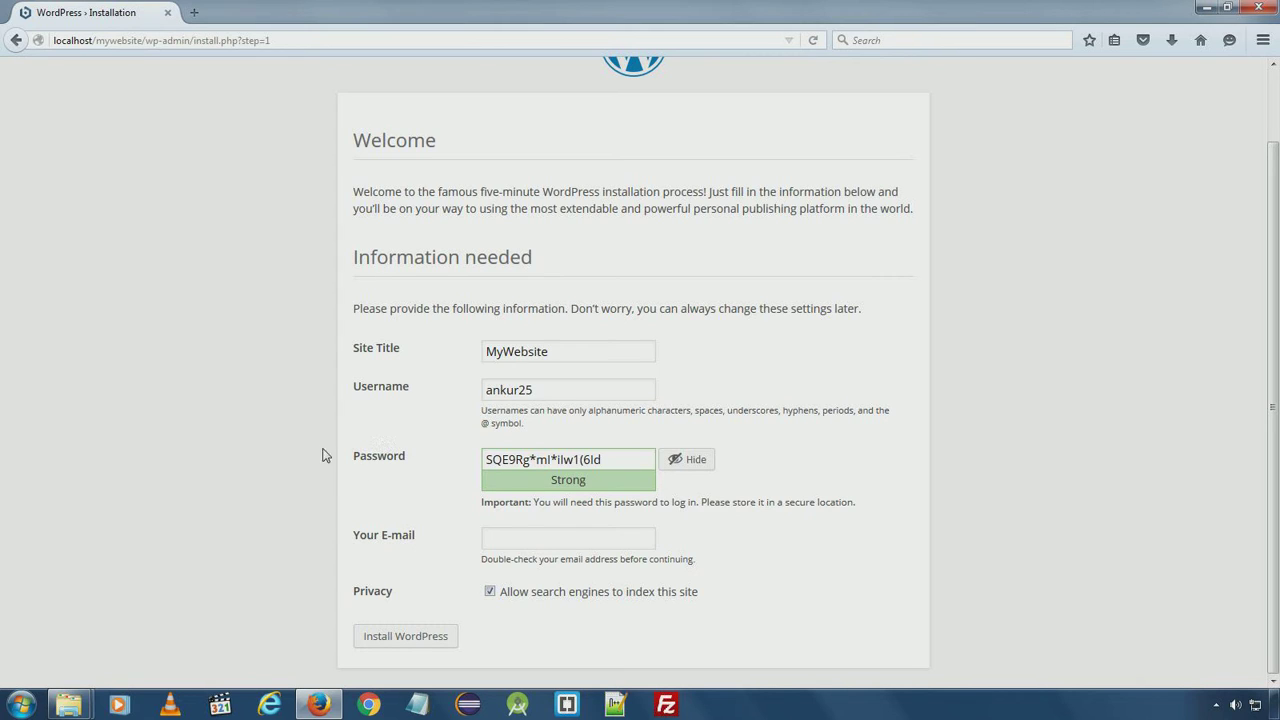
mouse_move(608, 484)
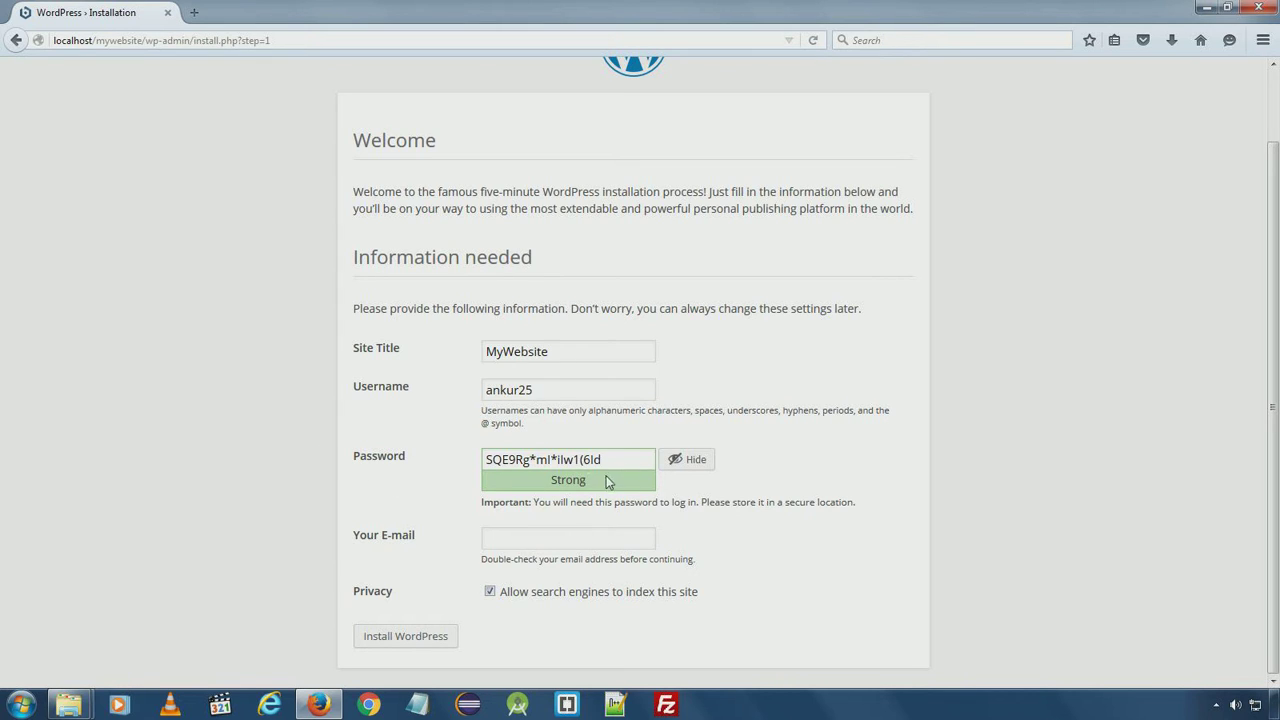
mouse_move(480, 492)
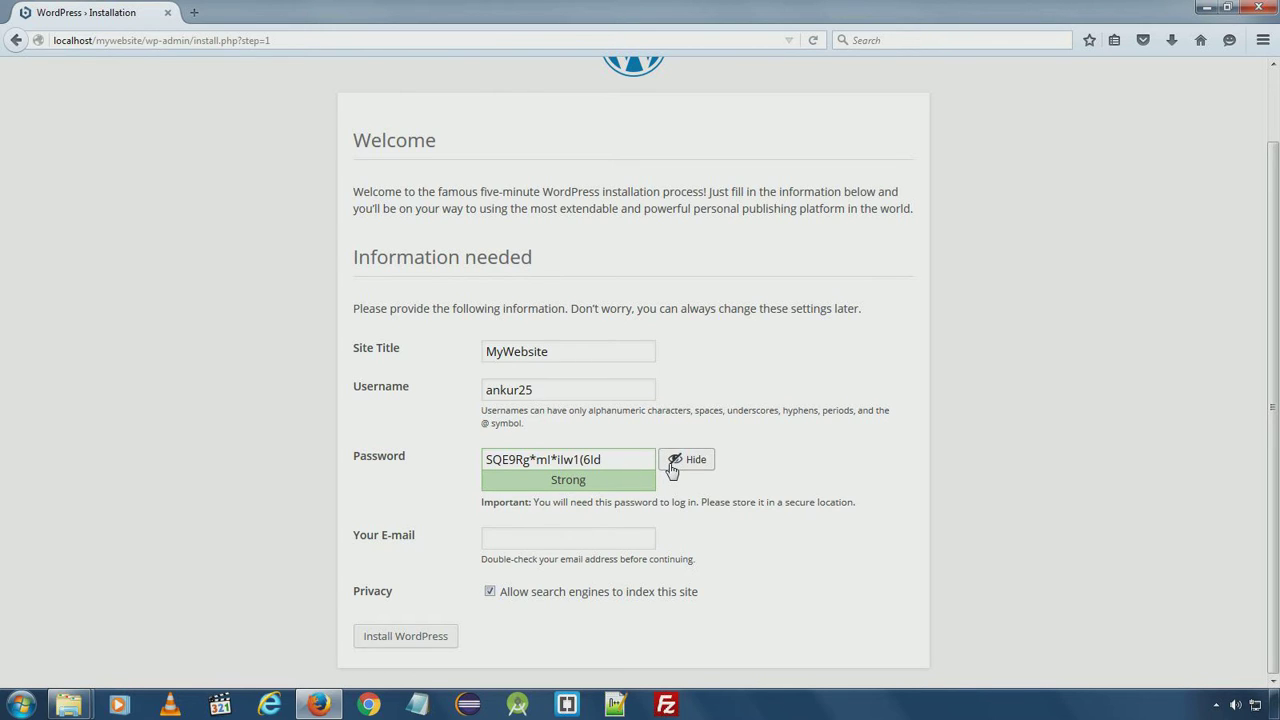
triple_click(564, 458)
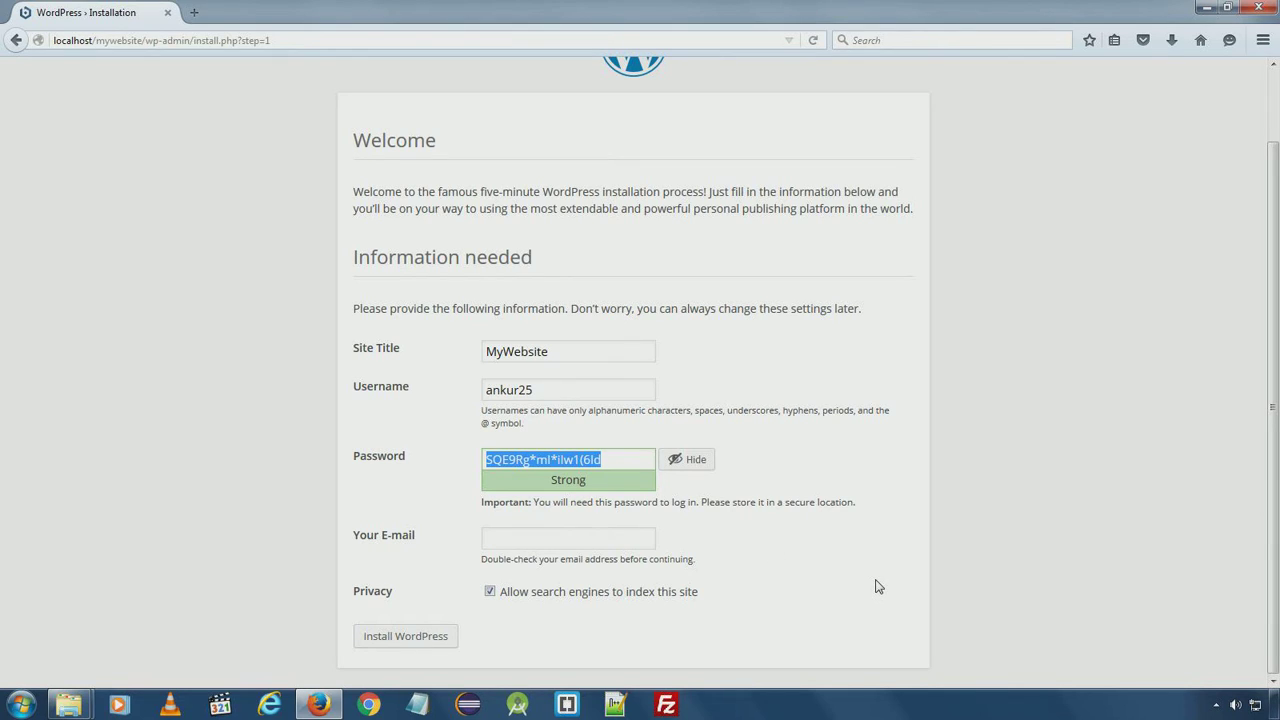
left_click(568, 458)
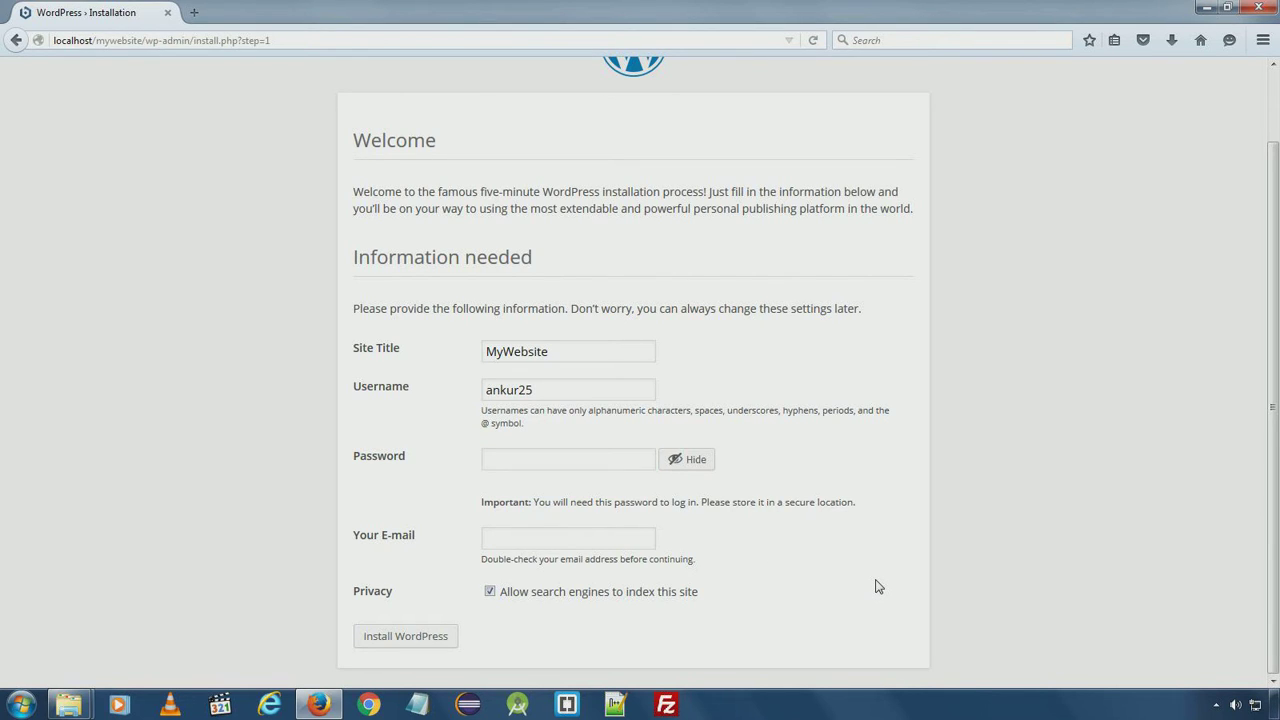
left_click(568, 458)
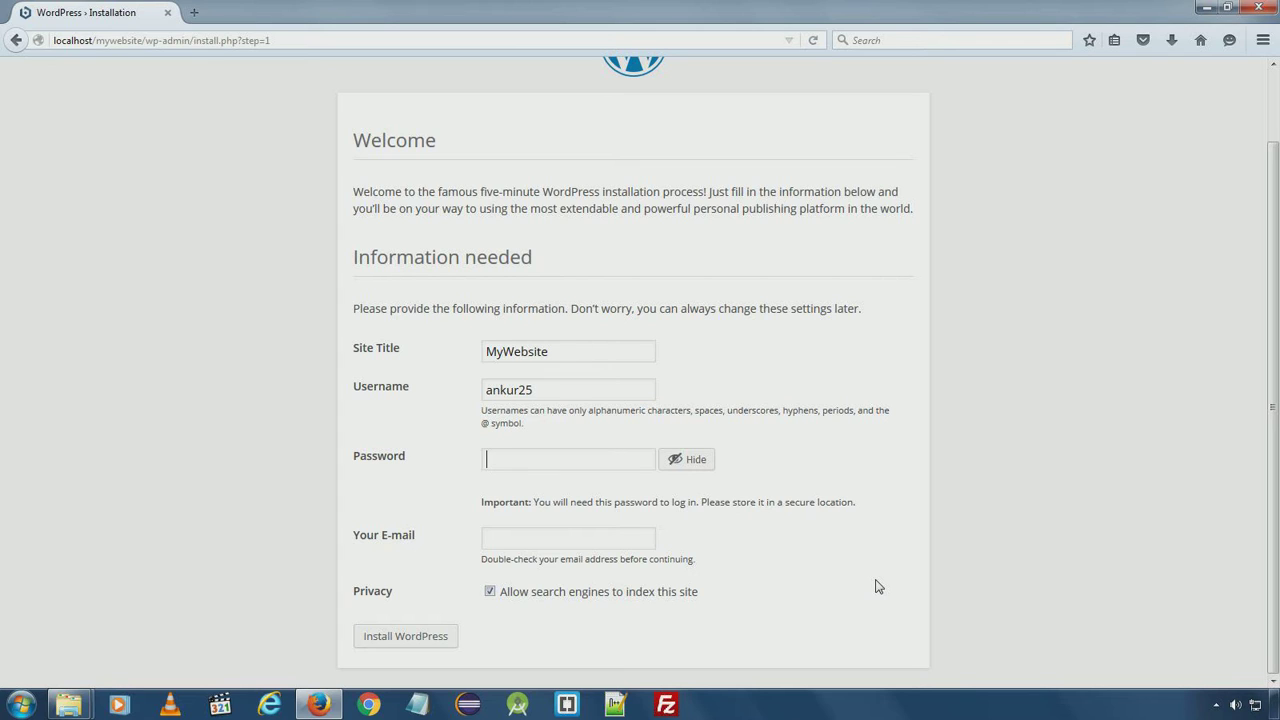
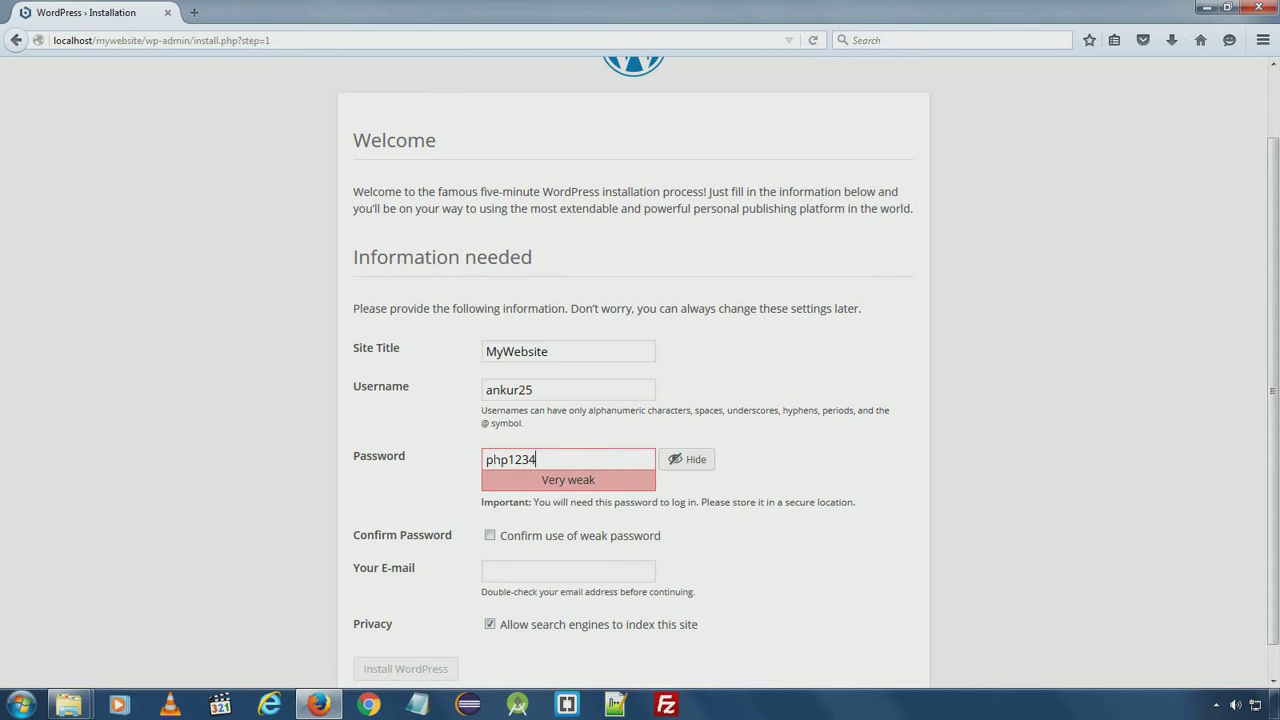
mouse_move(670, 516)
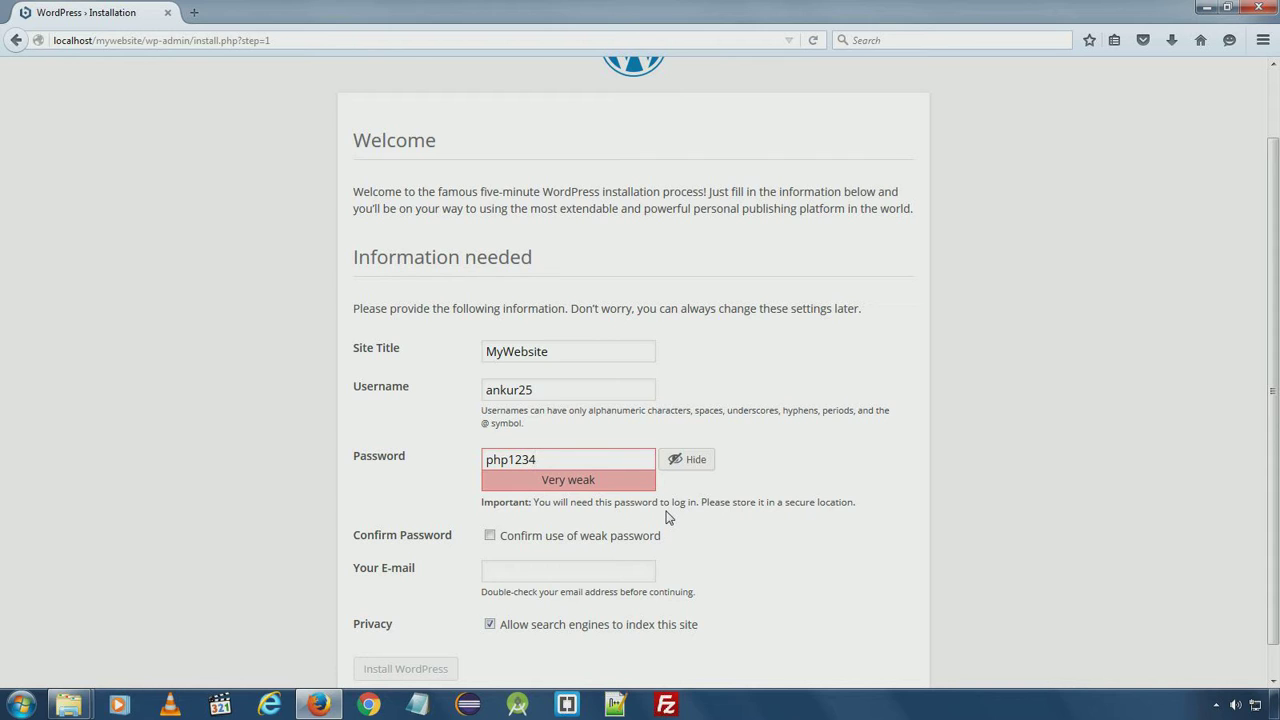
mouse_move(422, 548)
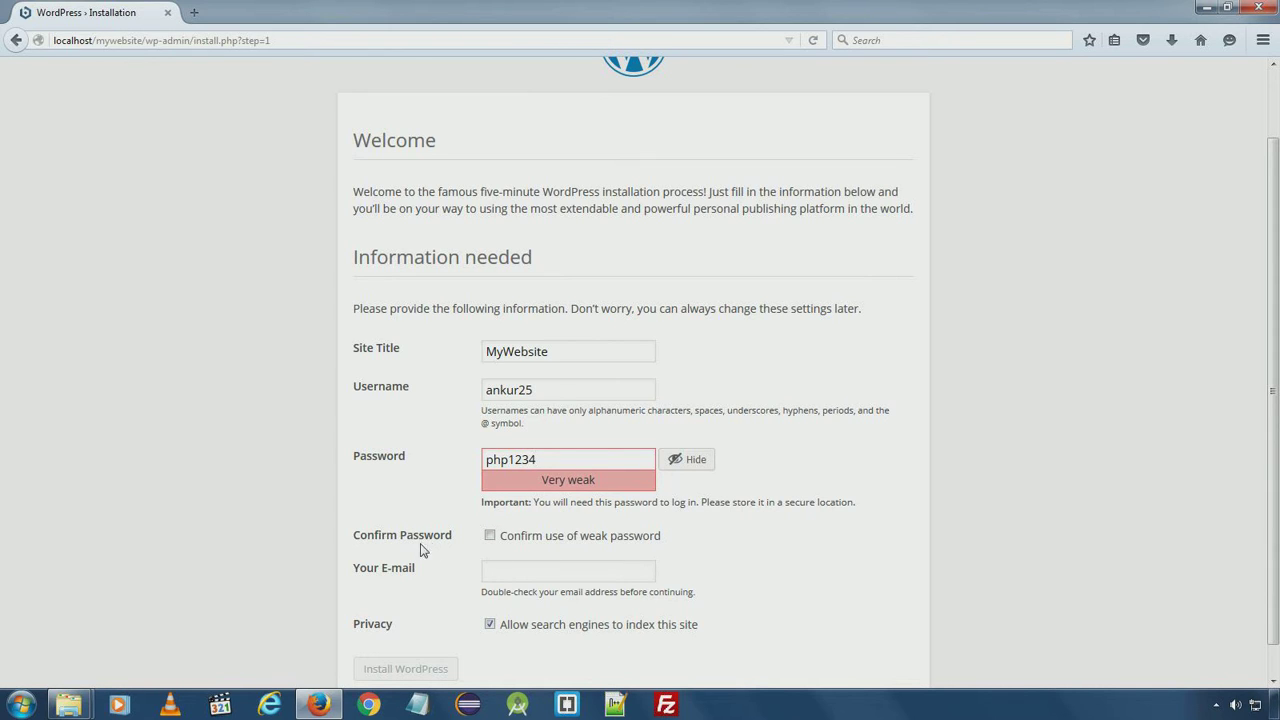
left_click(488, 536)
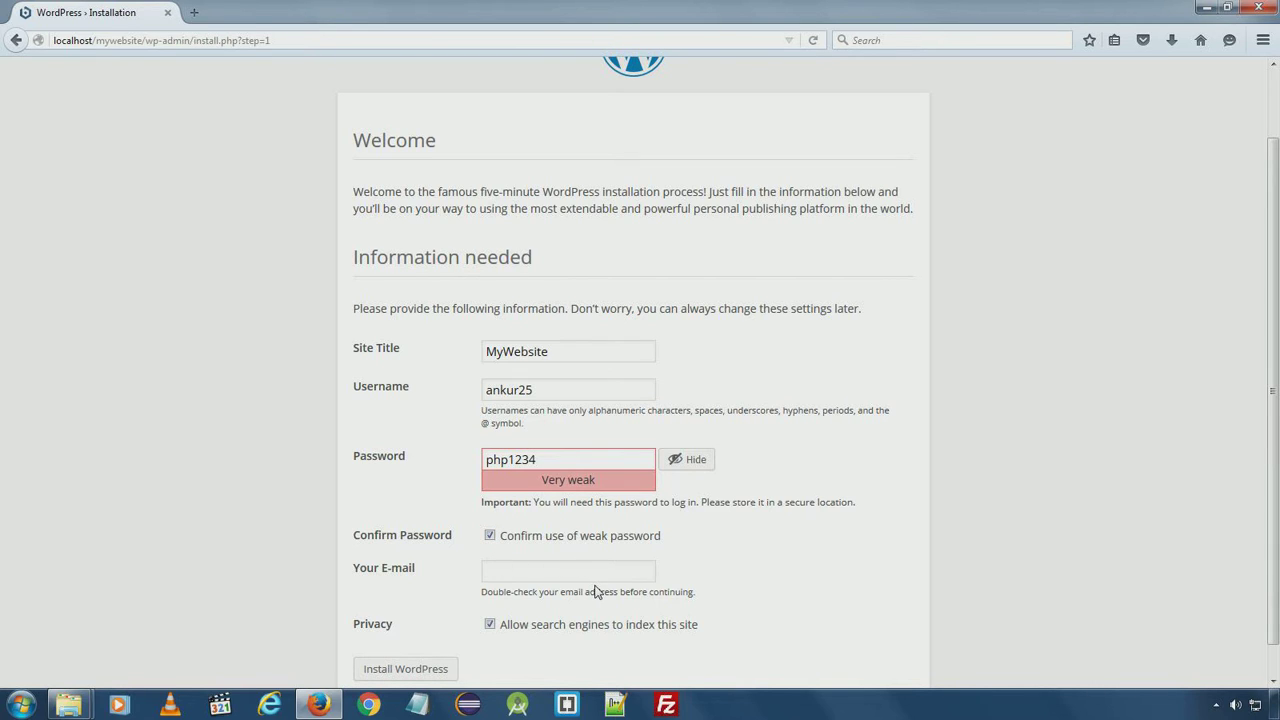
mouse_move(800, 550)
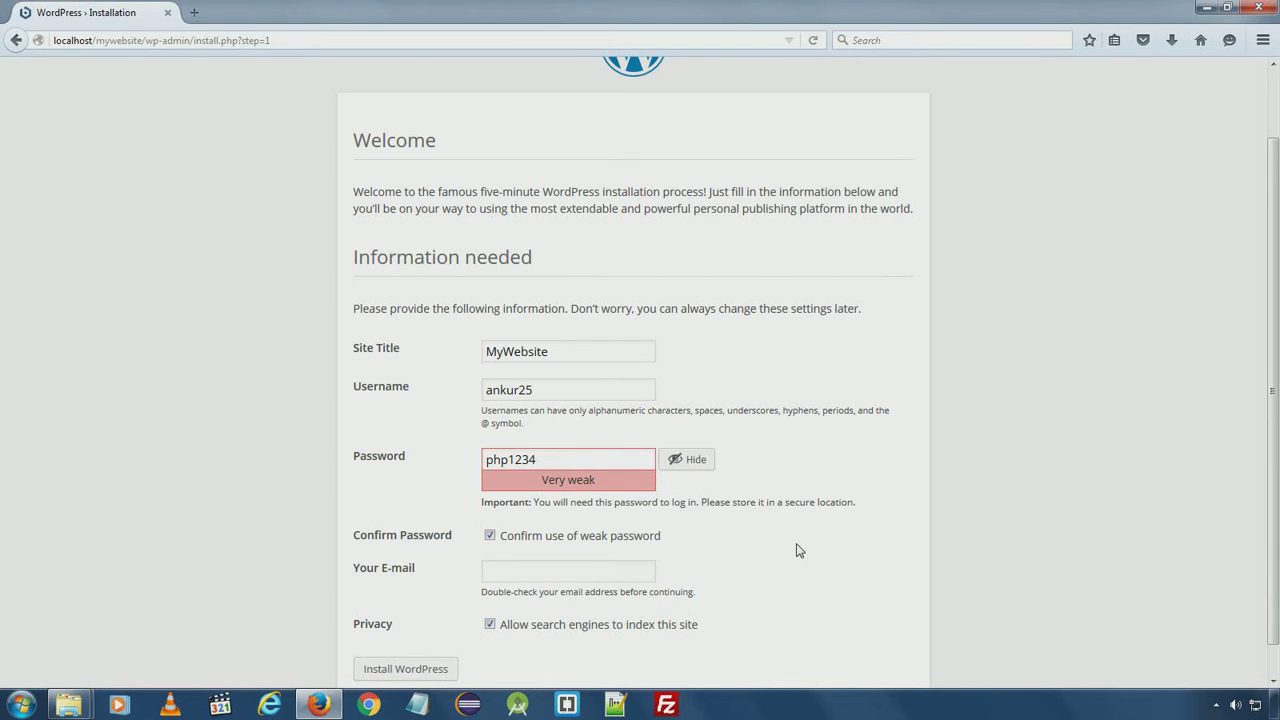
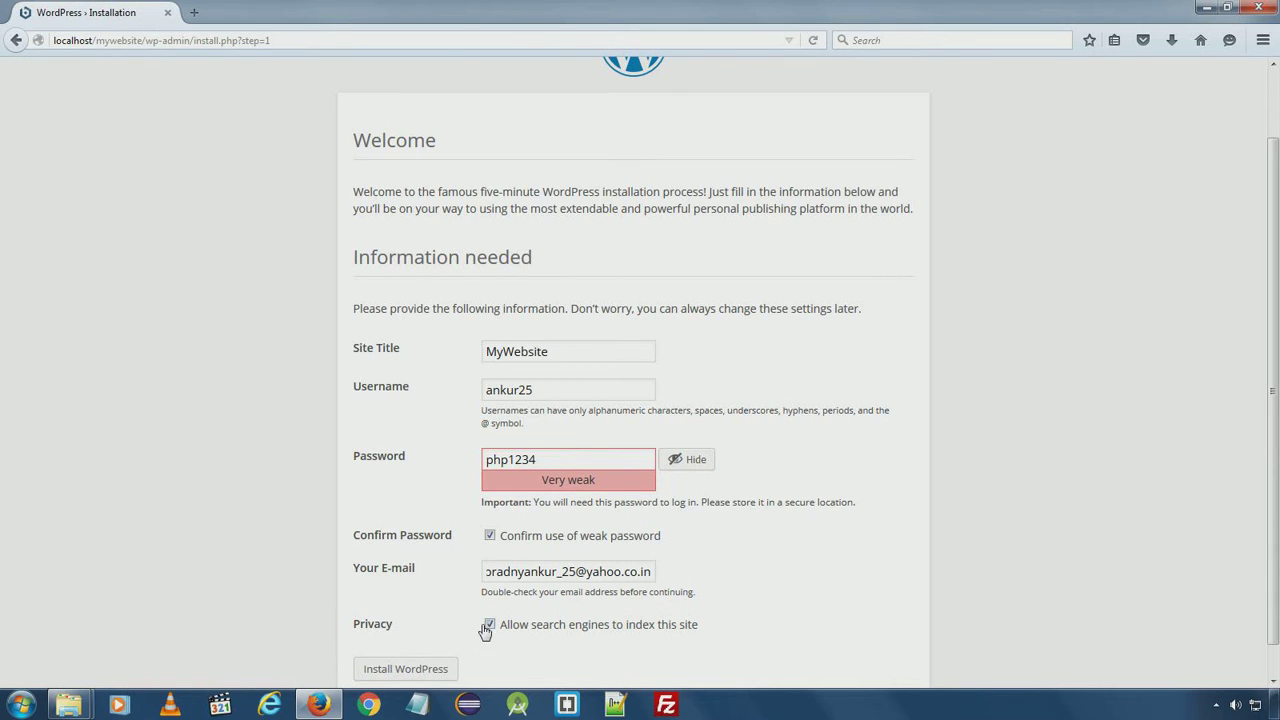
left_click(492, 624)
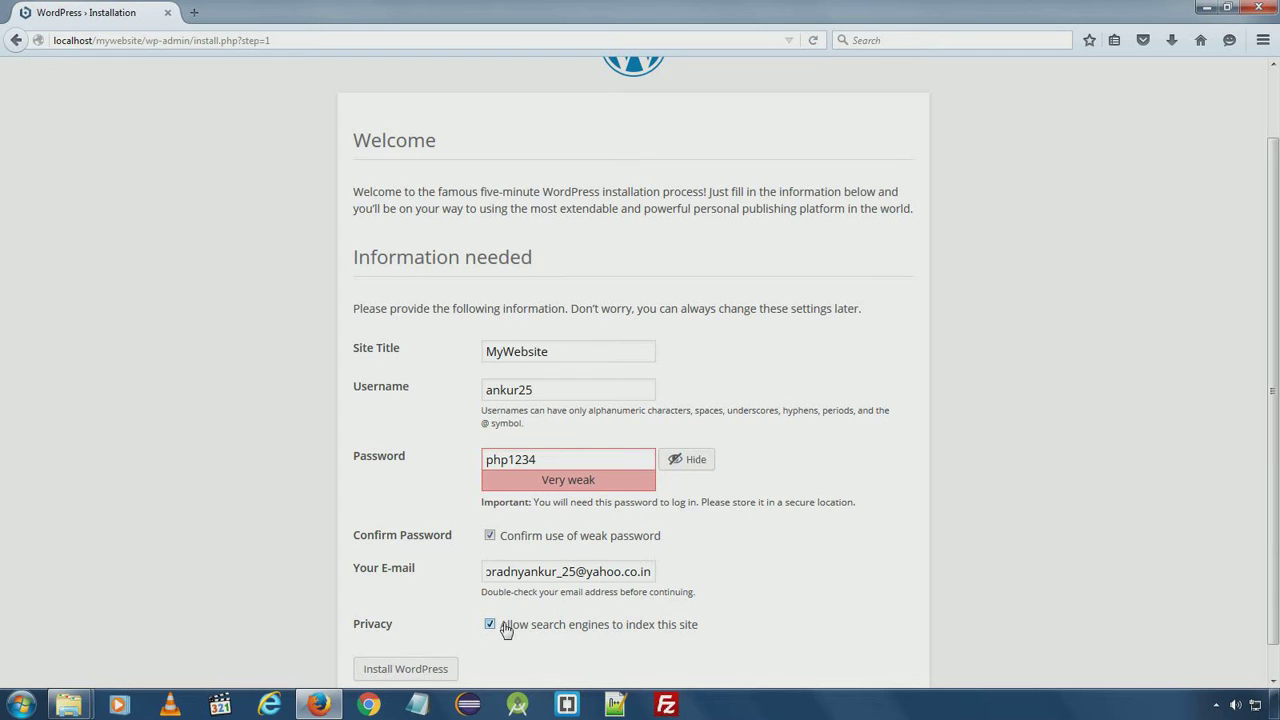
mouse_move(612, 636)
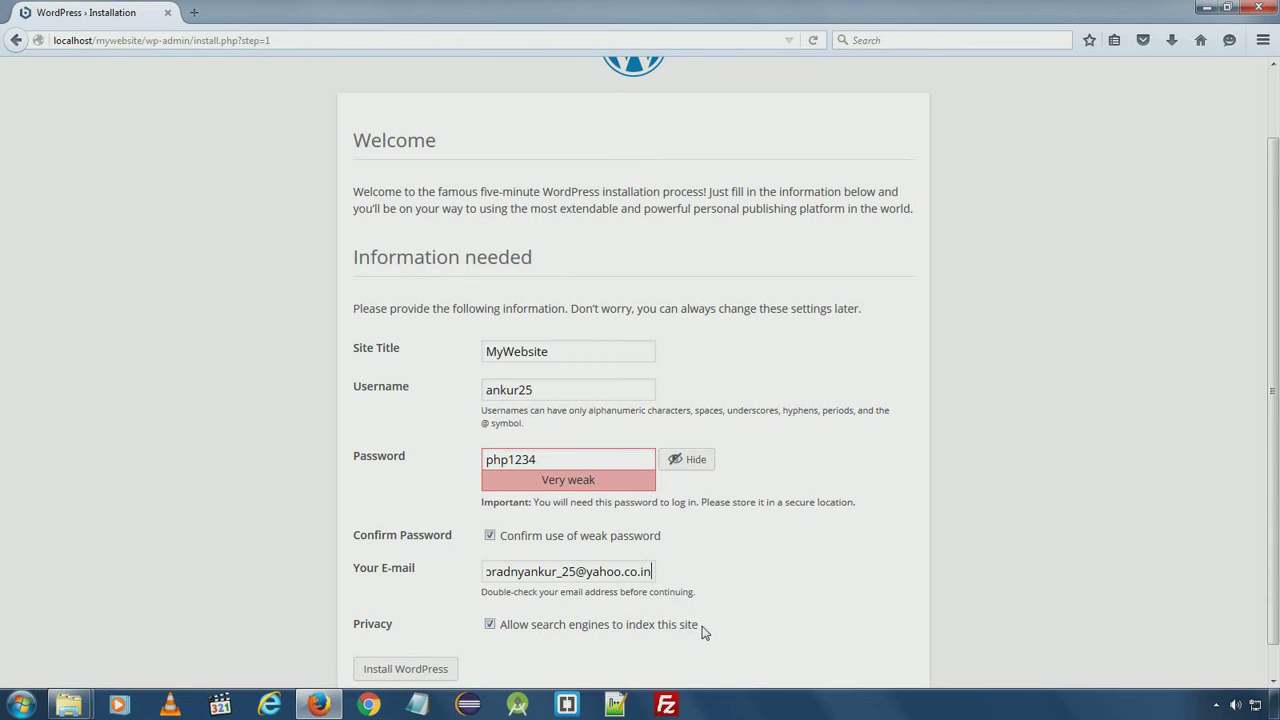
mouse_move(764, 566)
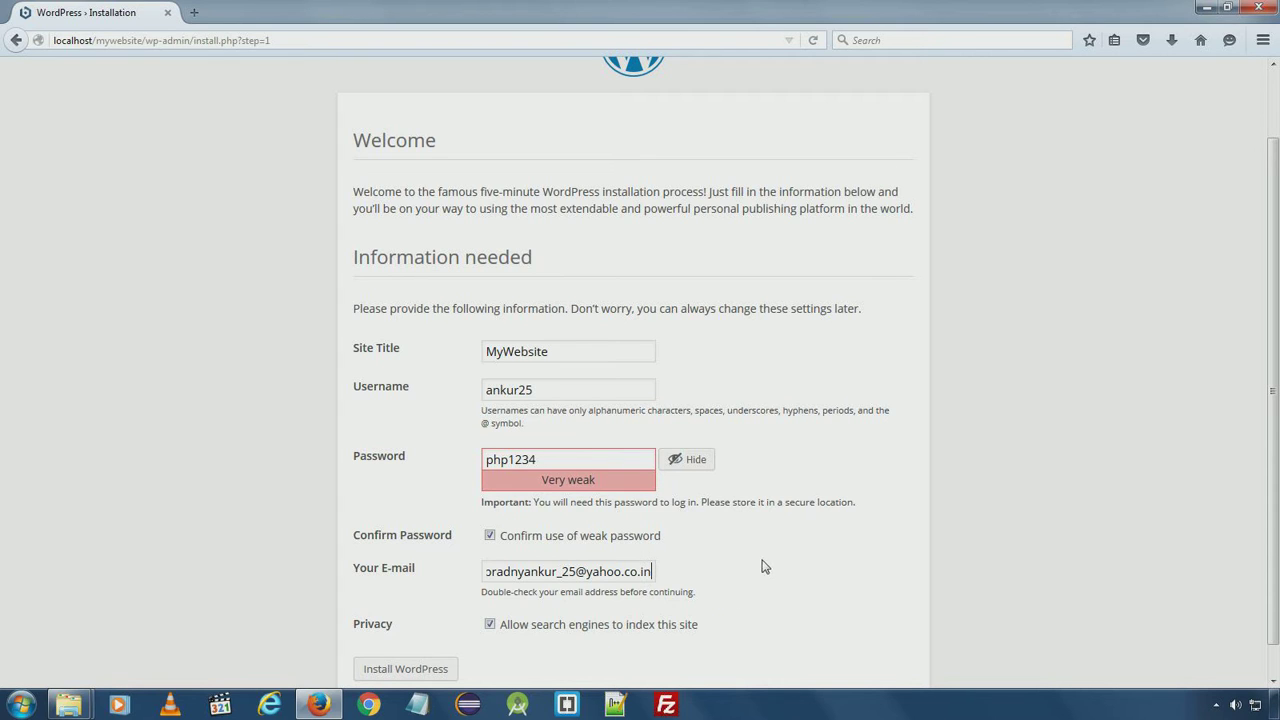
mouse_move(204, 284)
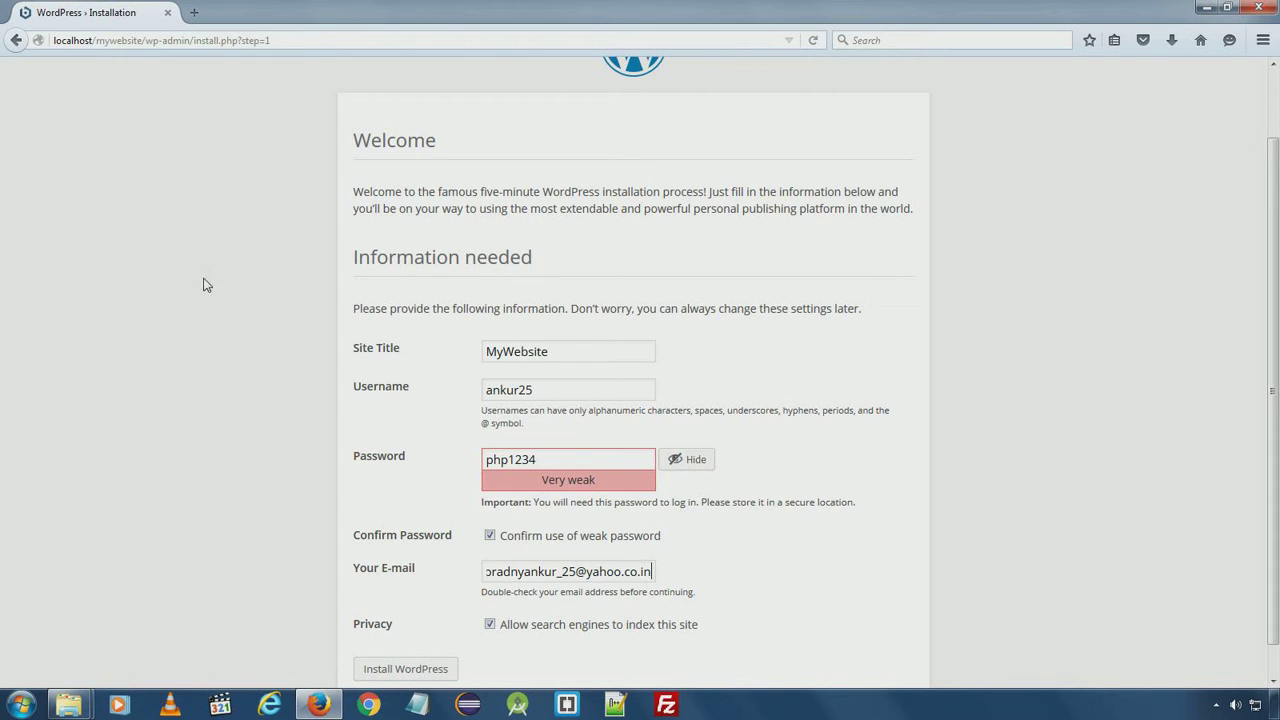
mouse_move(196, 136)
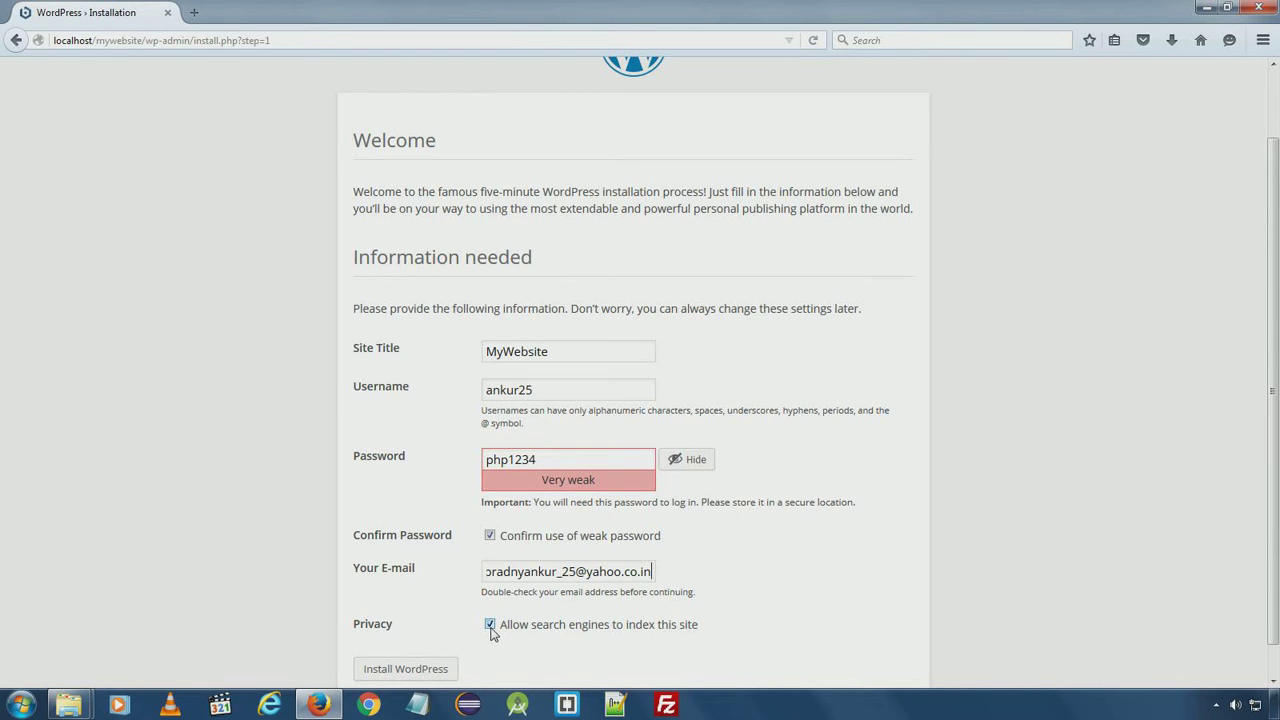
left_click(488, 624)
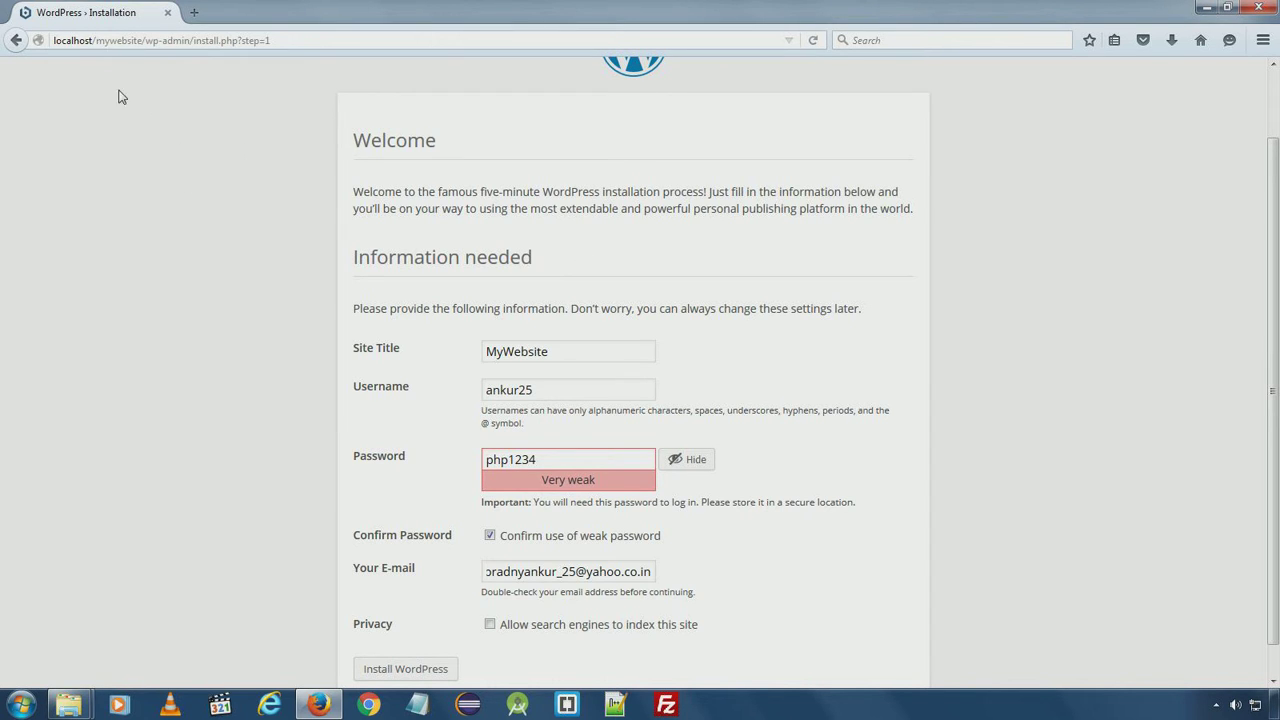
scroll("down", 3)
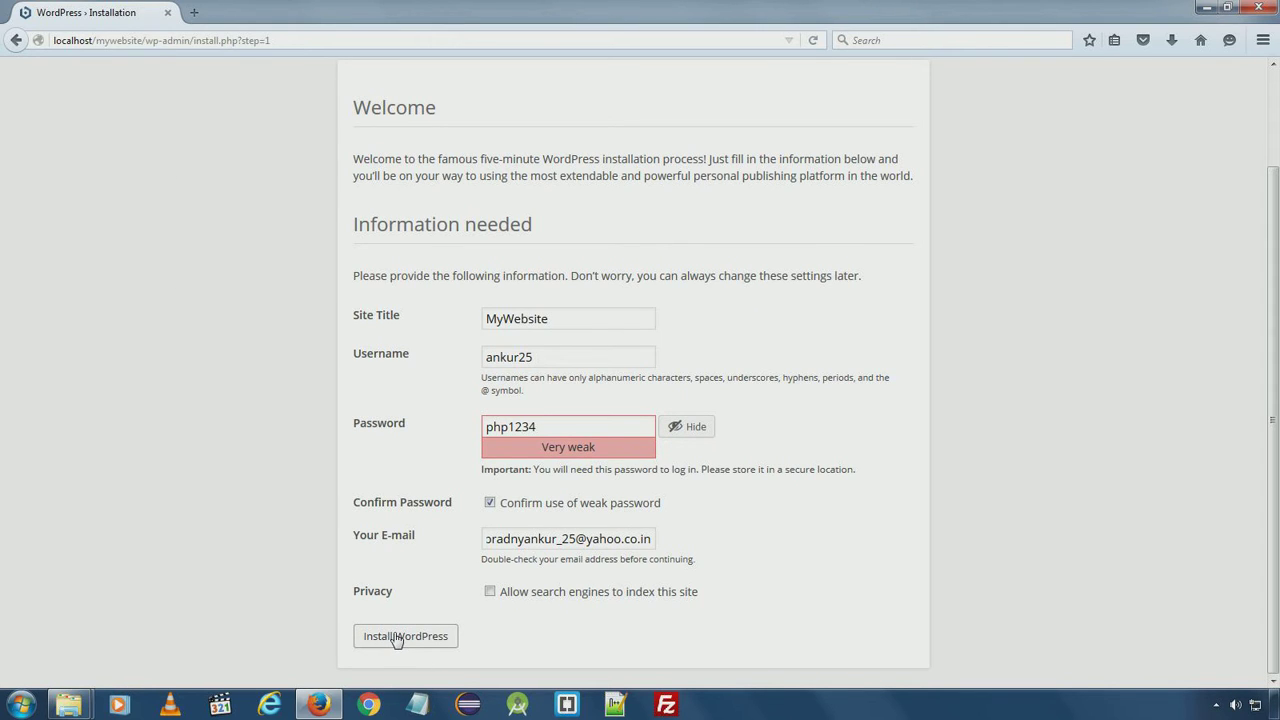
Run Install WordPress, reach the Success! page and continue to the login page.
left_click(404, 636)
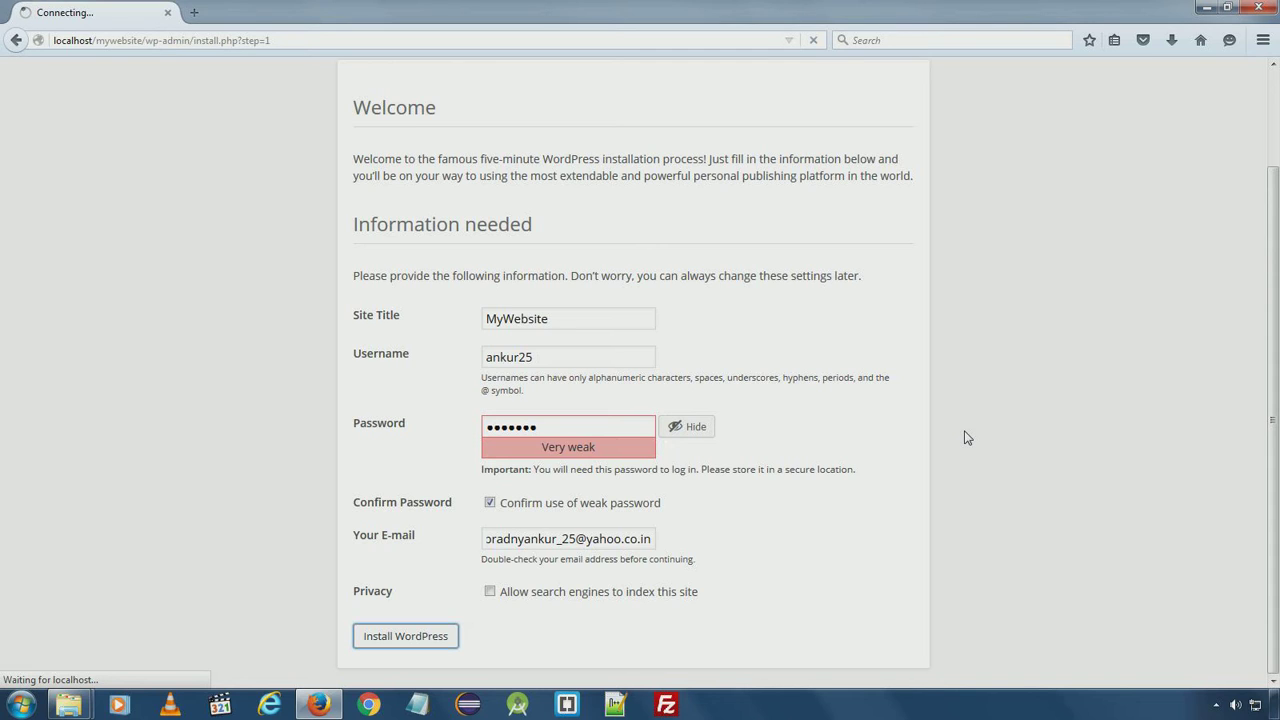
left_click(404, 636)
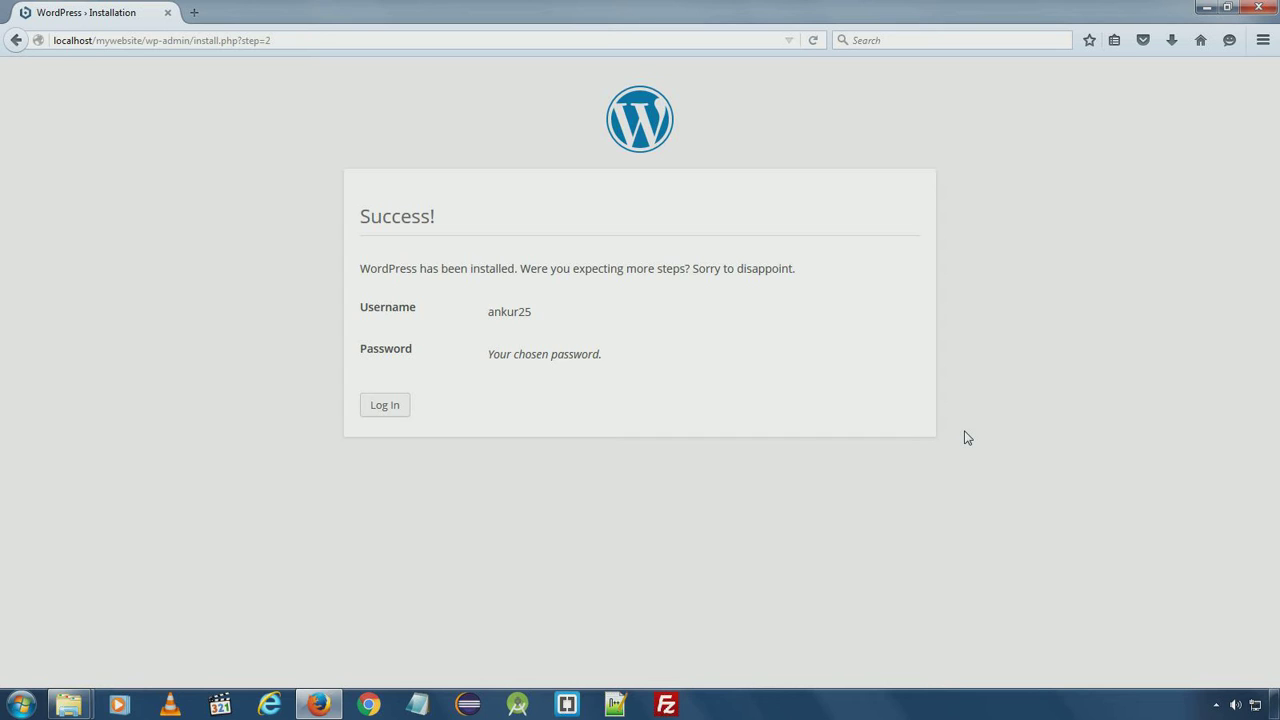
mouse_move(420, 240)
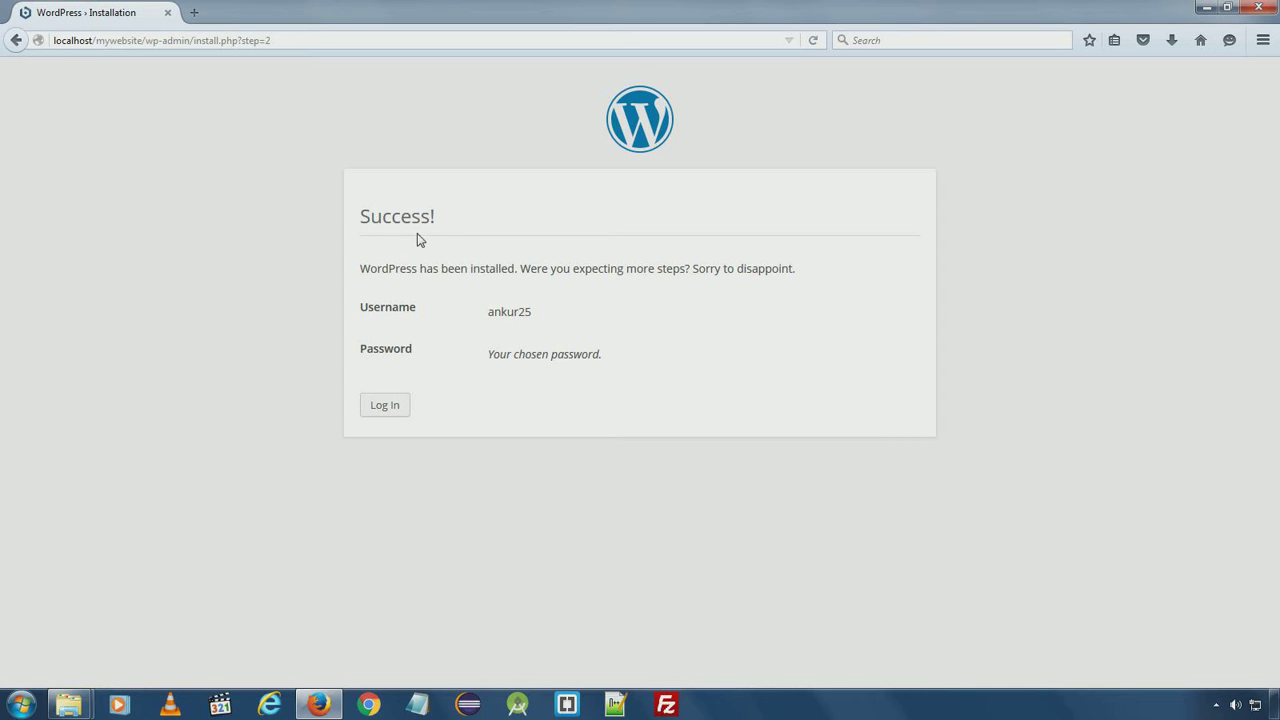
mouse_move(488, 360)
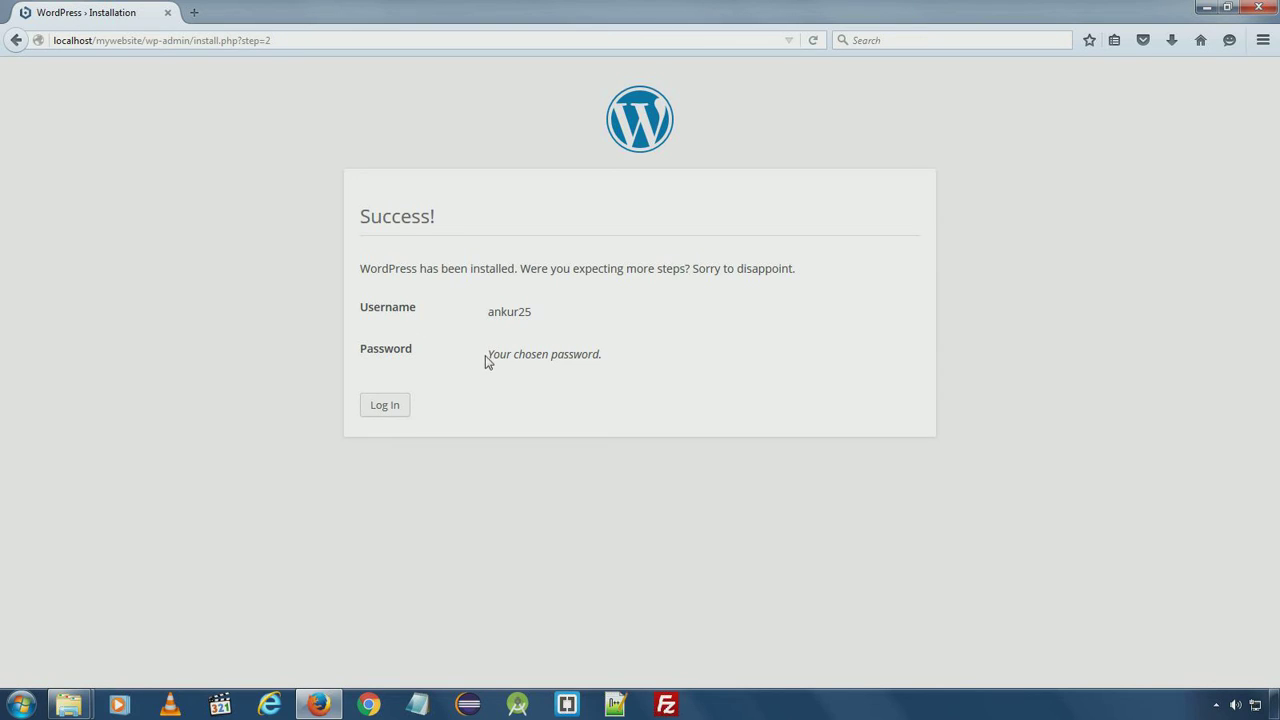
mouse_move(388, 408)
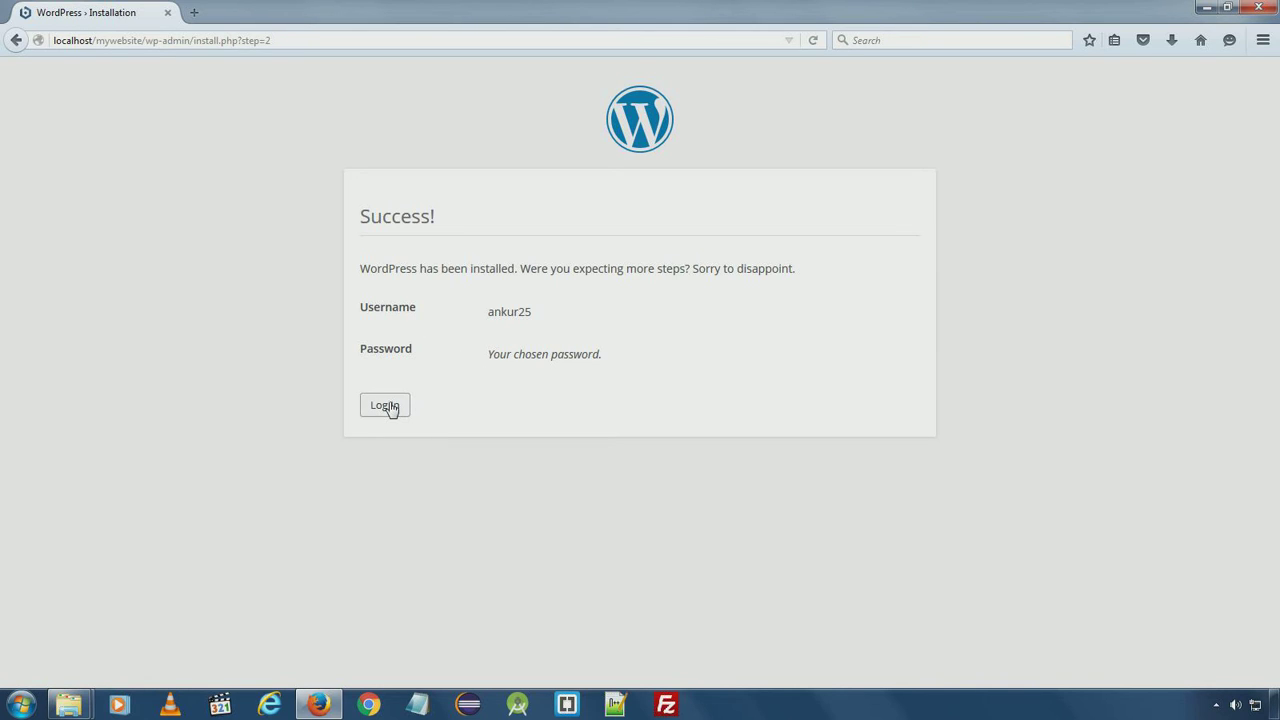
left_click(384, 404)
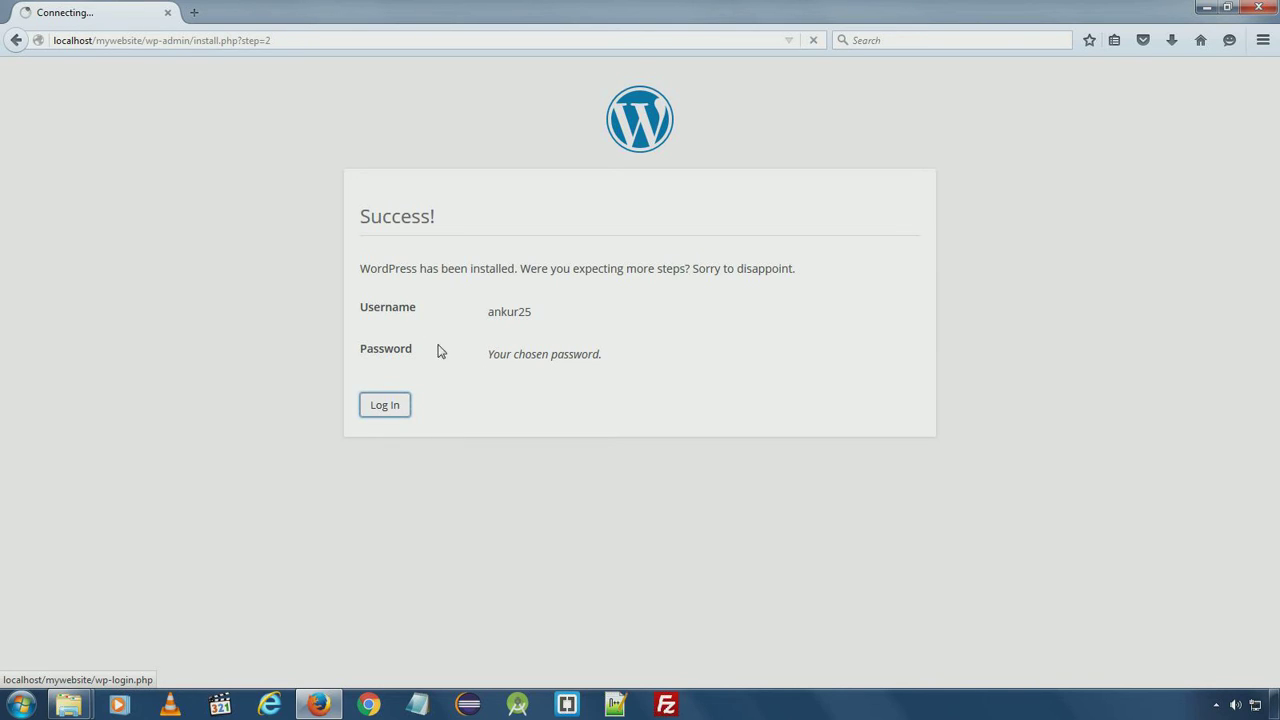
Log in as anku with the password, Remember Me ticked, reaching the MyWebsite Dashboard.
left_click(384, 404)
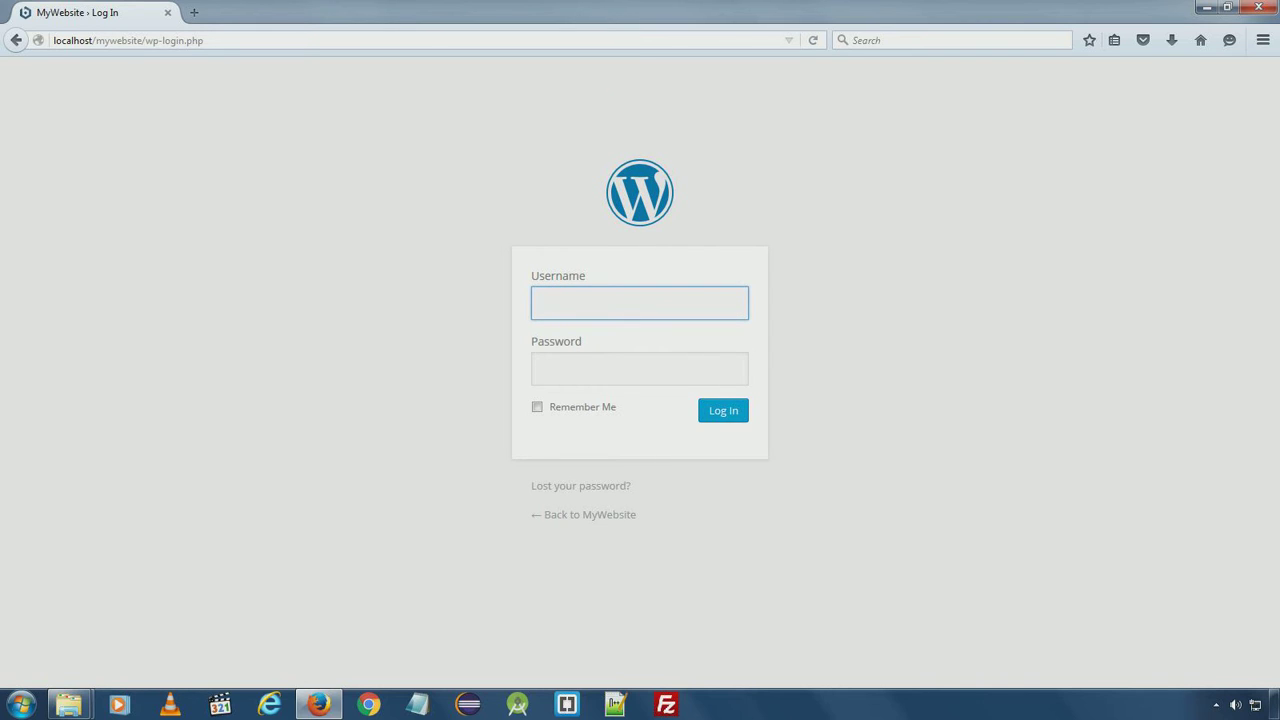
type("anku")
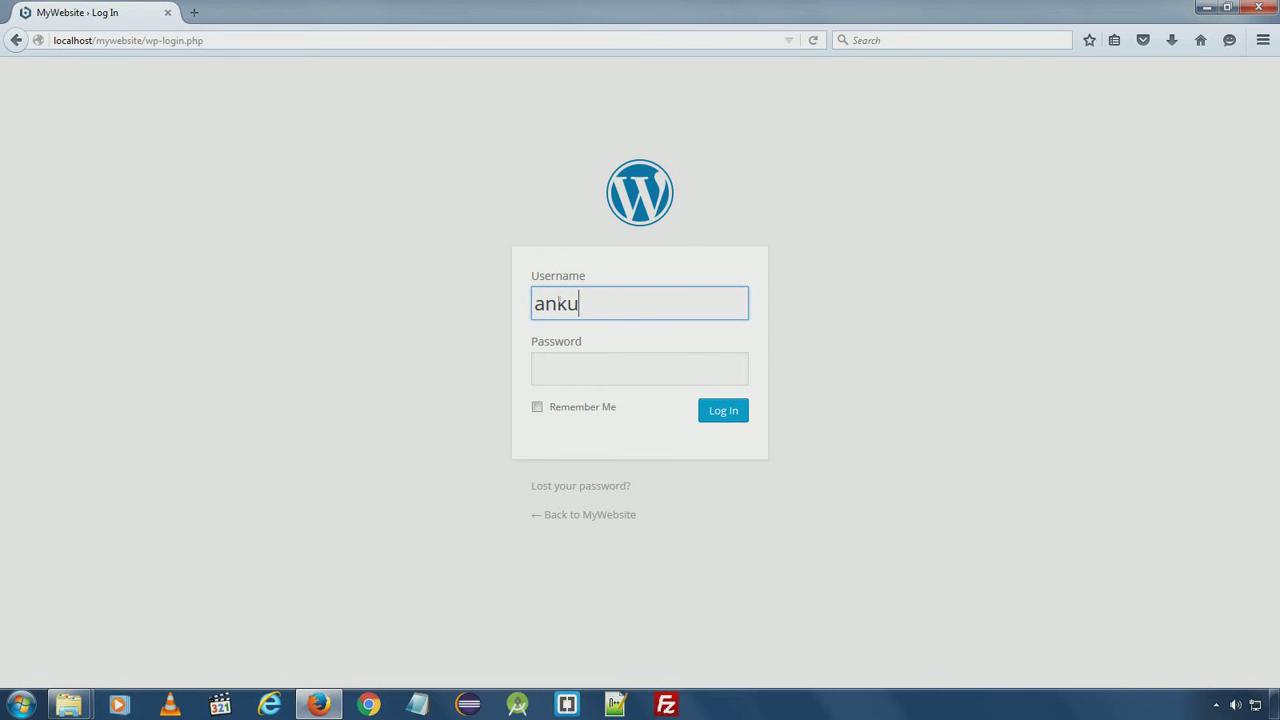
left_click(640, 368)
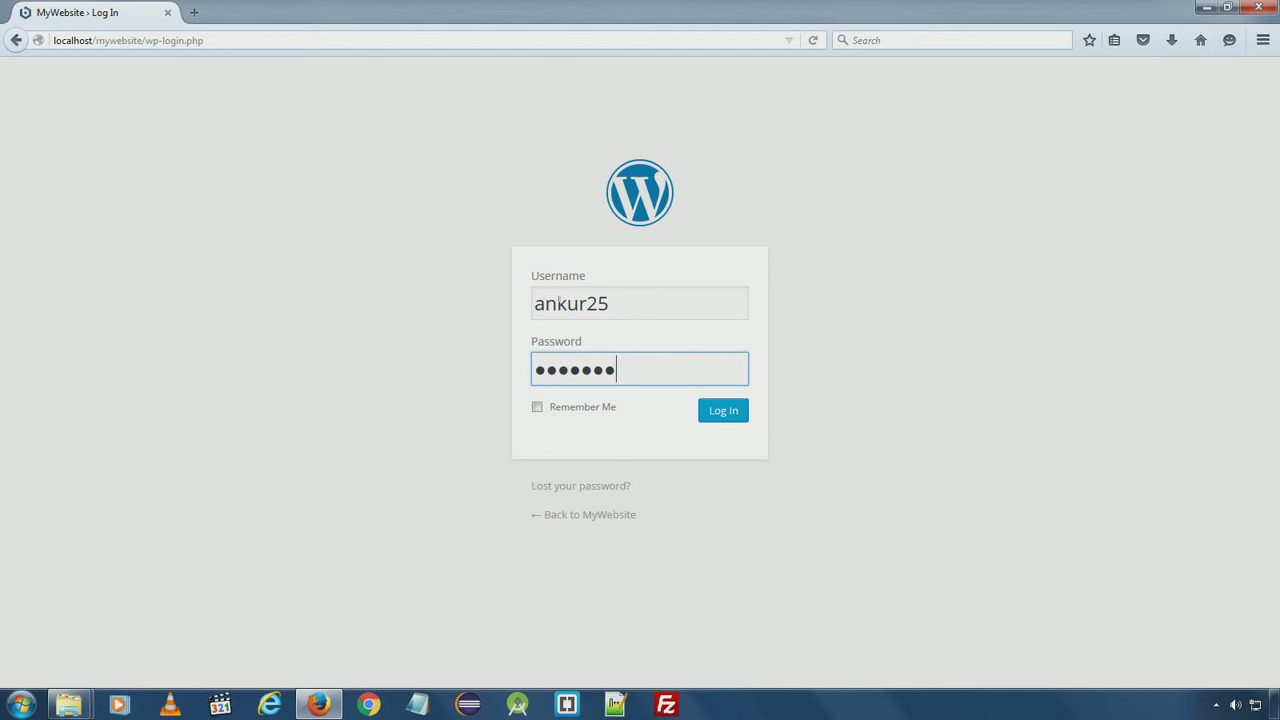
left_click(536, 408)
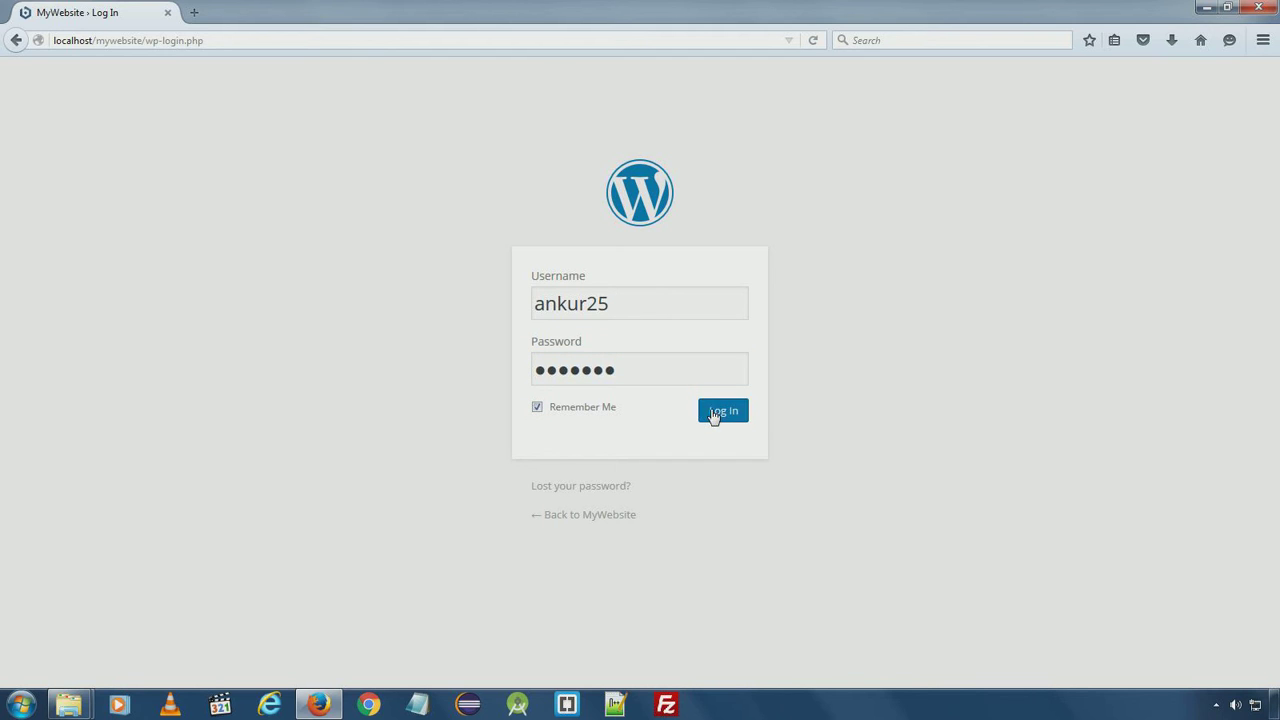
left_click(722, 410)
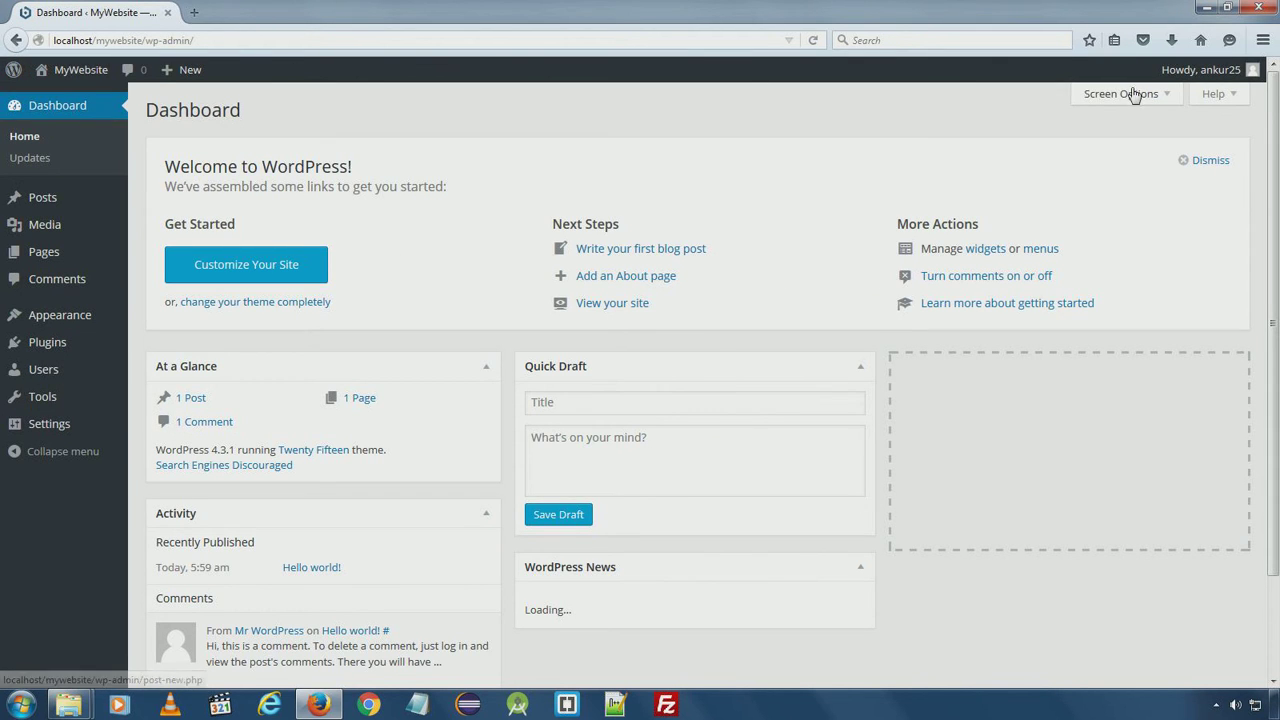
mouse_move(540, 104)
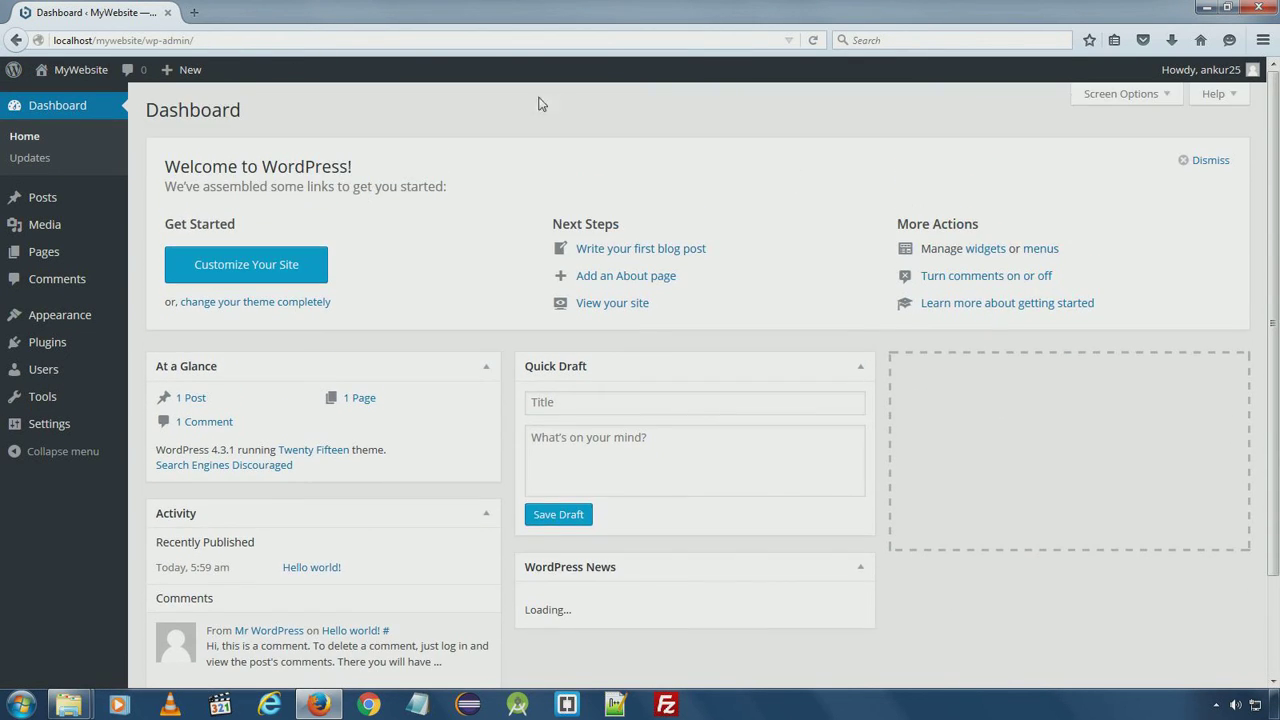
mouse_move(72, 72)
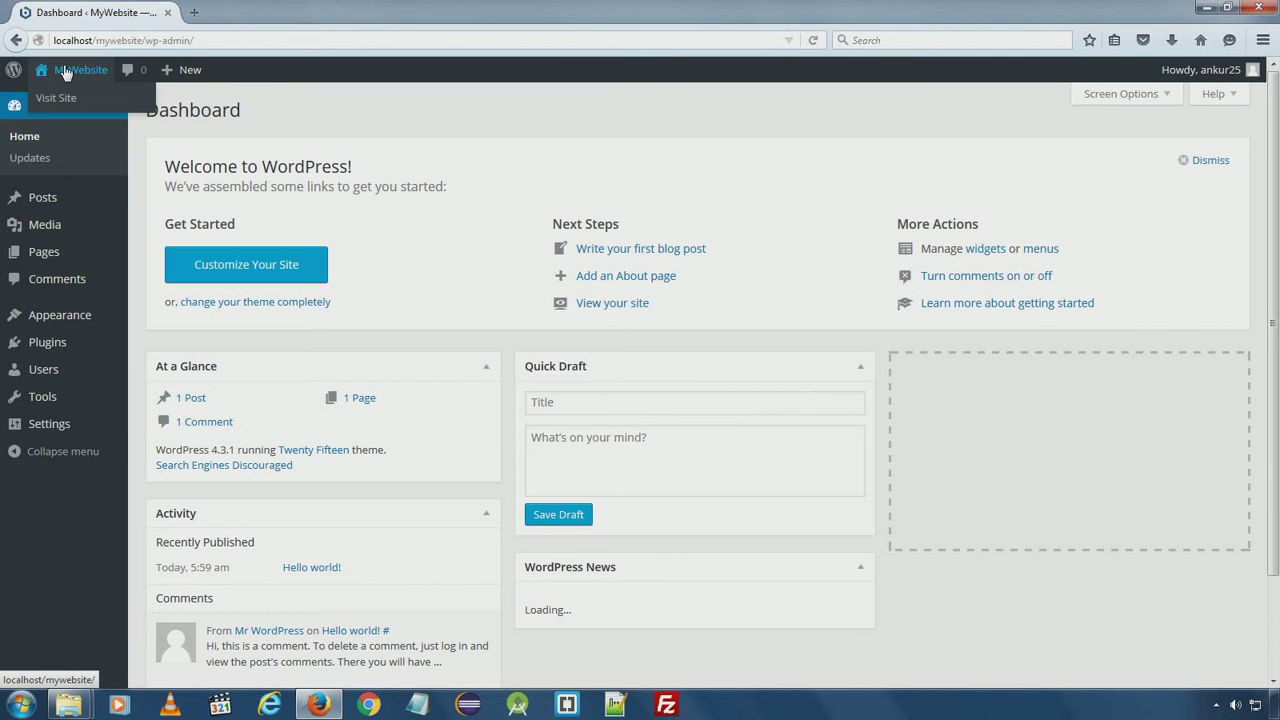
Bring up the context menu on the MyWebsite site link in the admin toolbar.
right_click(74, 96)
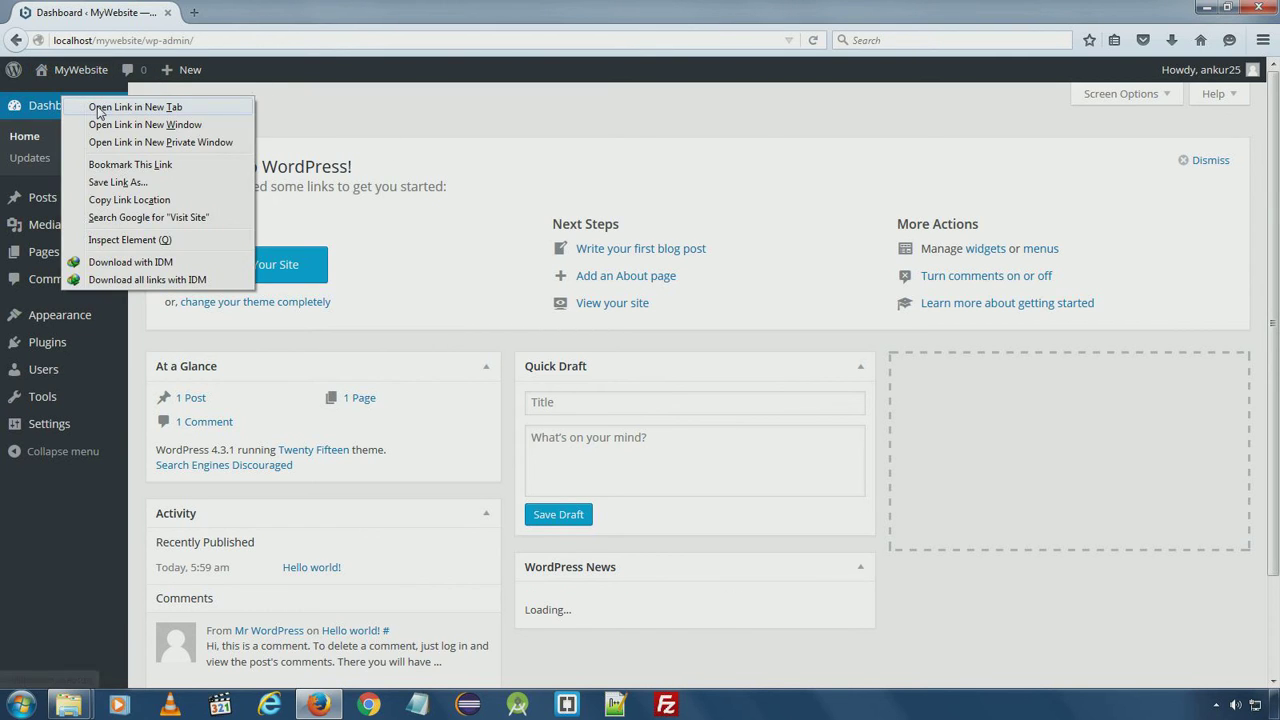
Open the public site in a new tab and read the Hello world! post.
left_click(134, 108)
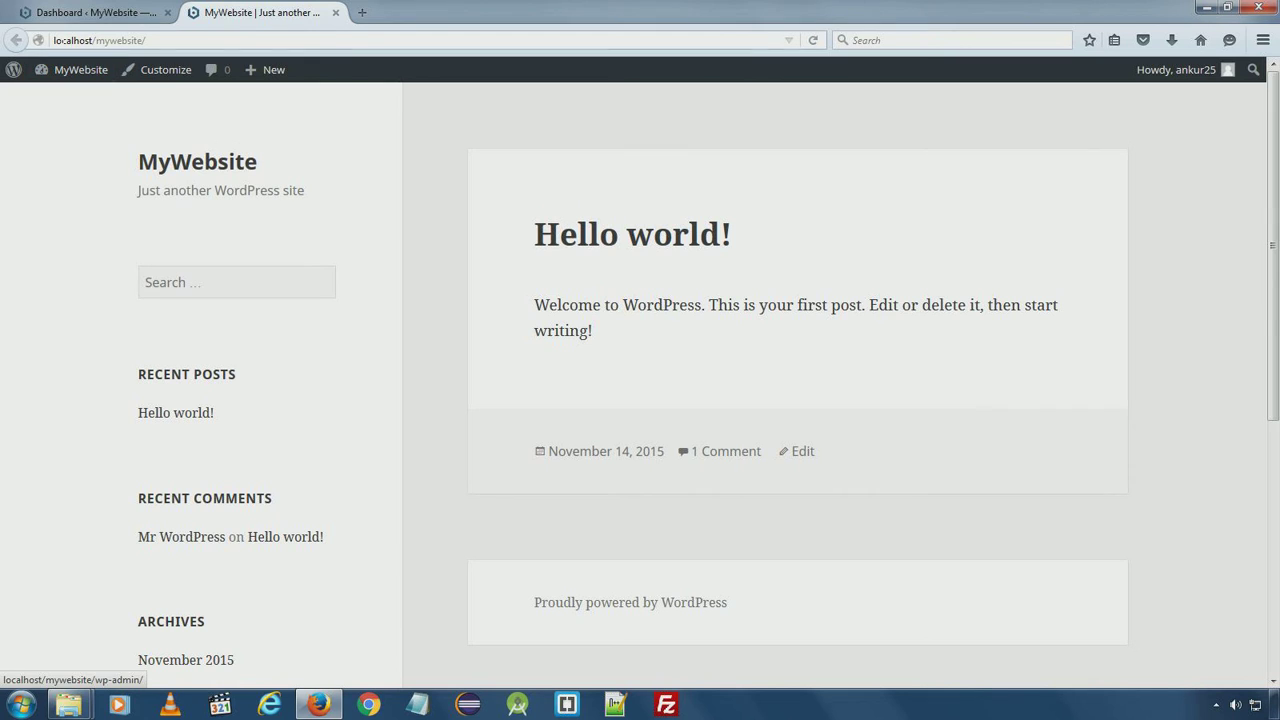
mouse_move(124, 196)
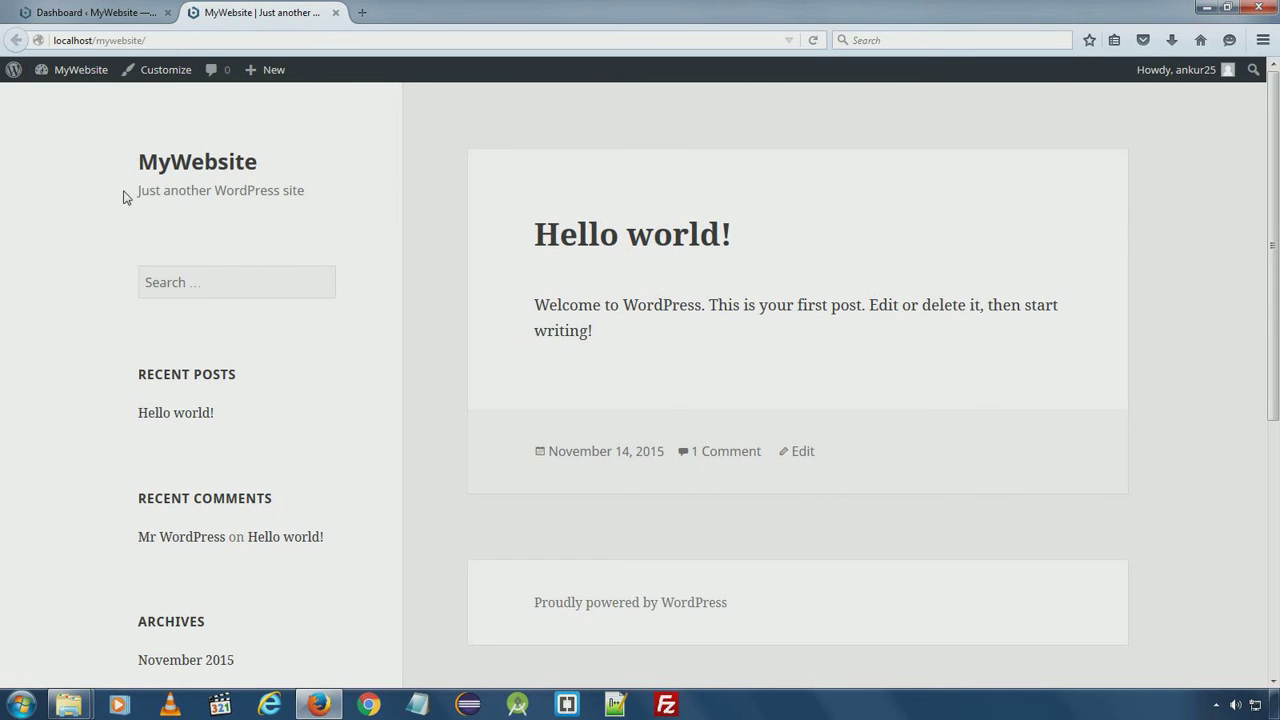
mouse_move(598, 244)
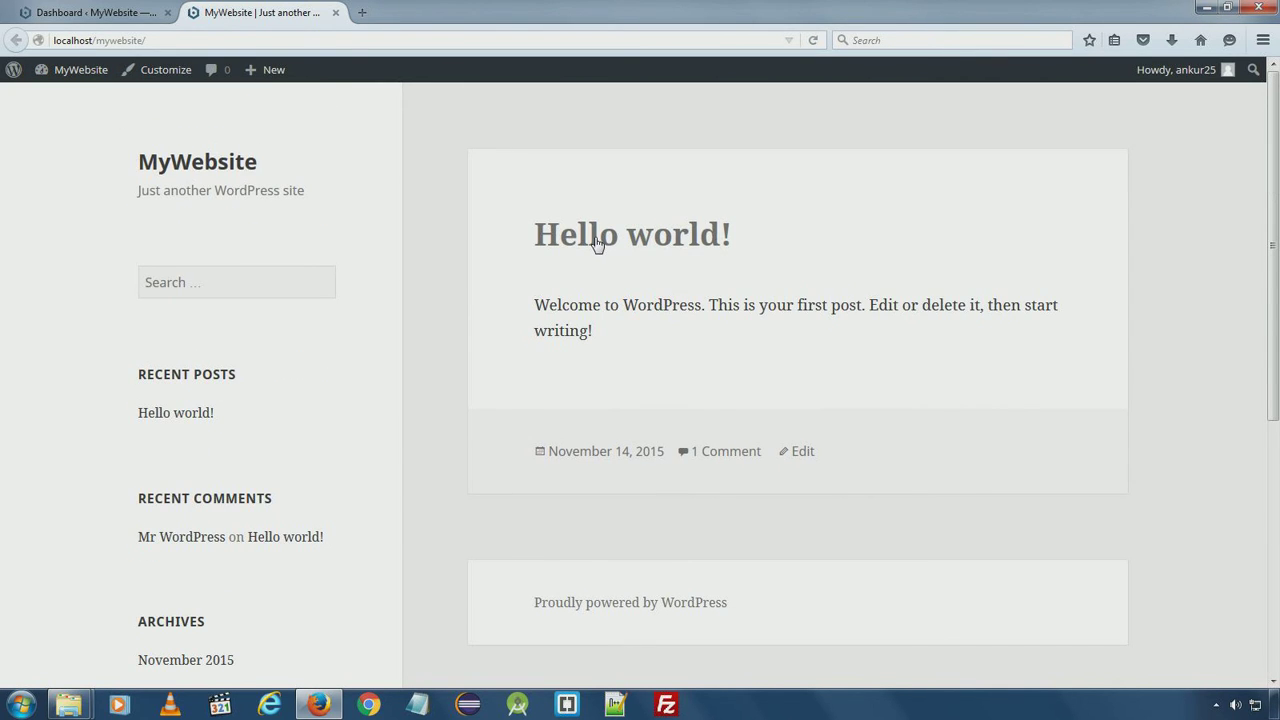
left_click(632, 234)
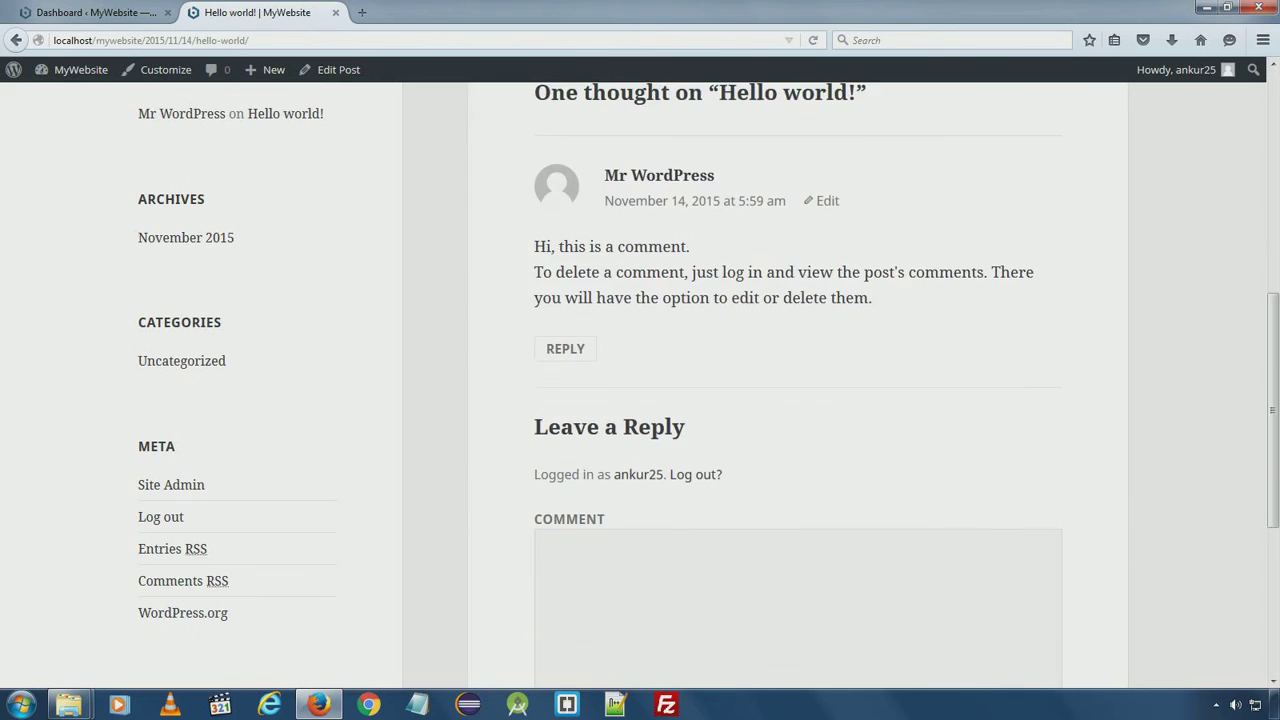
scroll("up", 3)
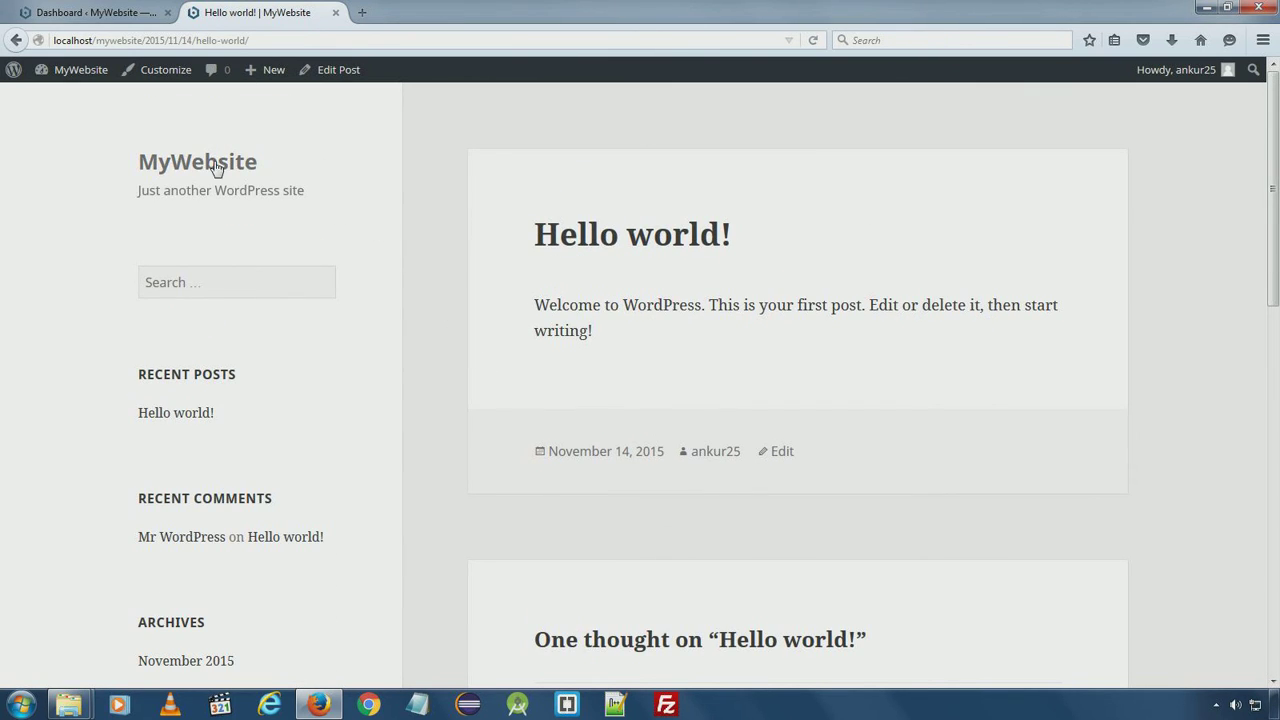
mouse_move(844, 276)
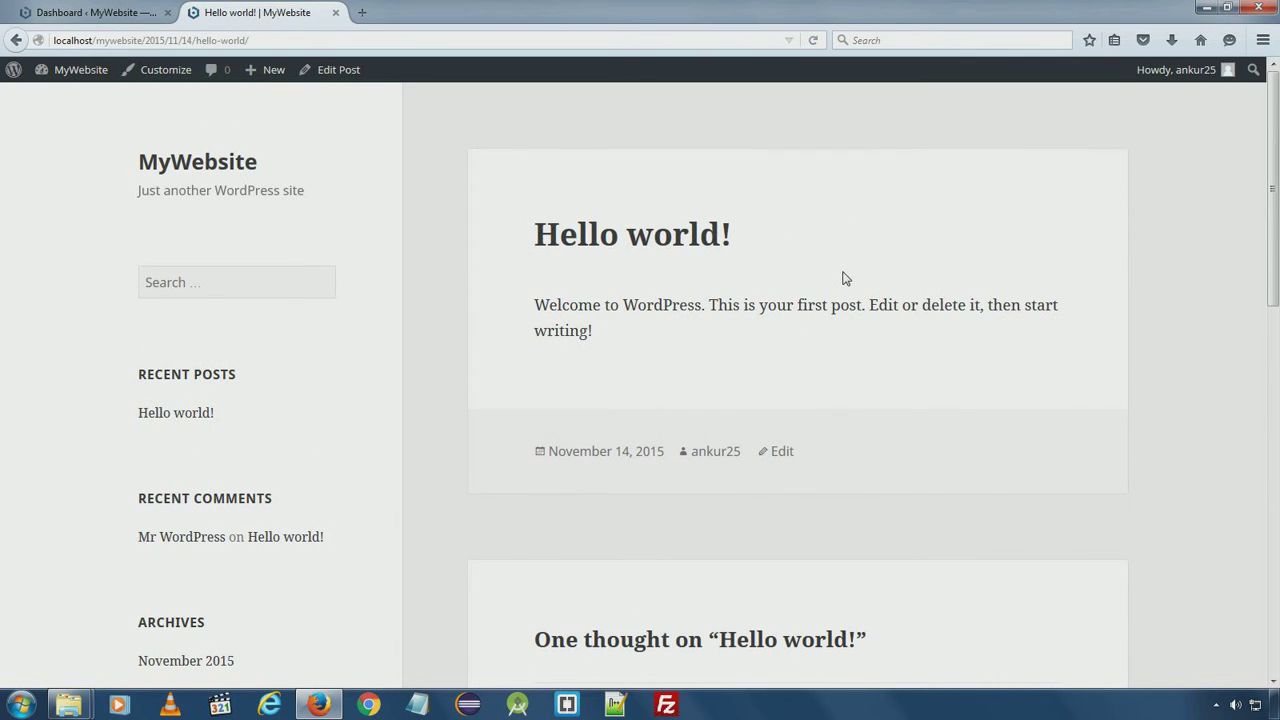
Switch between the Hello world! tab and the Dashboard, ending on the Dashboard.
left_click(90, 14)
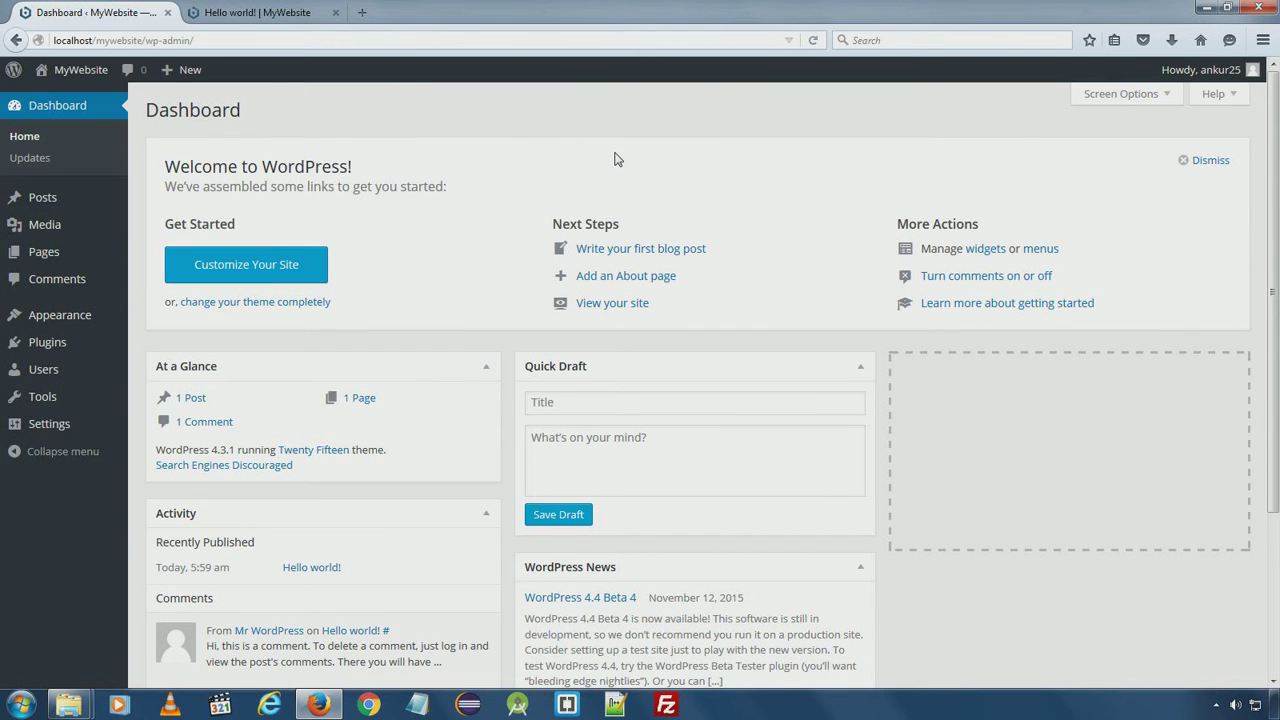
left_click(250, 18)
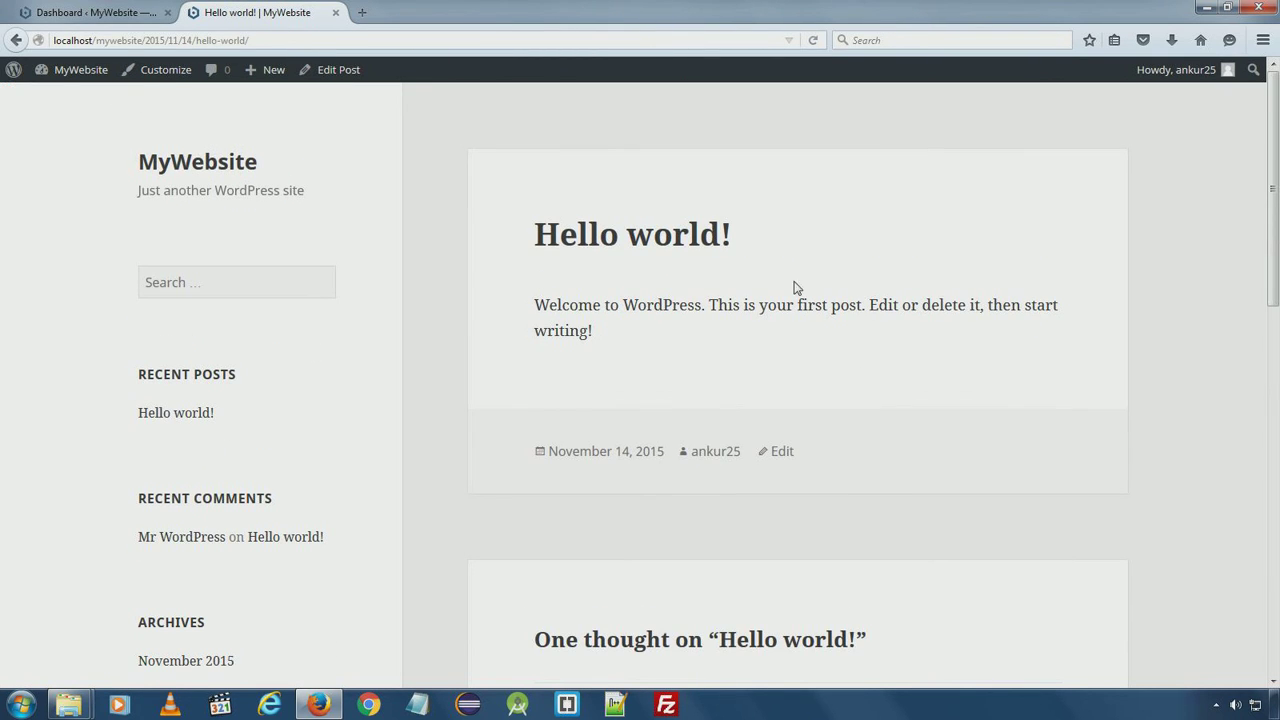
left_click(90, 22)
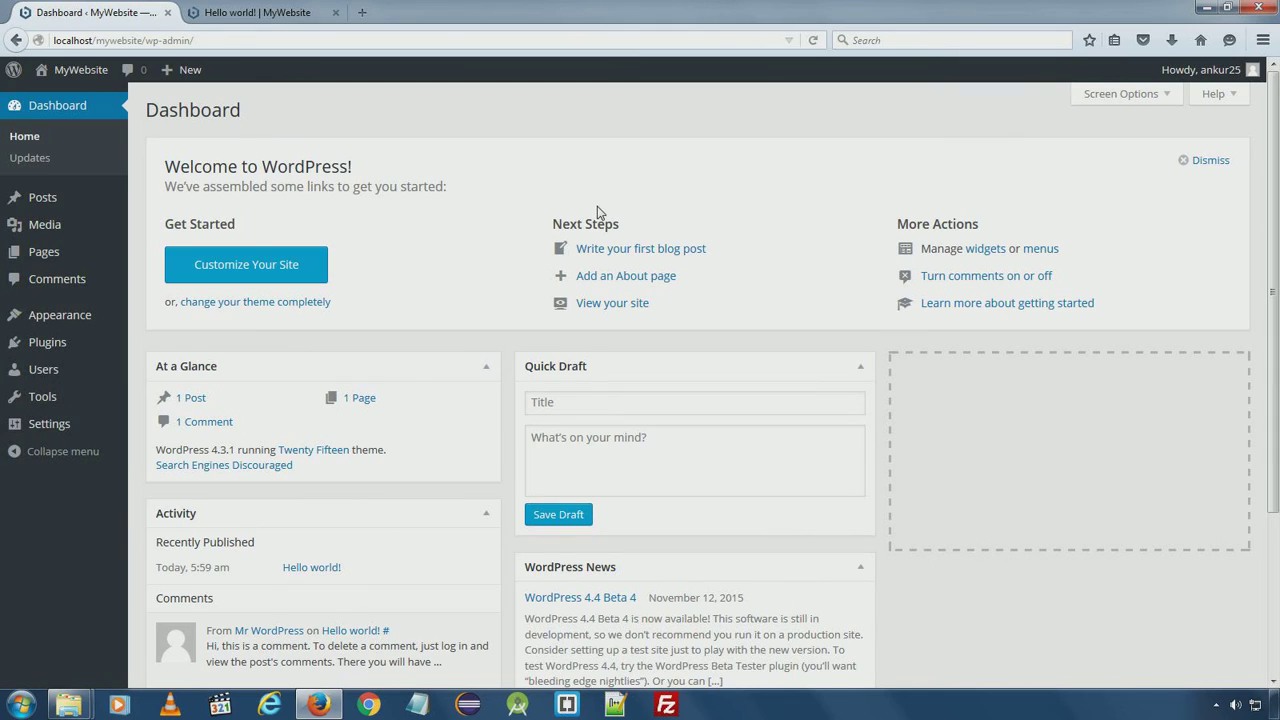